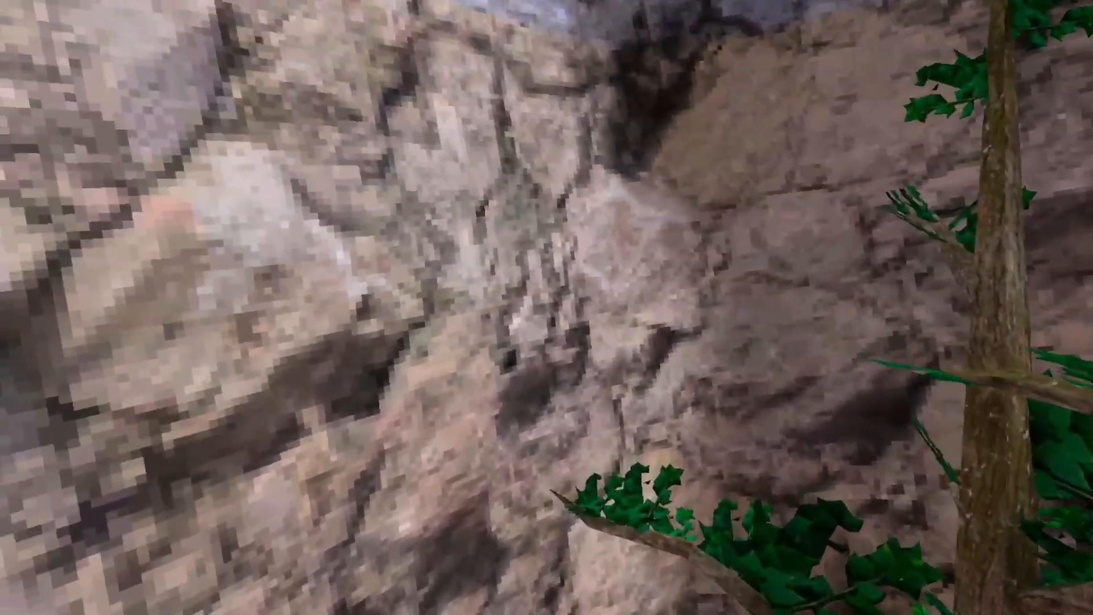
pyautogui.moveTo(547, 308)
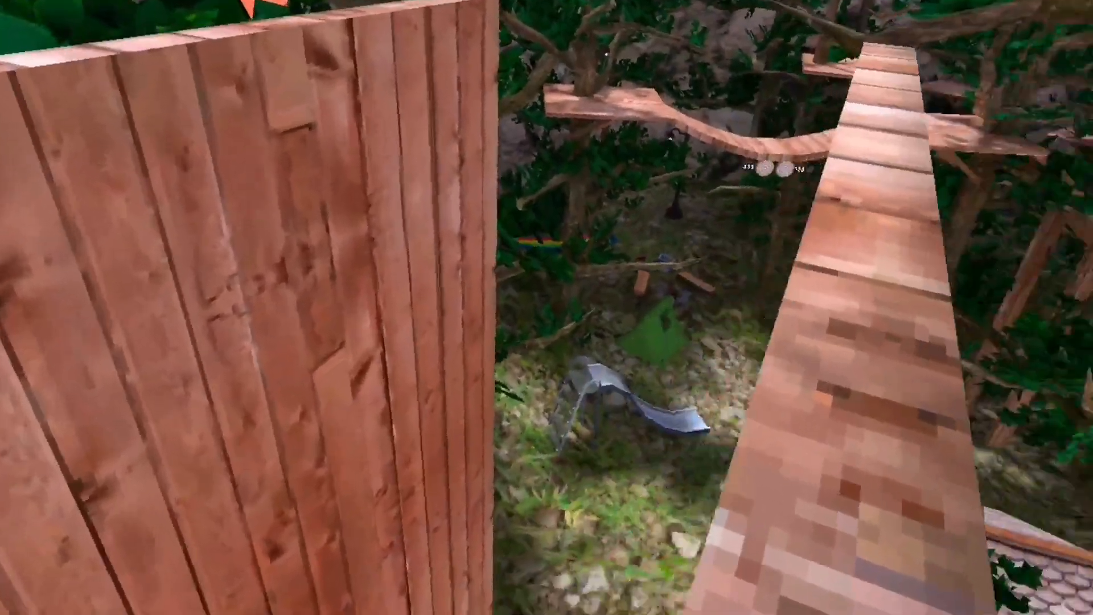
pyautogui.moveTo(547, 308)
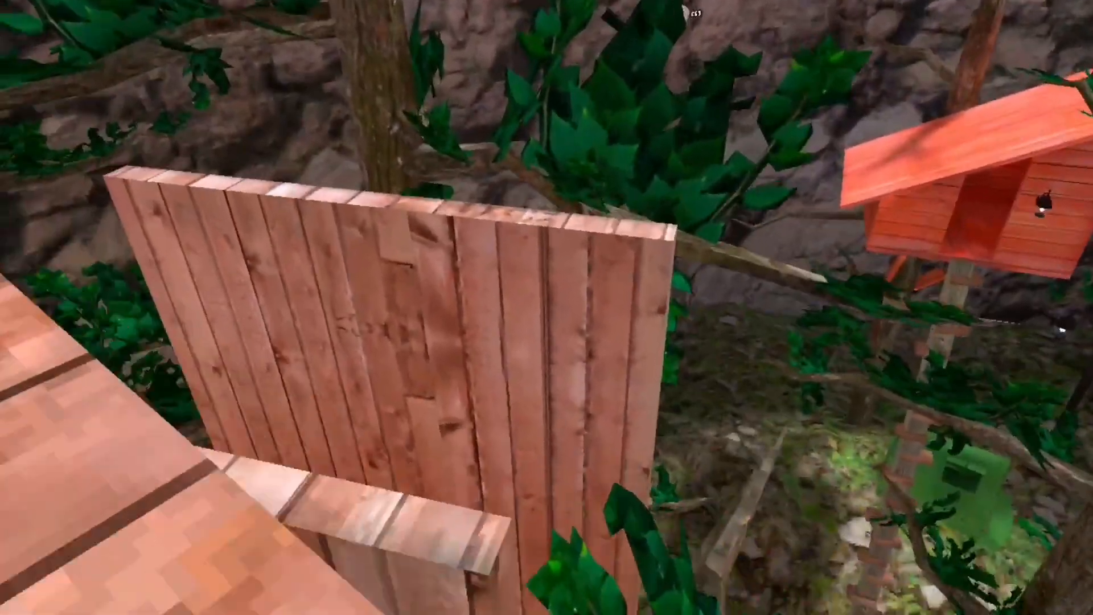
pyautogui.moveTo(547, 307)
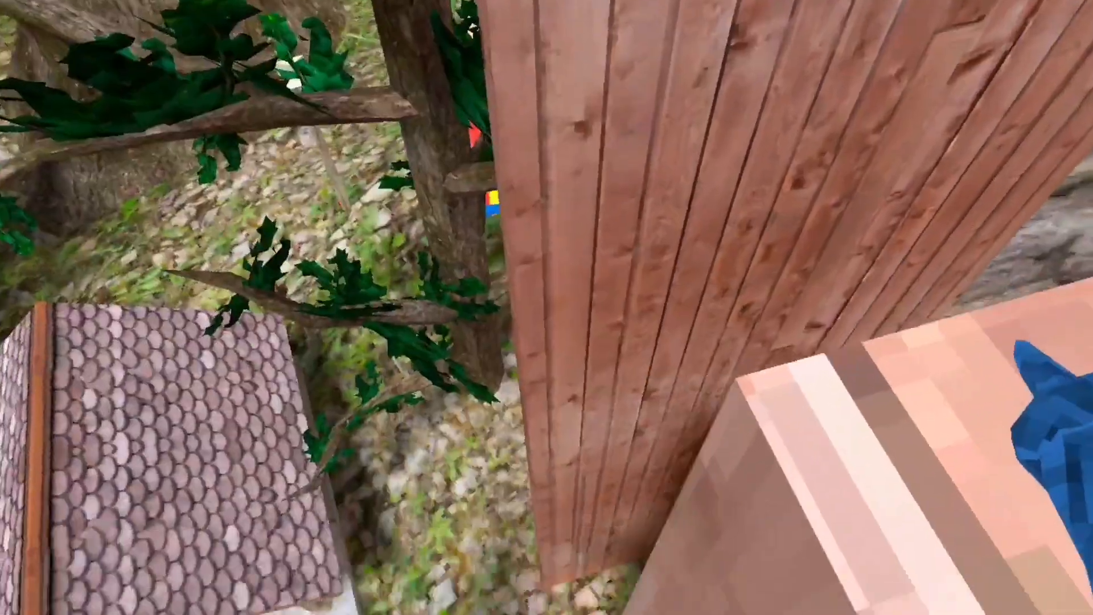
pyautogui.moveTo(546, 308)
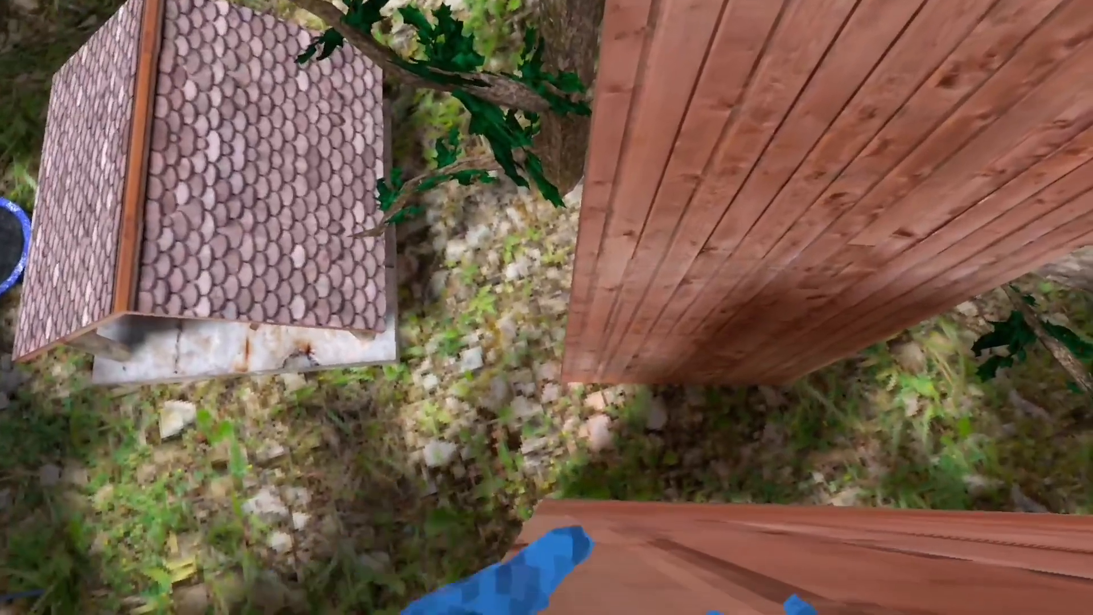
pyautogui.moveTo(547, 308)
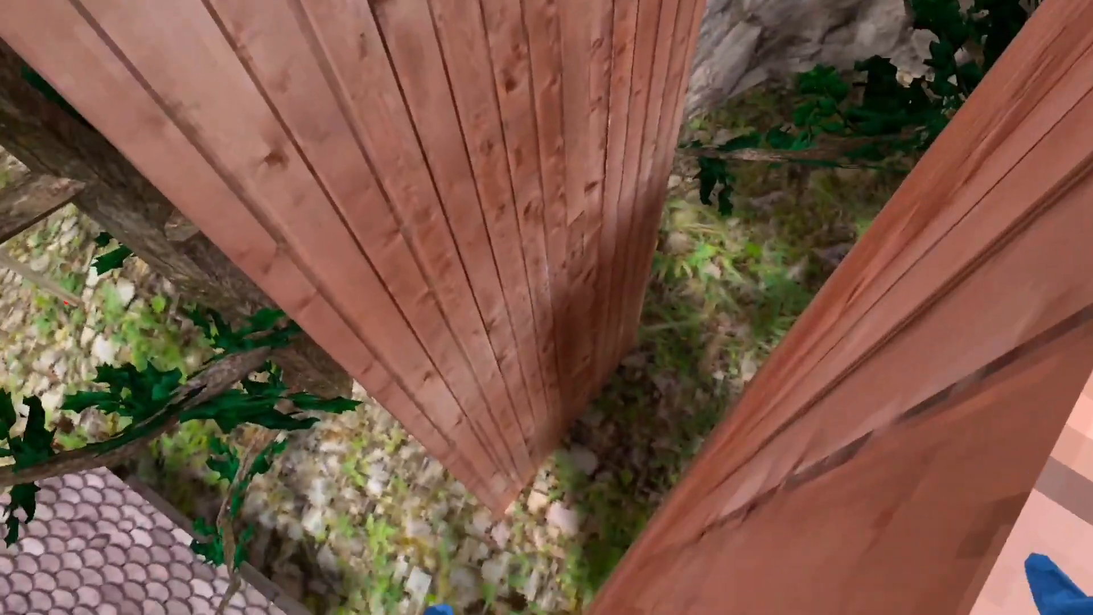
pyautogui.moveTo(546, 307)
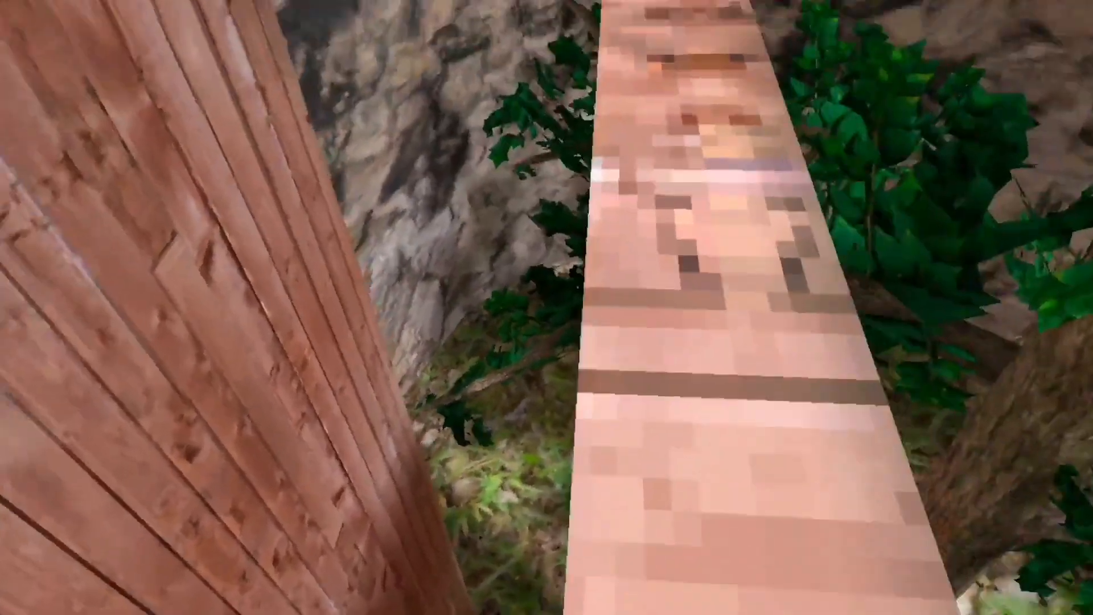
pyautogui.moveTo(547, 307)
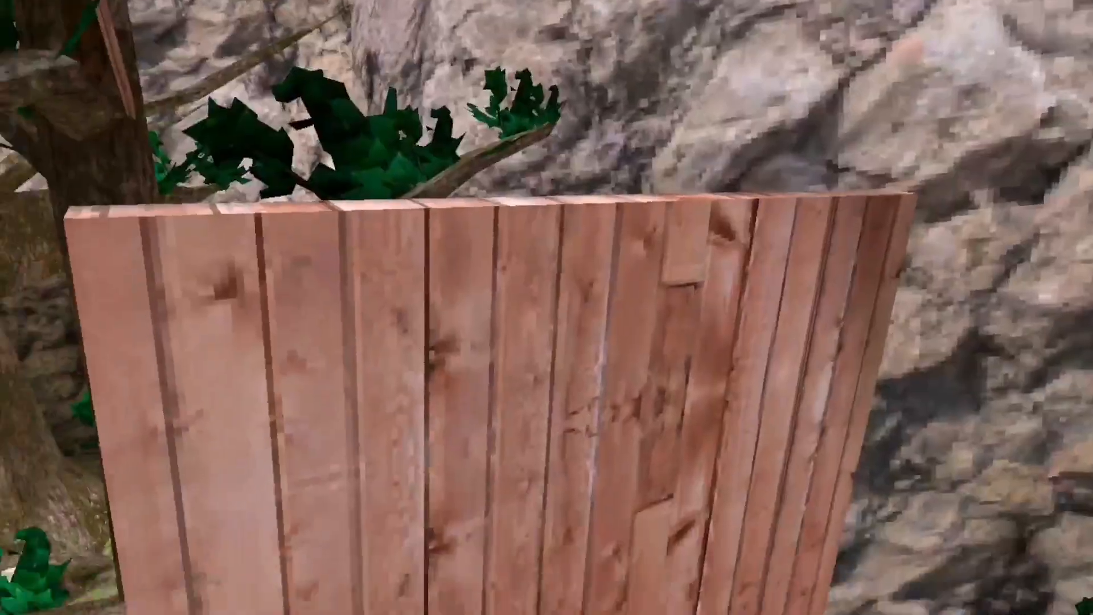
pyautogui.moveTo(547, 307)
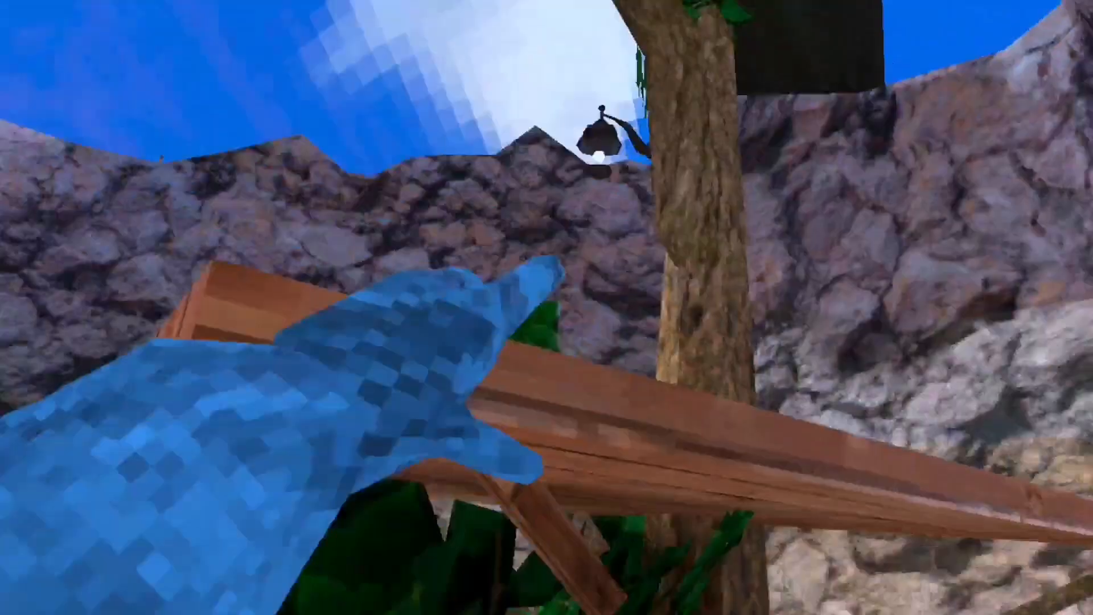
pyautogui.moveTo(546, 308)
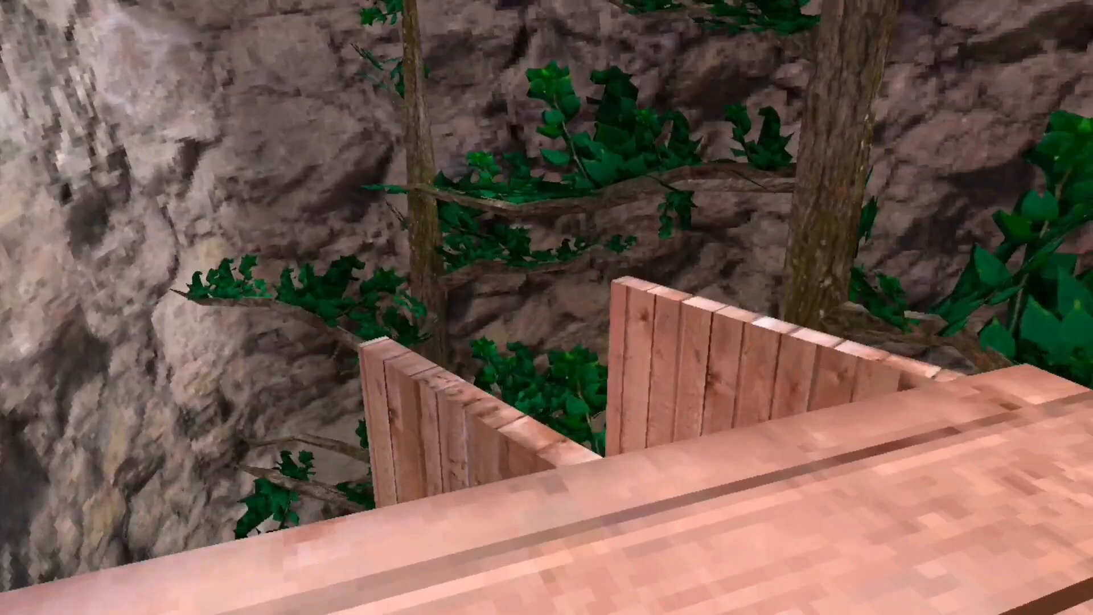
pyautogui.moveTo(547, 307)
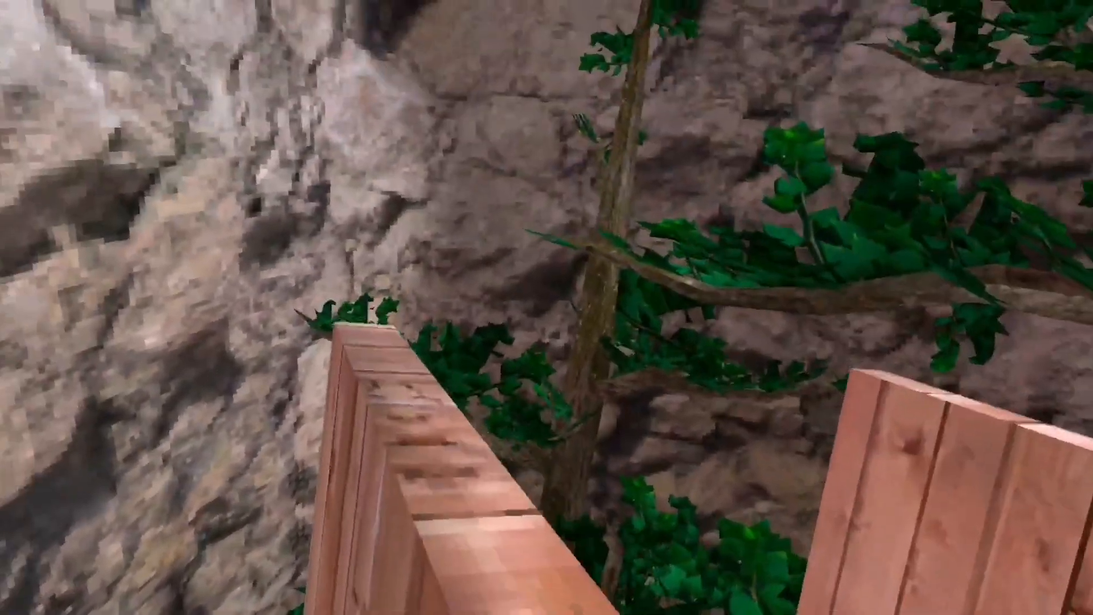
pyautogui.moveTo(547, 308)
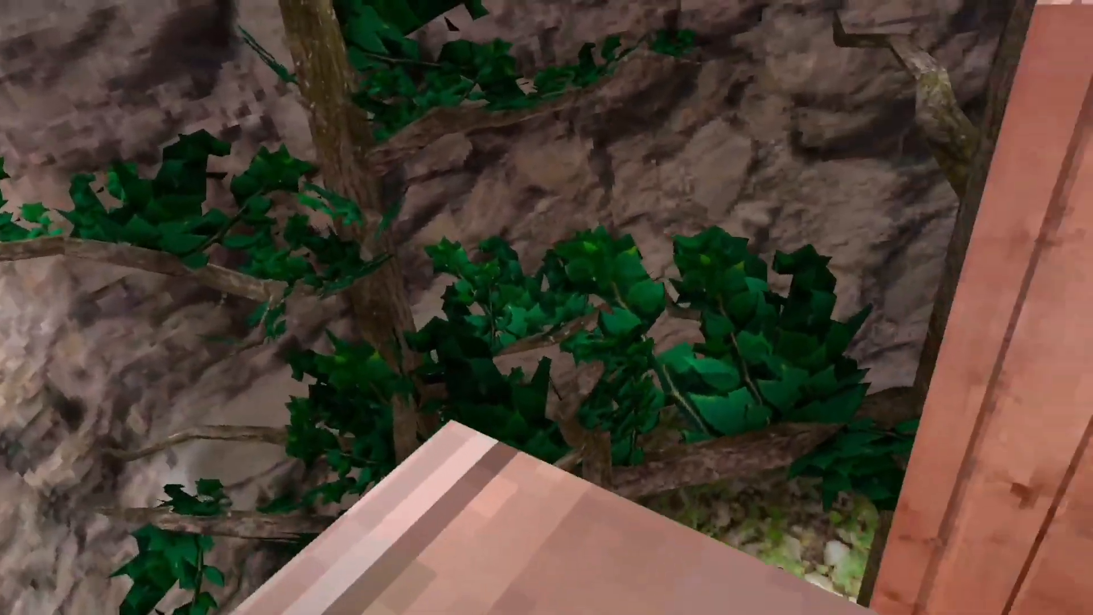
pyautogui.moveTo(547, 308)
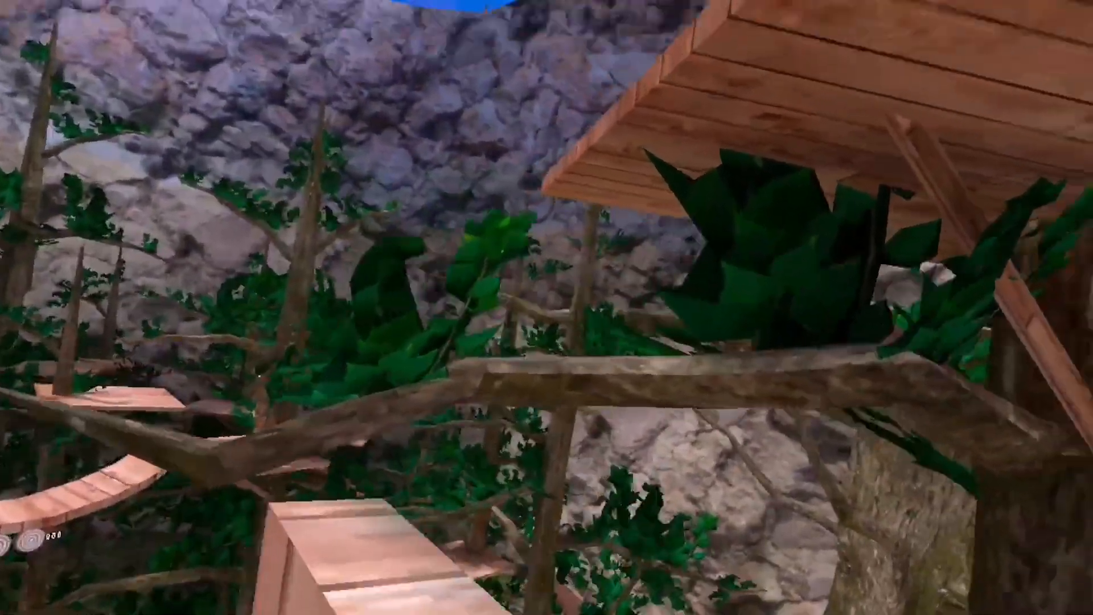
pyautogui.moveTo(547, 308)
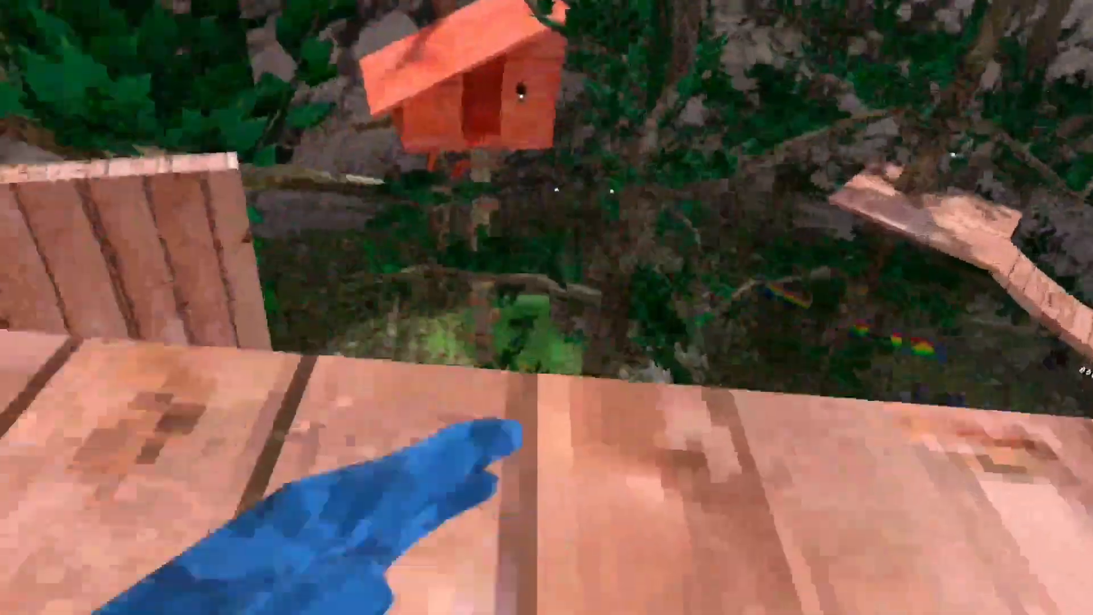
pyautogui.moveTo(547, 307)
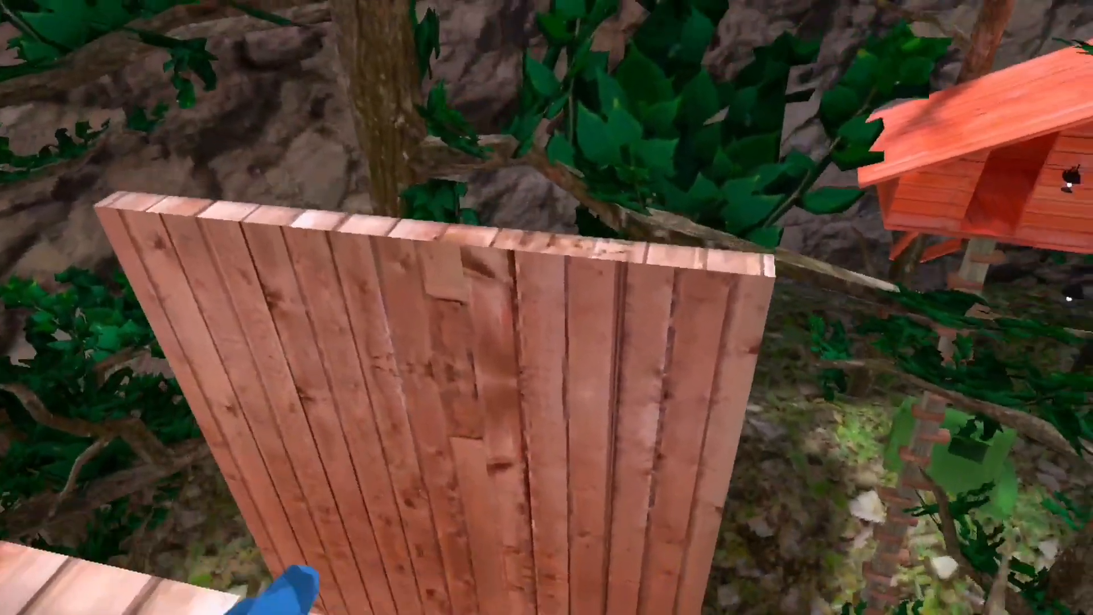
pyautogui.moveTo(547, 307)
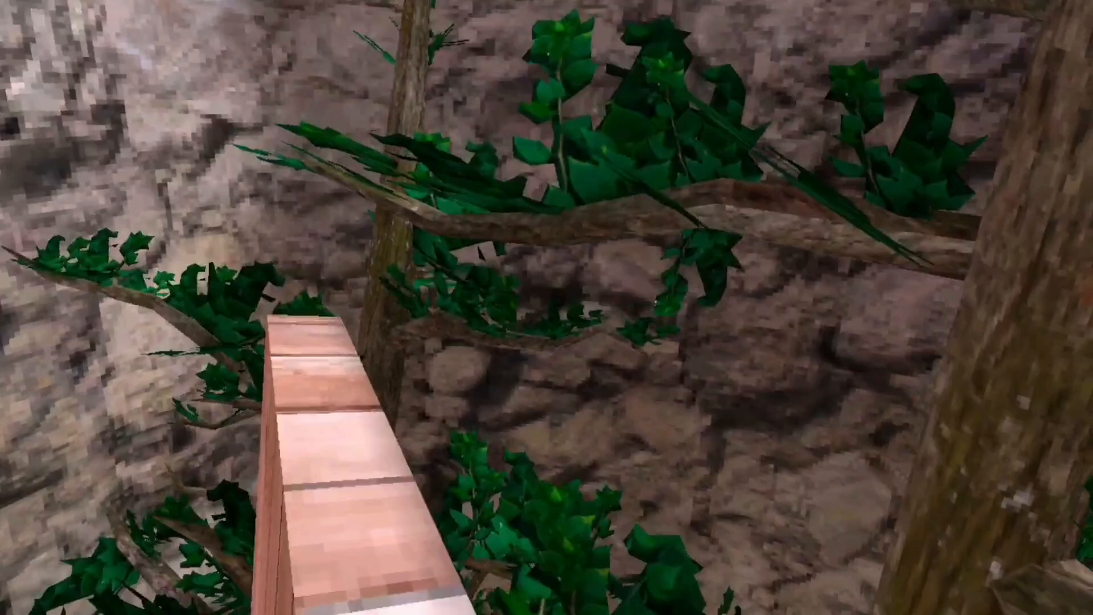
pyautogui.moveTo(546, 307)
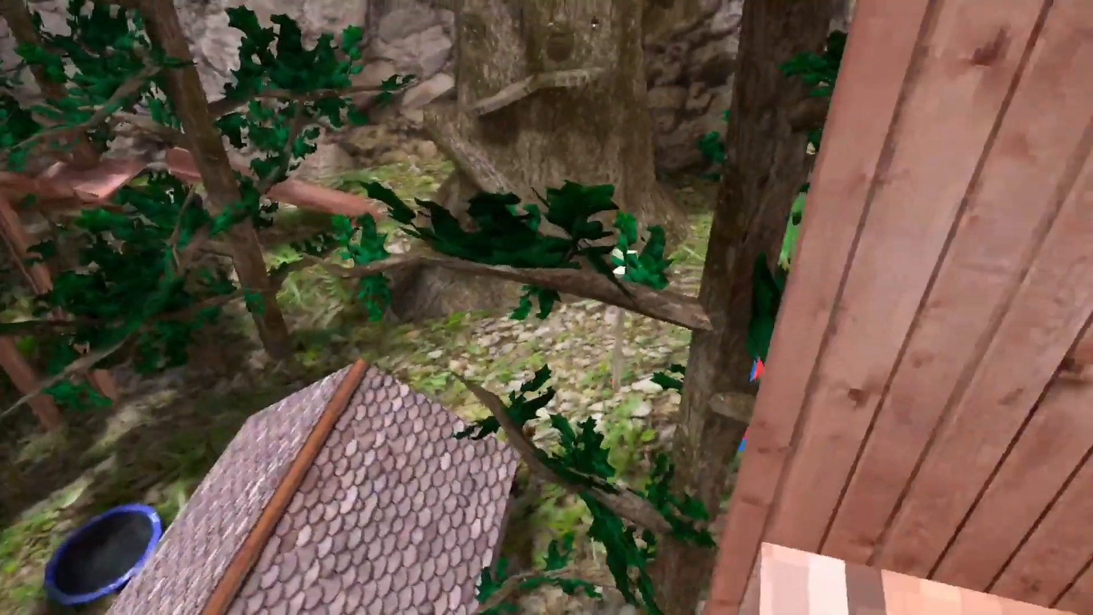
pyautogui.moveTo(546, 308)
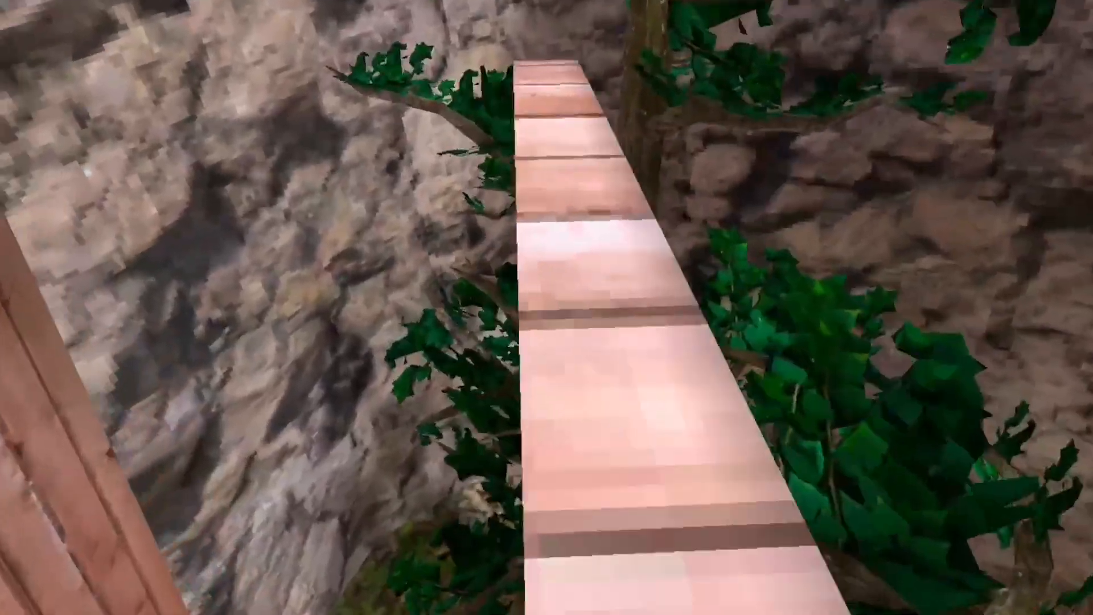
pyautogui.moveTo(547, 308)
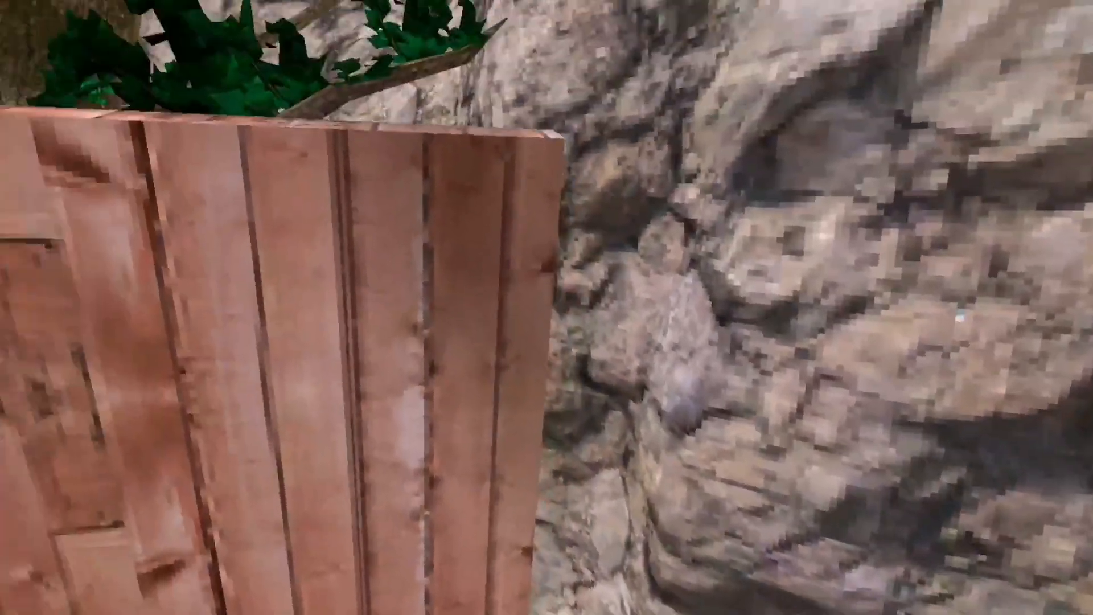
pyautogui.moveTo(547, 307)
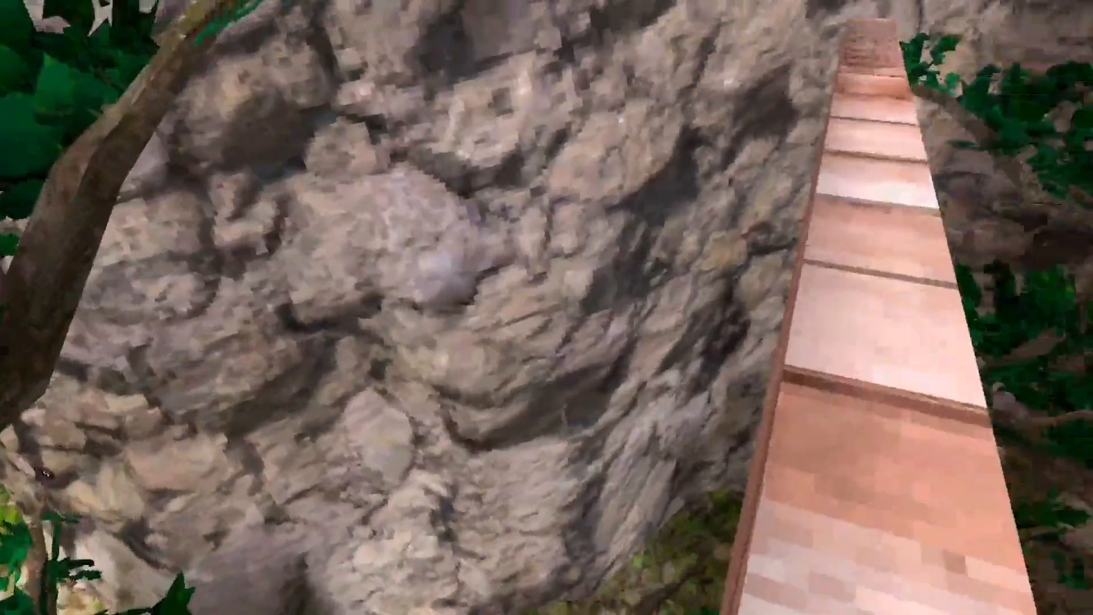
pyautogui.moveTo(547, 308)
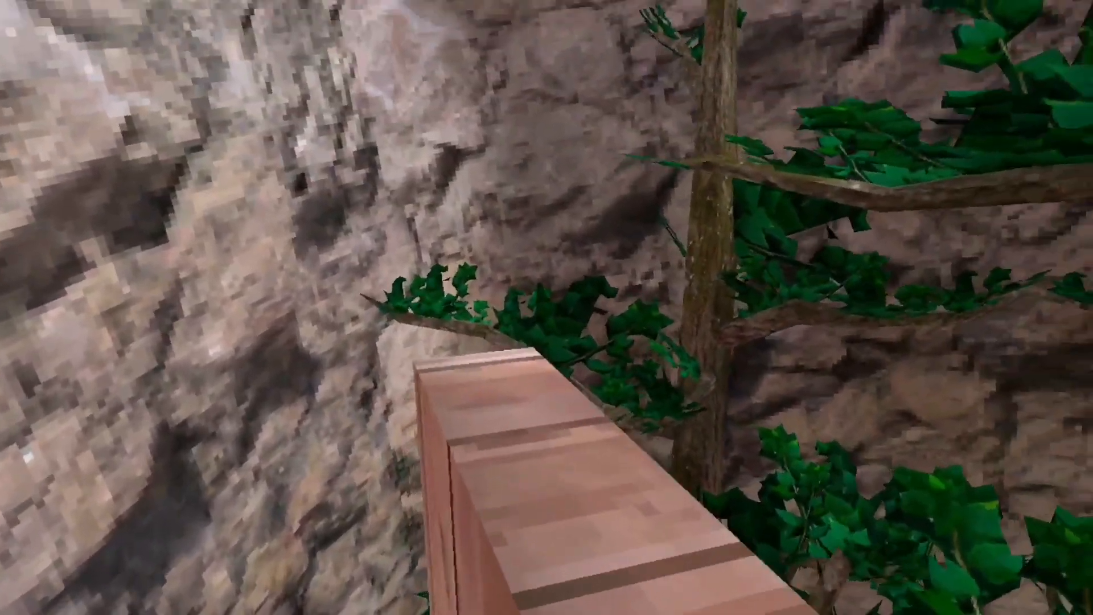
pyautogui.moveTo(547, 307)
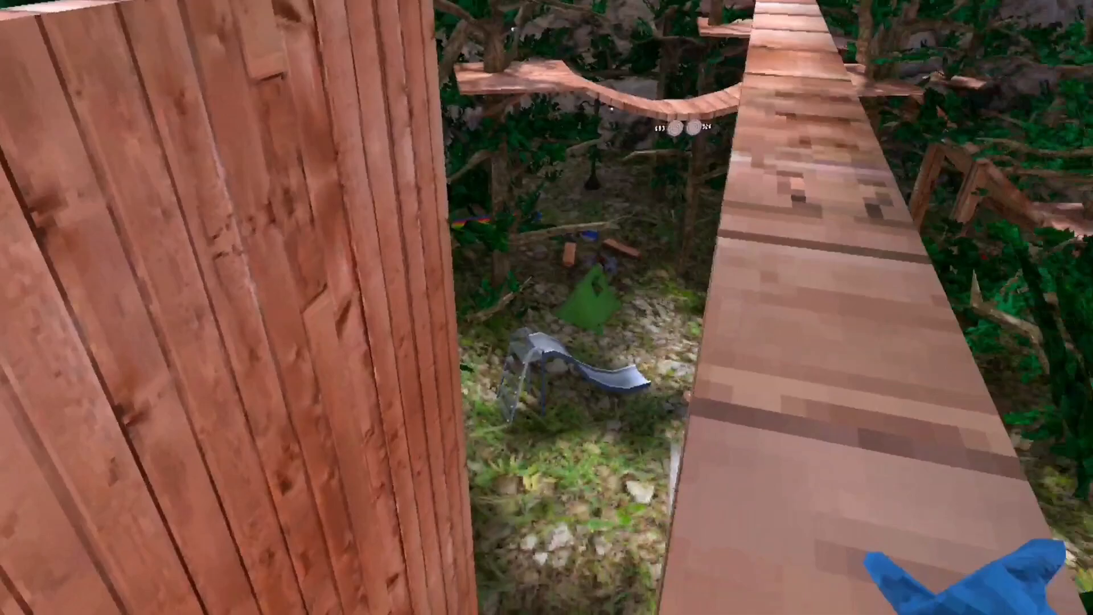
pyautogui.moveTo(547, 307)
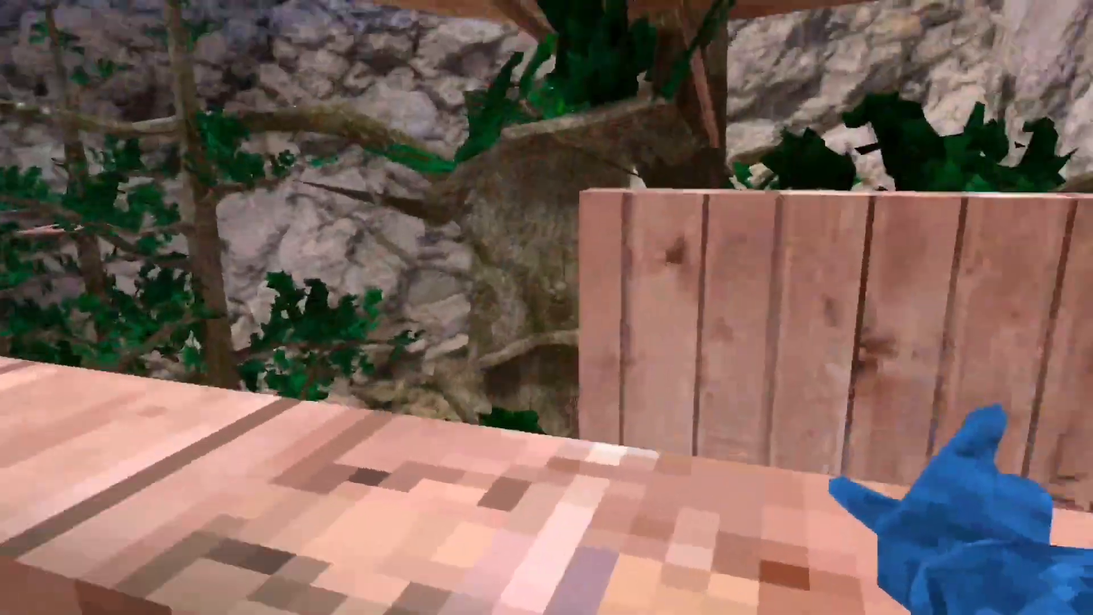
pyautogui.moveTo(547, 308)
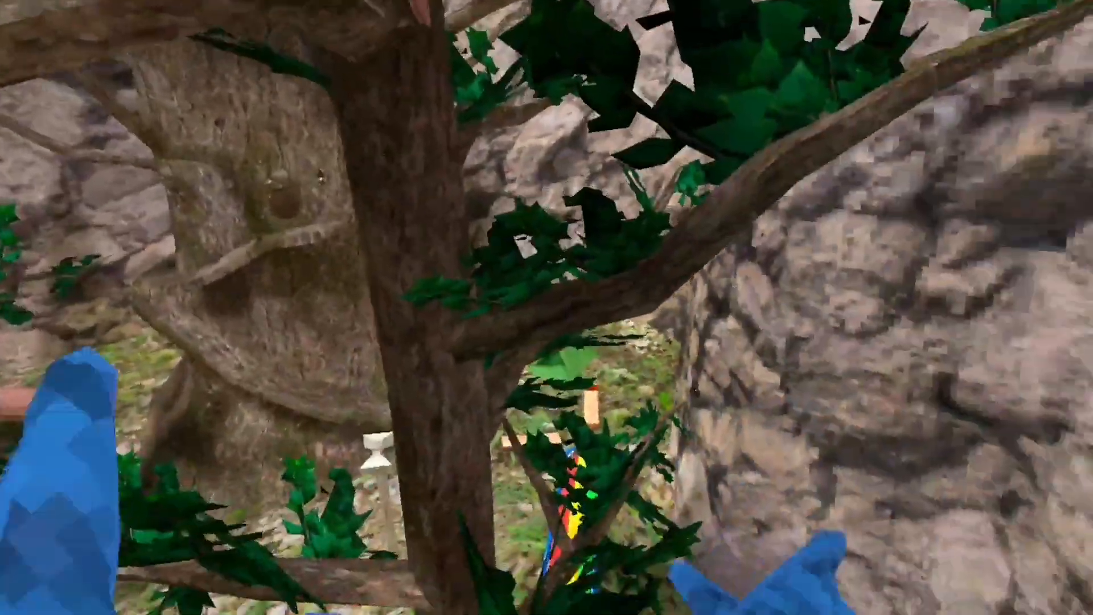
pyautogui.moveTo(546, 308)
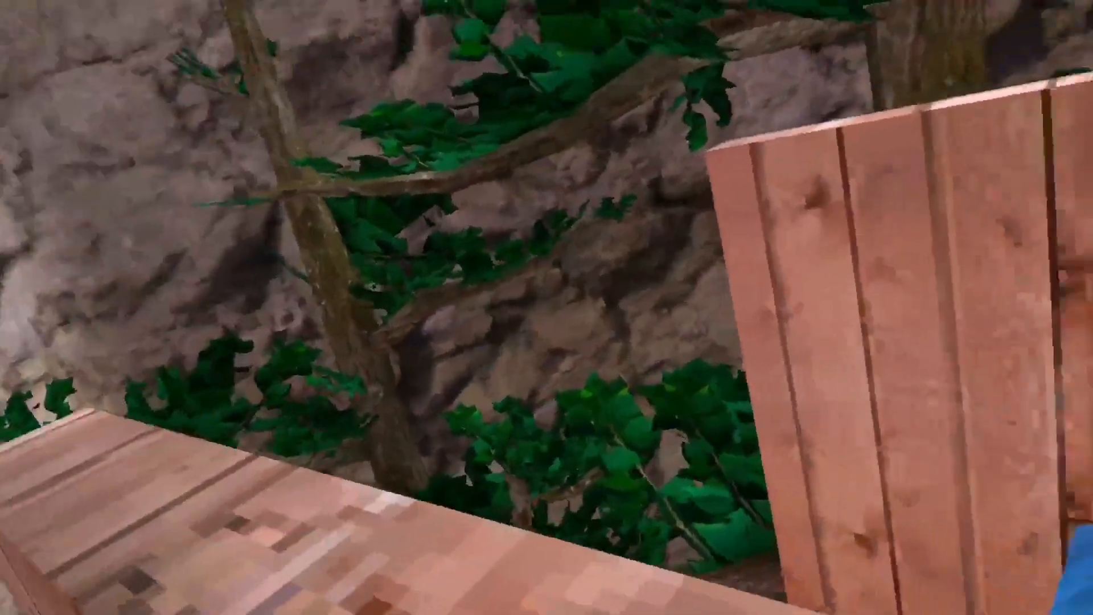
pyautogui.moveTo(547, 308)
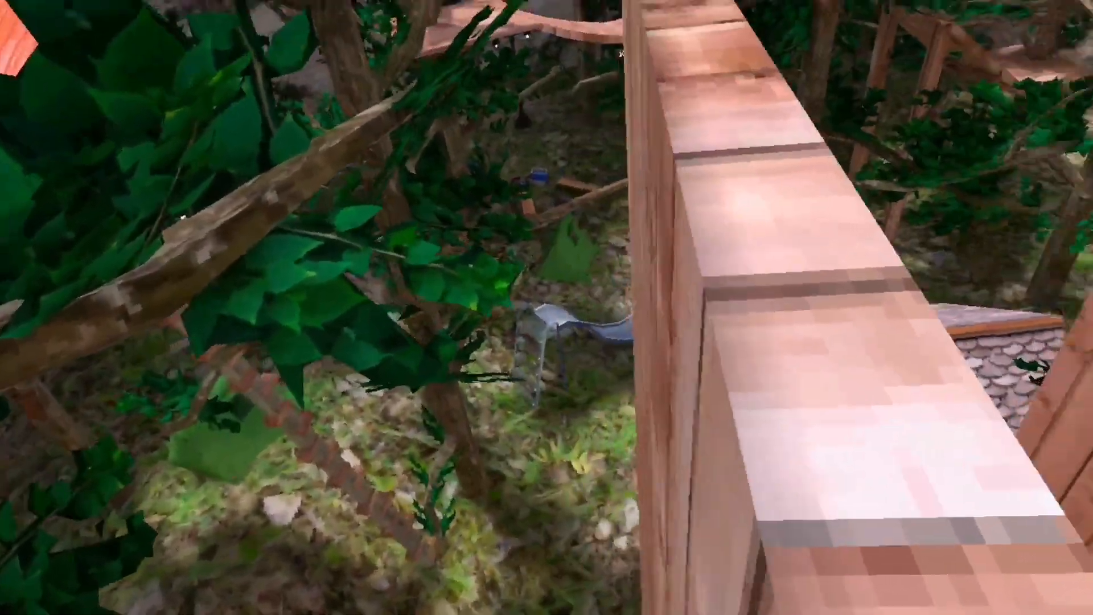
pyautogui.moveTo(547, 307)
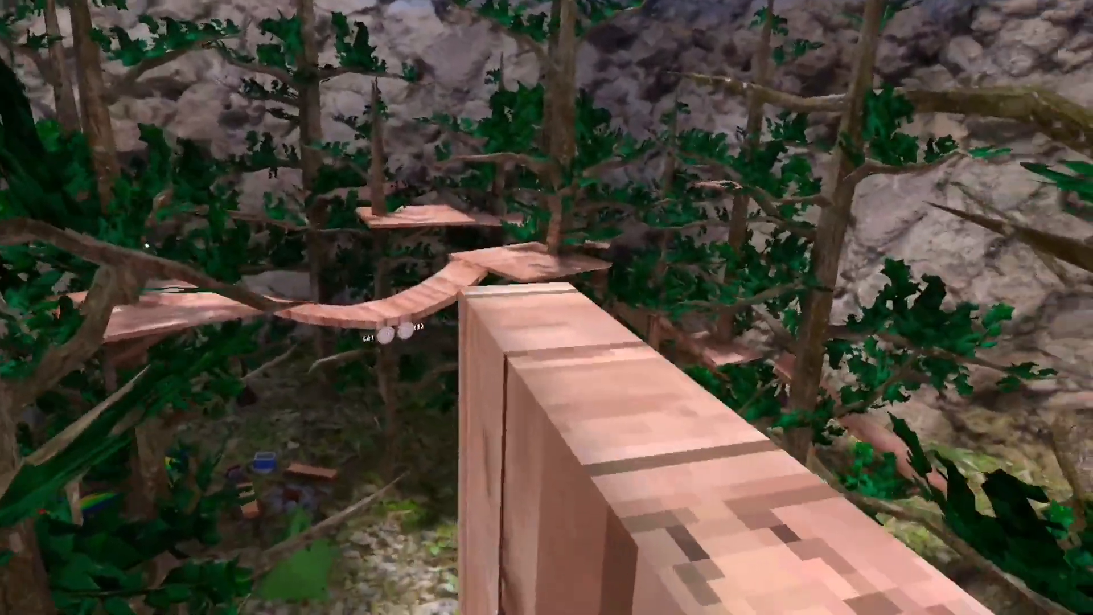
pyautogui.moveTo(547, 308)
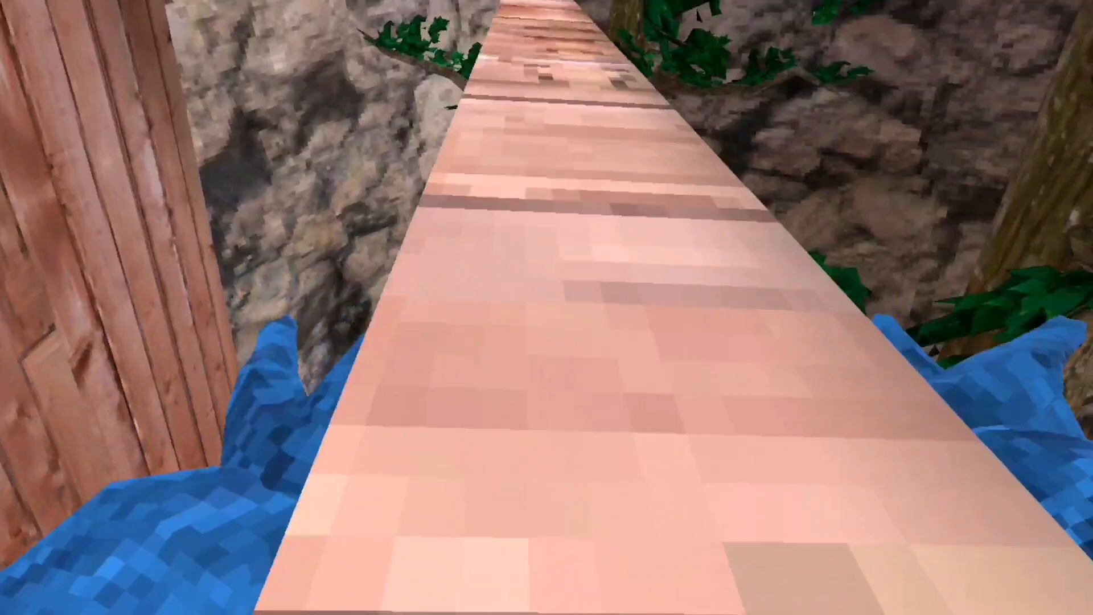
pyautogui.moveTo(547, 308)
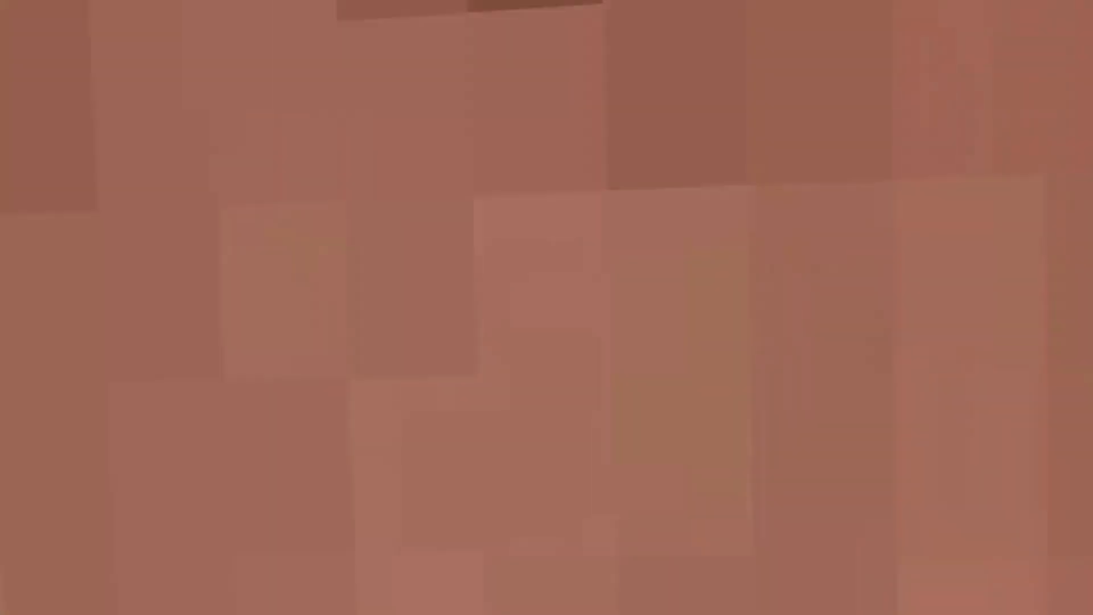
pyautogui.moveTo(547, 308)
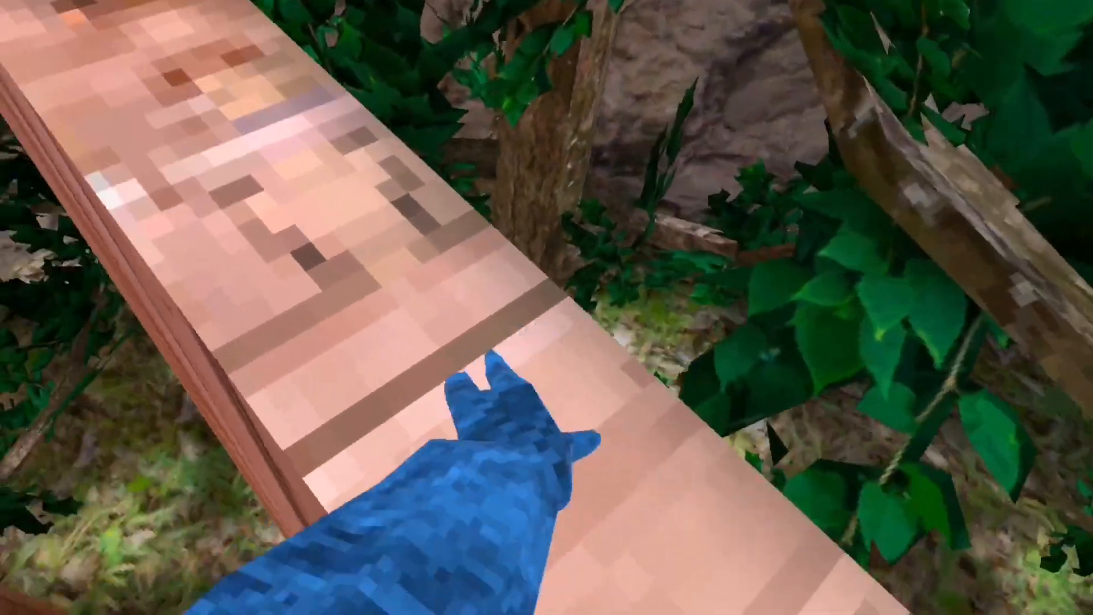
pyautogui.moveTo(547, 307)
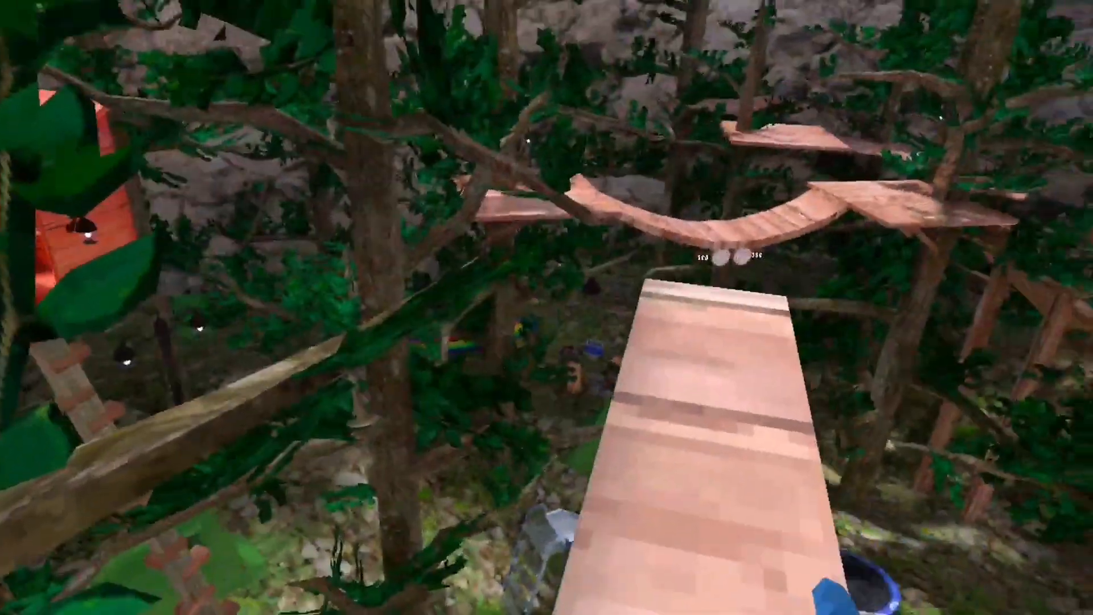
pyautogui.moveTo(547, 308)
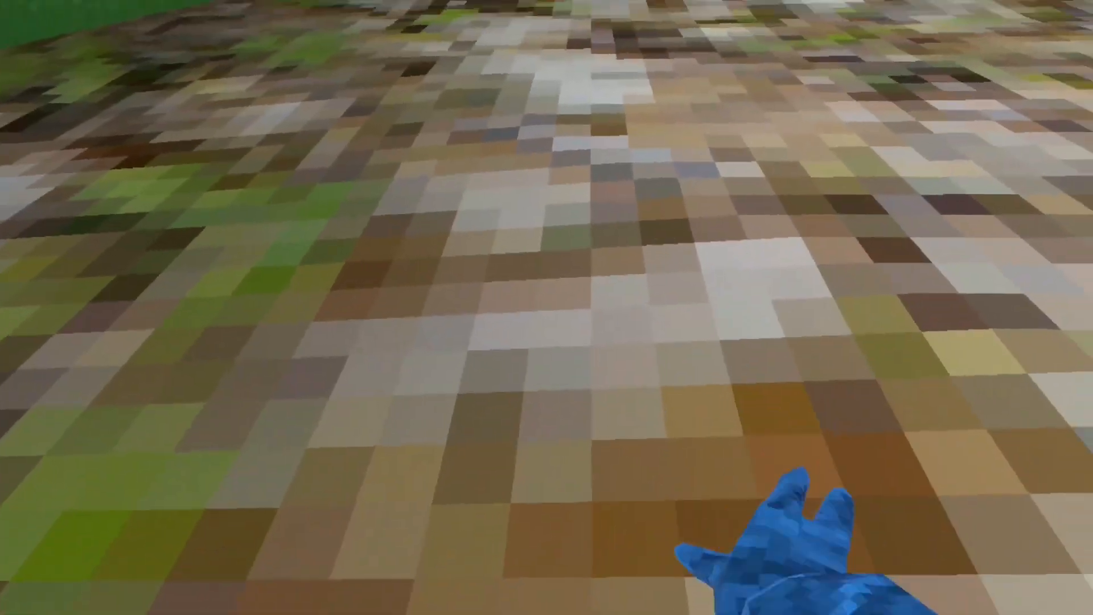
pyautogui.moveTo(547, 308)
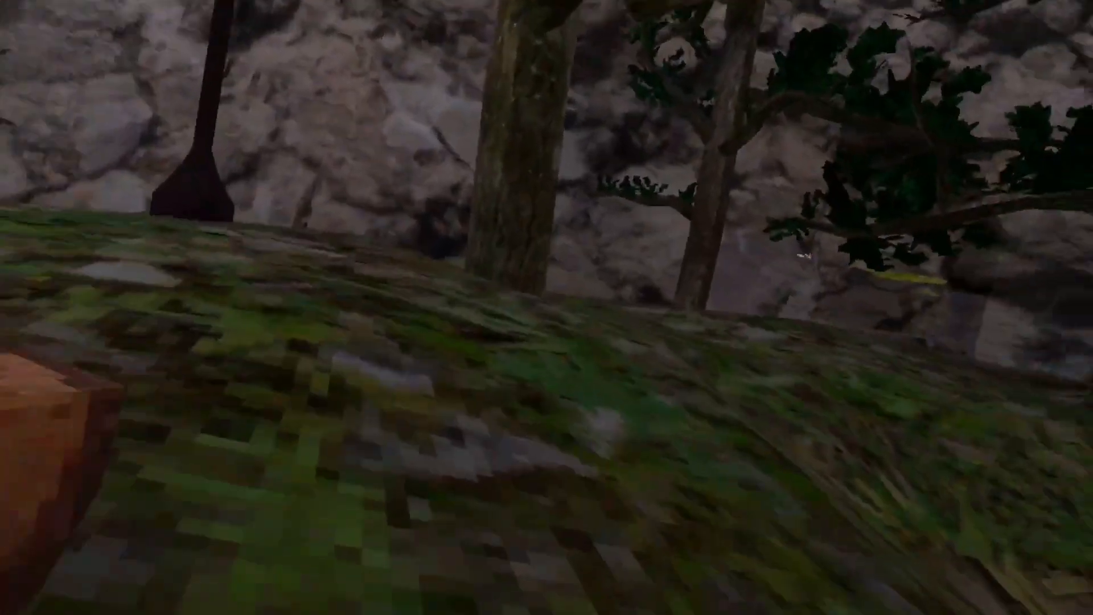
pyautogui.moveTo(547, 308)
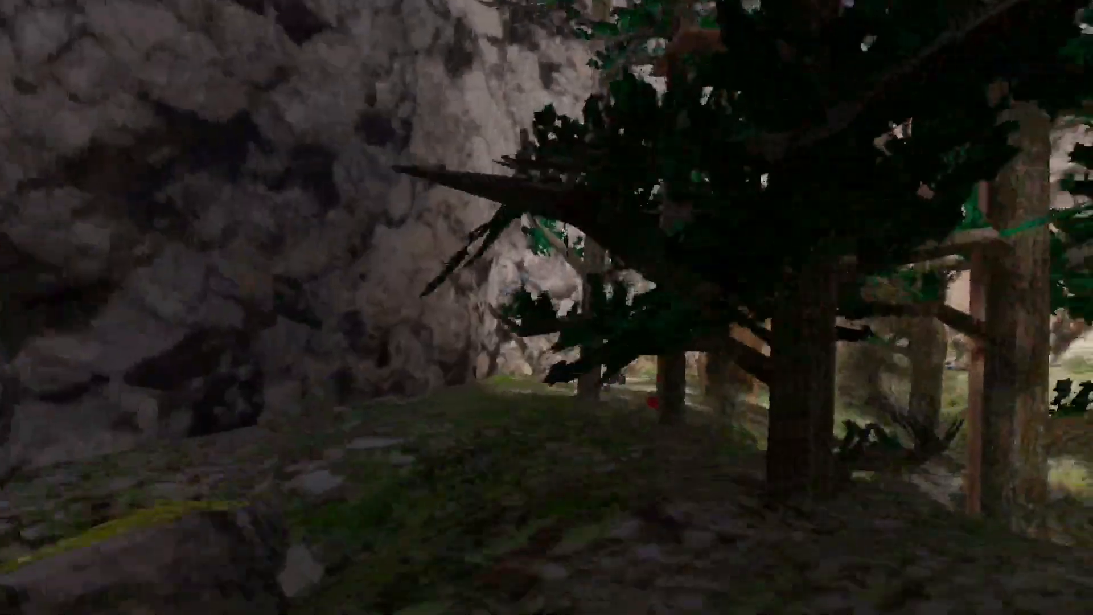
pyautogui.moveTo(547, 307)
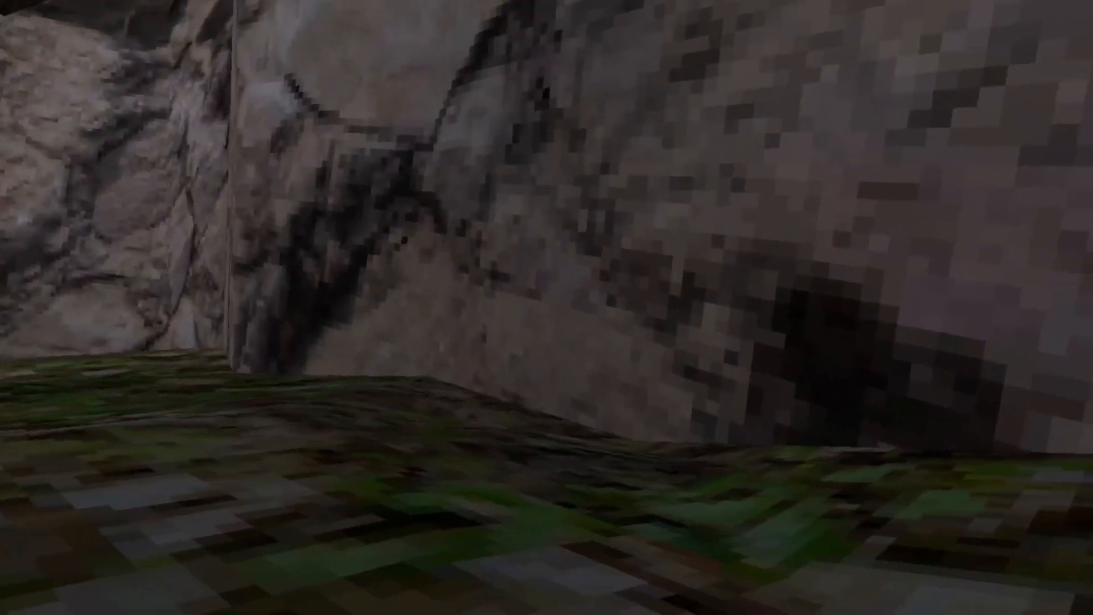
pyautogui.moveTo(547, 308)
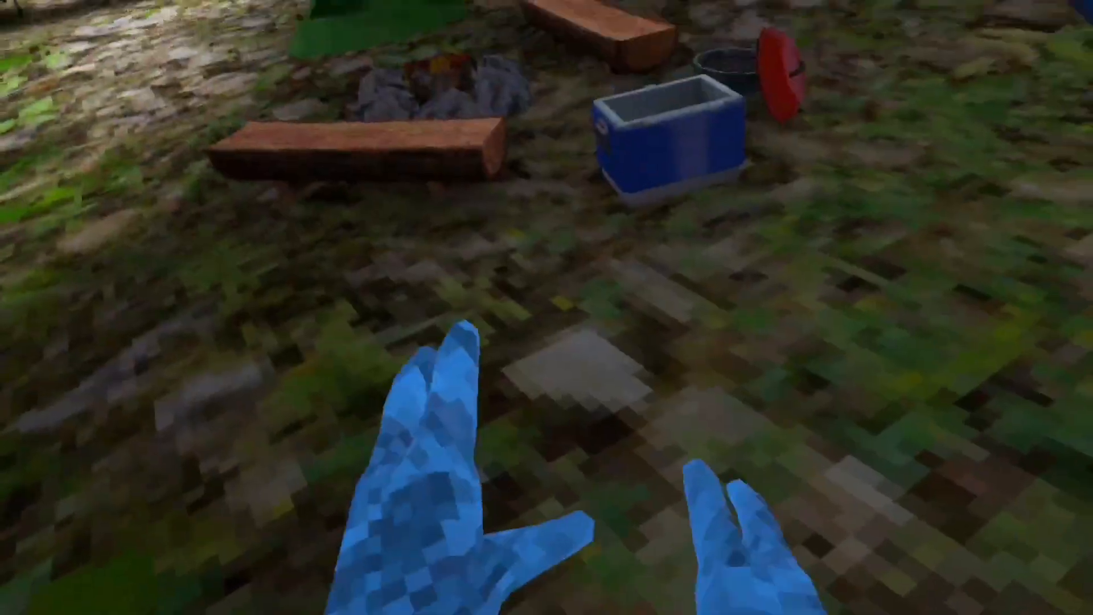
pyautogui.moveTo(546, 308)
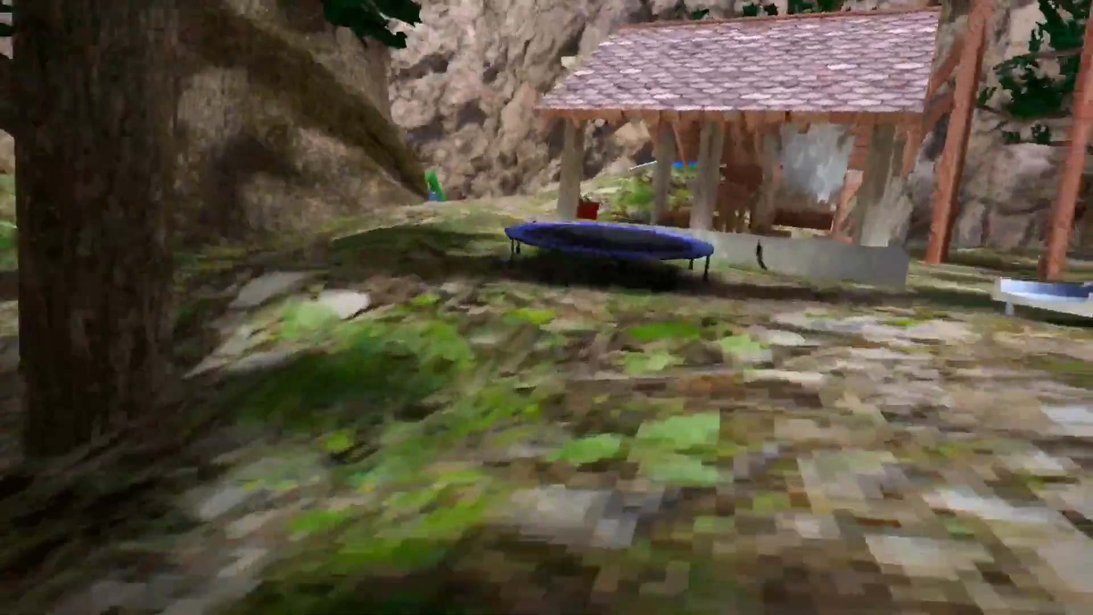
pyautogui.moveTo(546, 308)
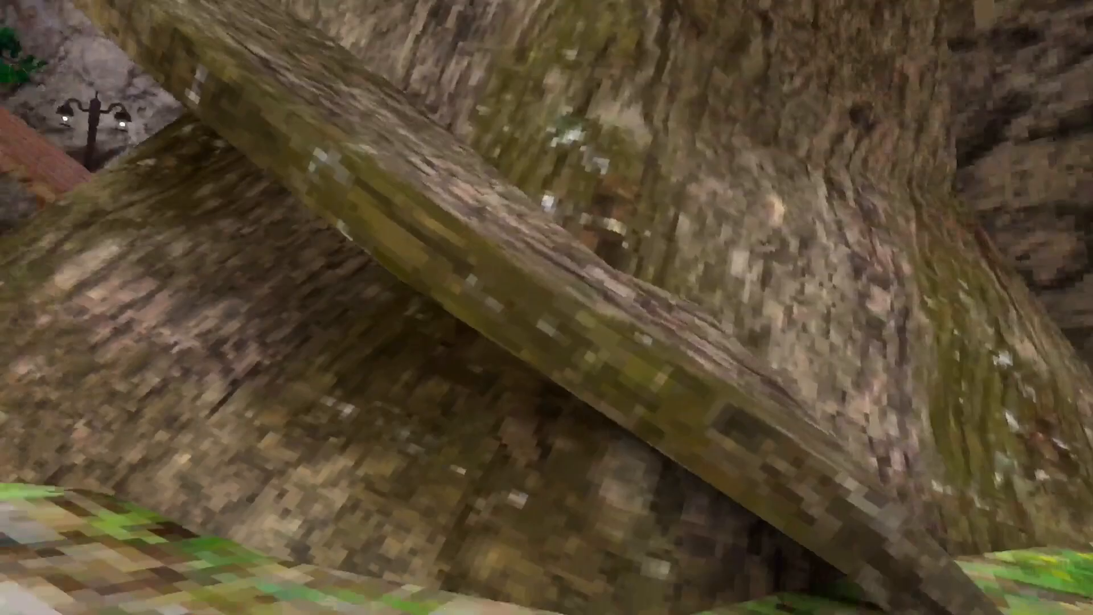
pyautogui.moveTo(547, 308)
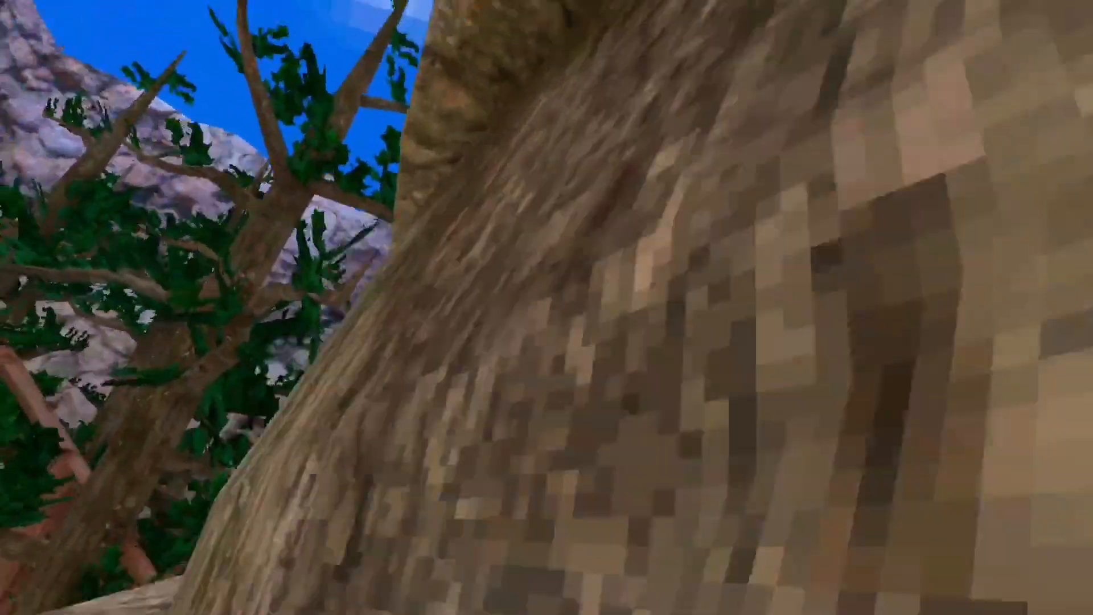
pyautogui.moveTo(546, 308)
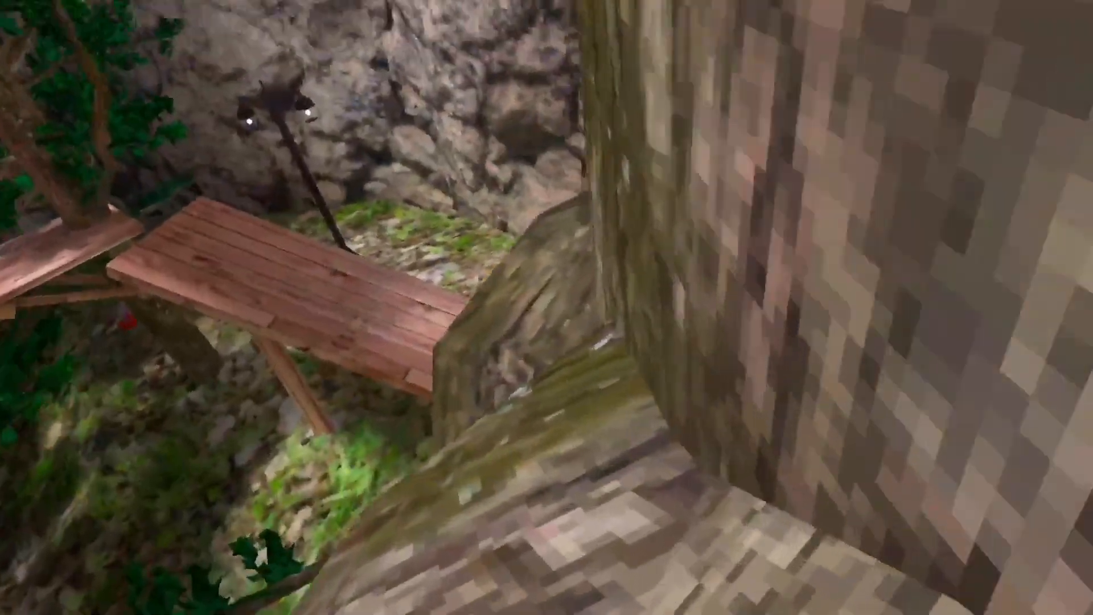
pyautogui.moveTo(547, 307)
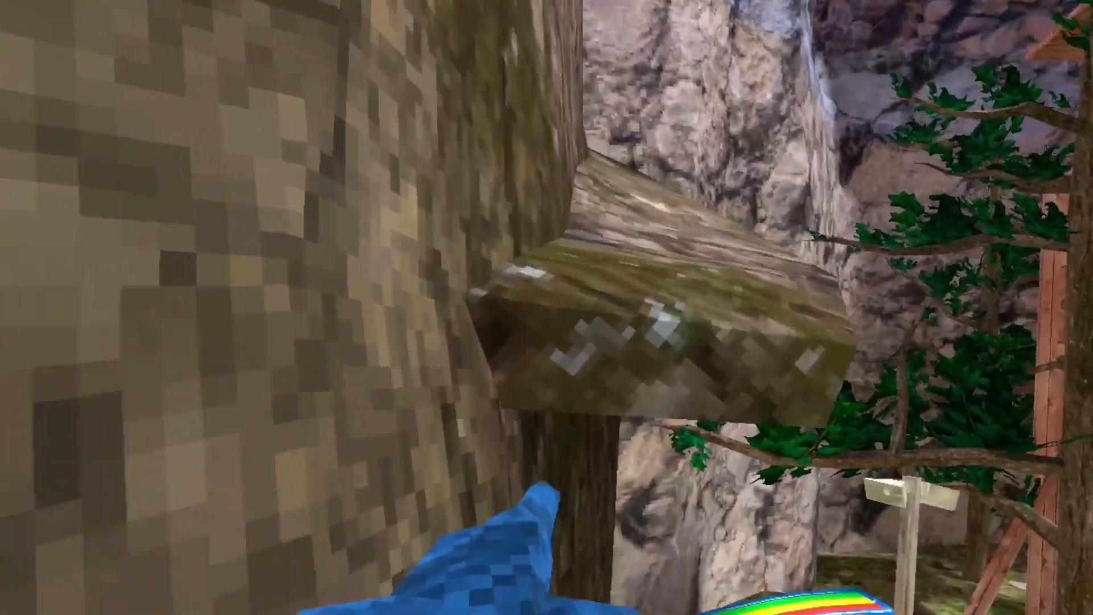
pyautogui.moveTo(546, 307)
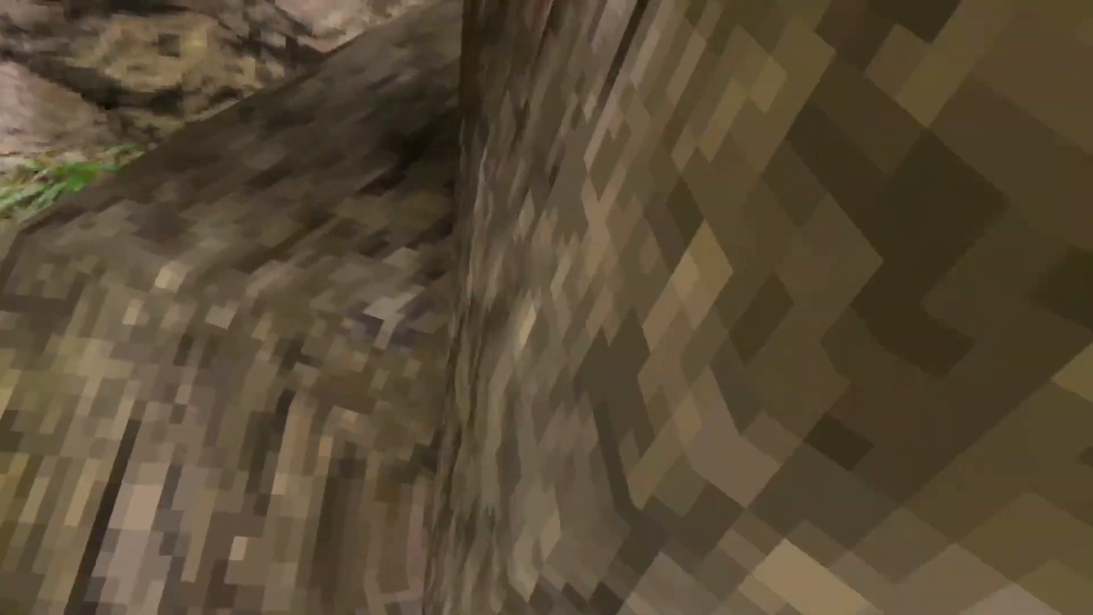
pyautogui.moveTo(547, 308)
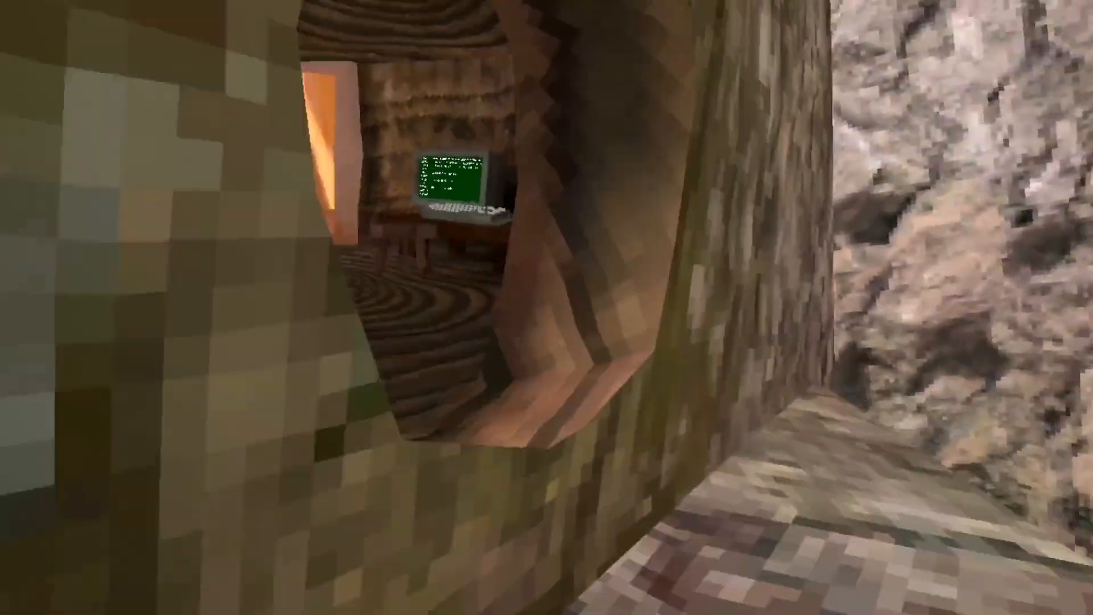
pyautogui.moveTo(547, 307)
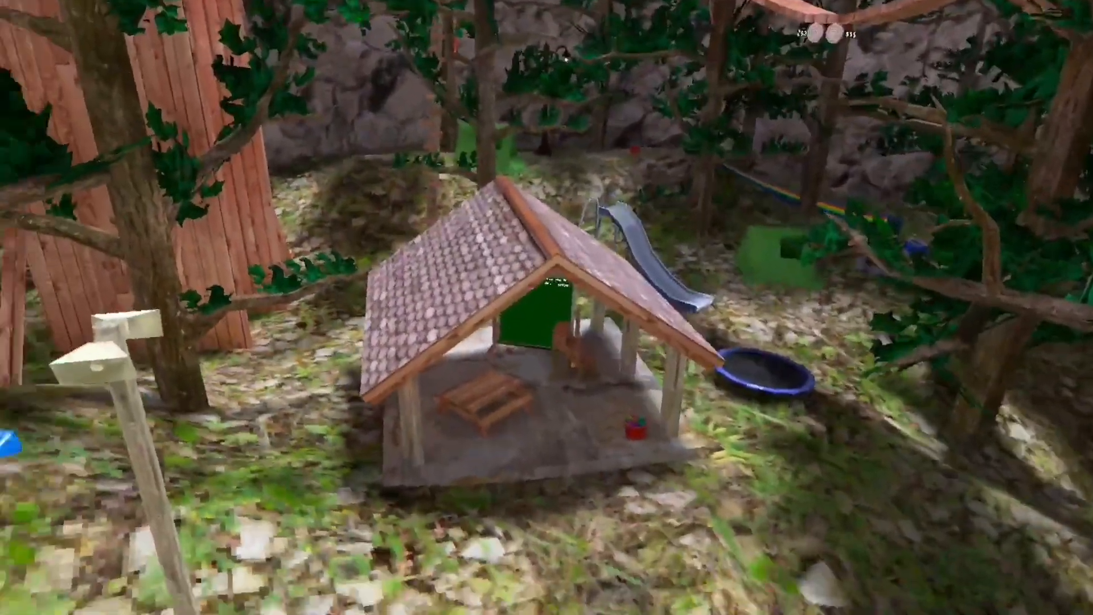
pyautogui.moveTo(547, 308)
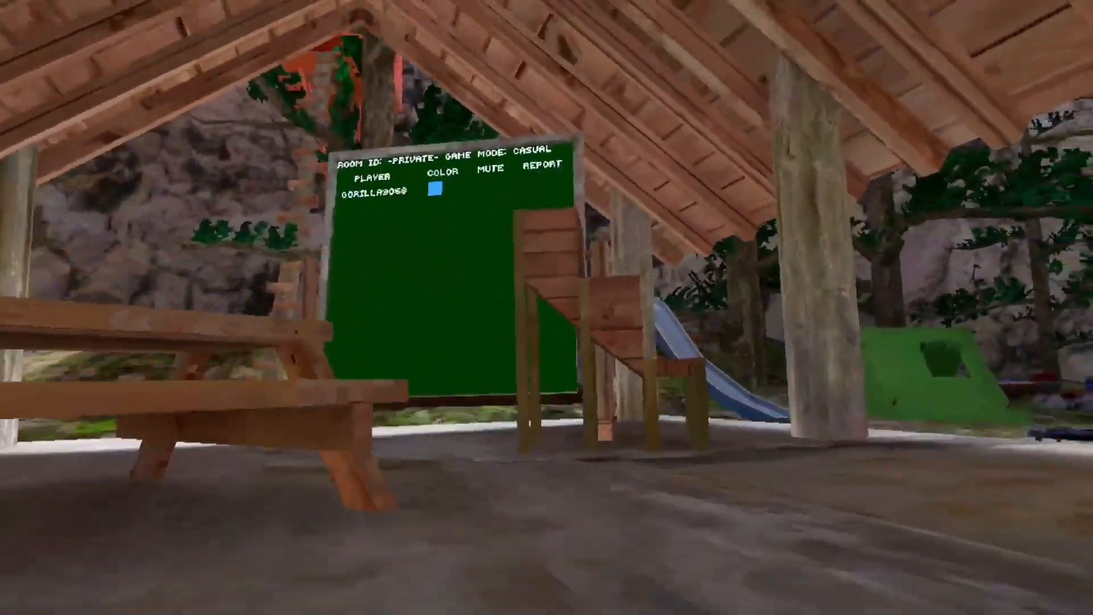
pyautogui.moveTo(547, 307)
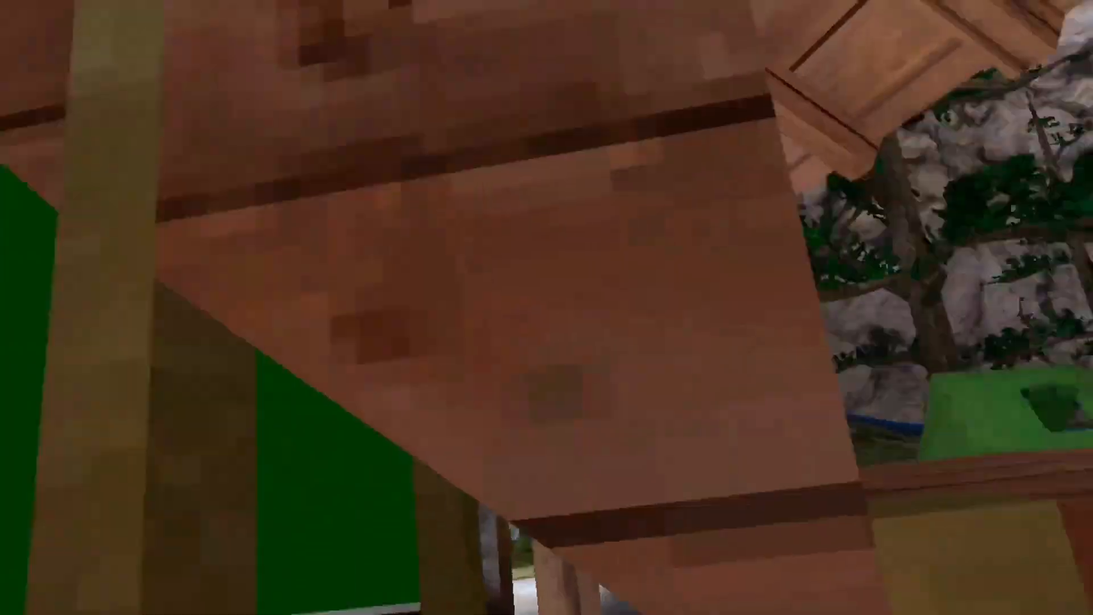
pyautogui.moveTo(547, 307)
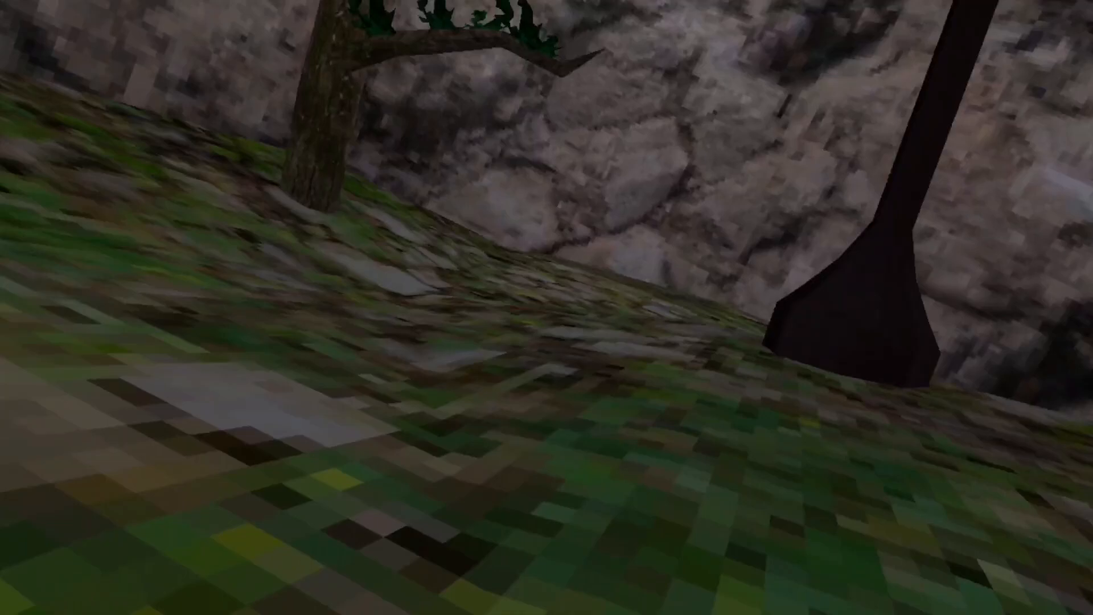
pyautogui.moveTo(547, 307)
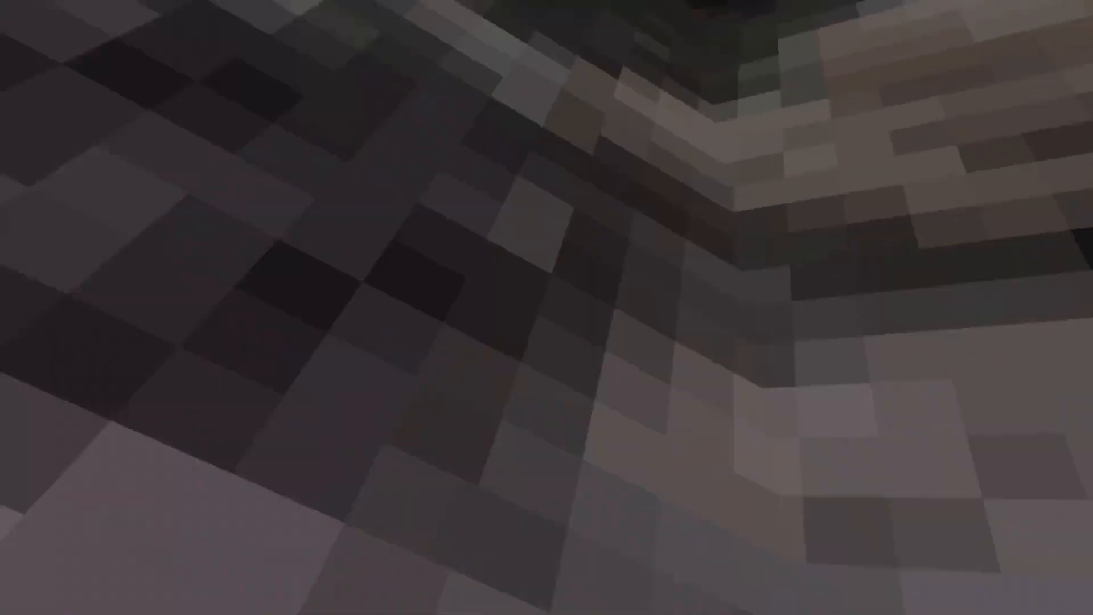
pyautogui.moveTo(547, 308)
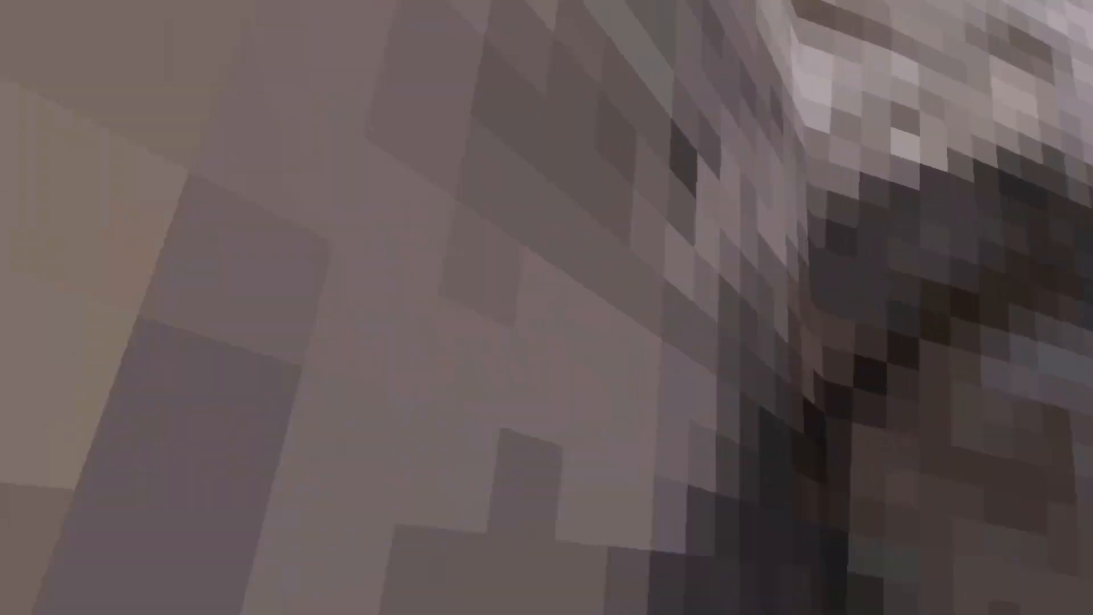
pyautogui.moveTo(547, 307)
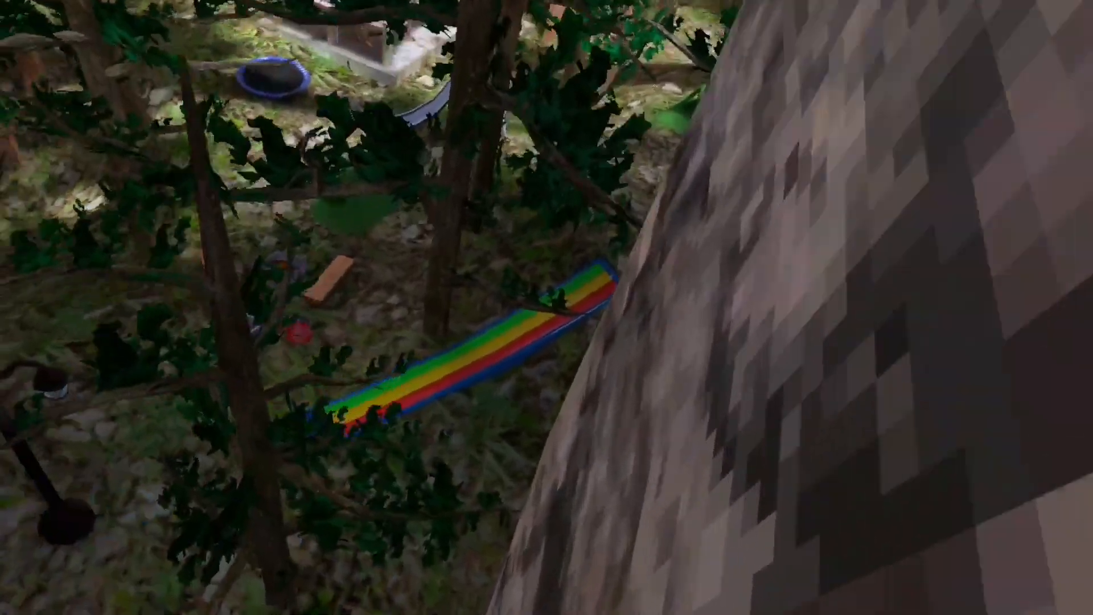
pyautogui.moveTo(546, 308)
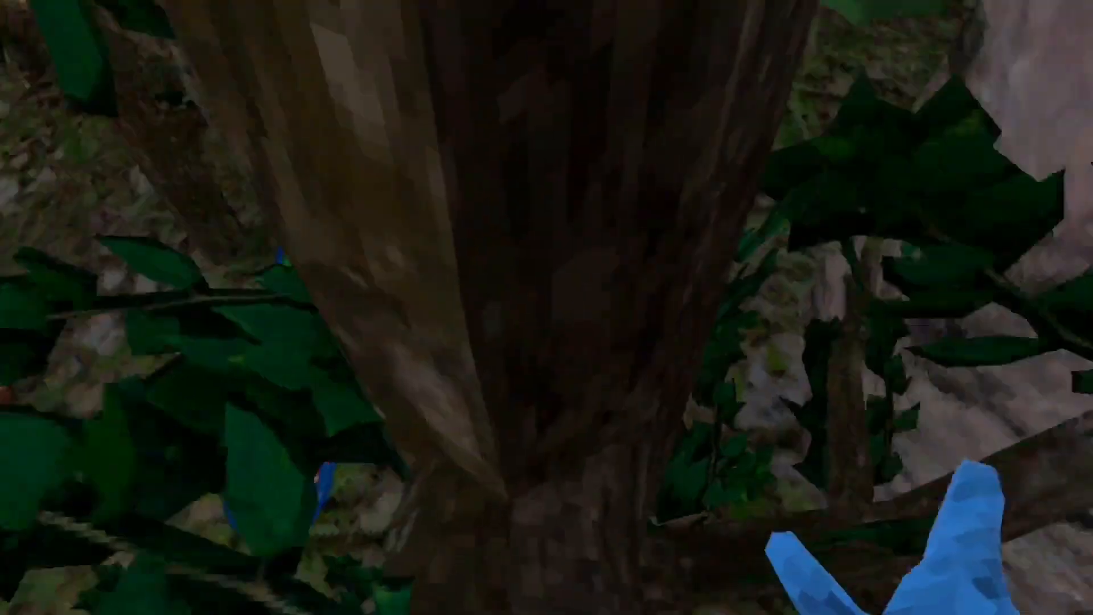
pyautogui.moveTo(547, 308)
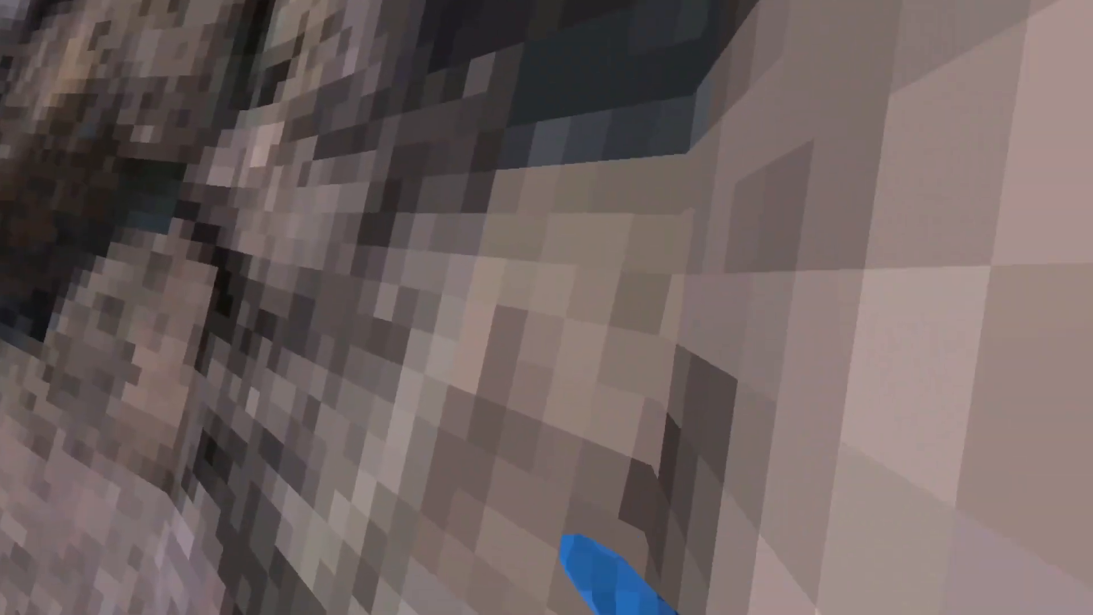
pyautogui.moveTo(546, 308)
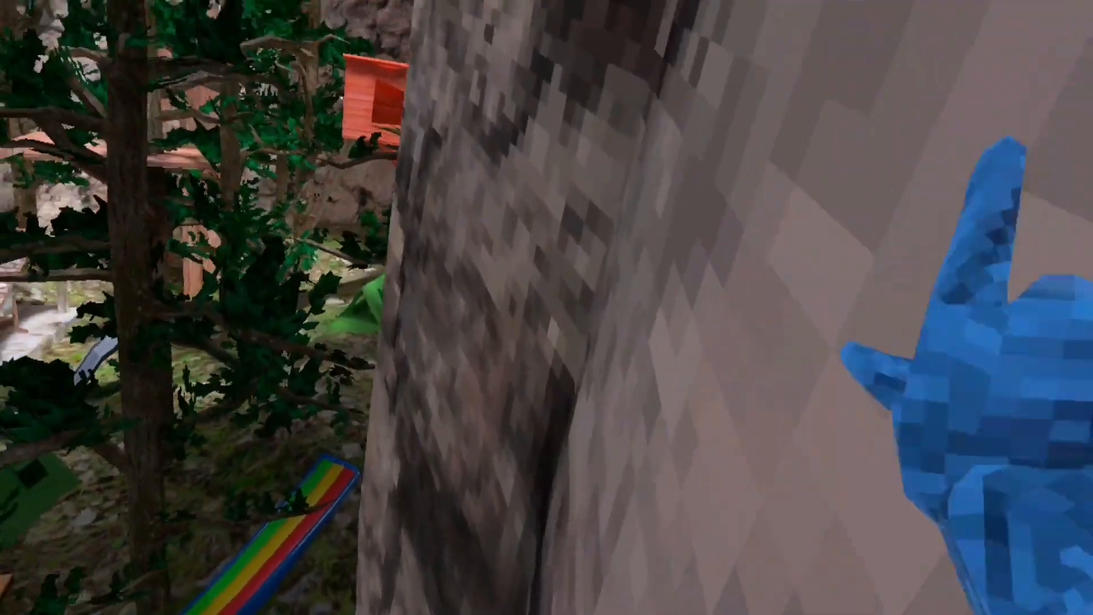
pyautogui.moveTo(547, 308)
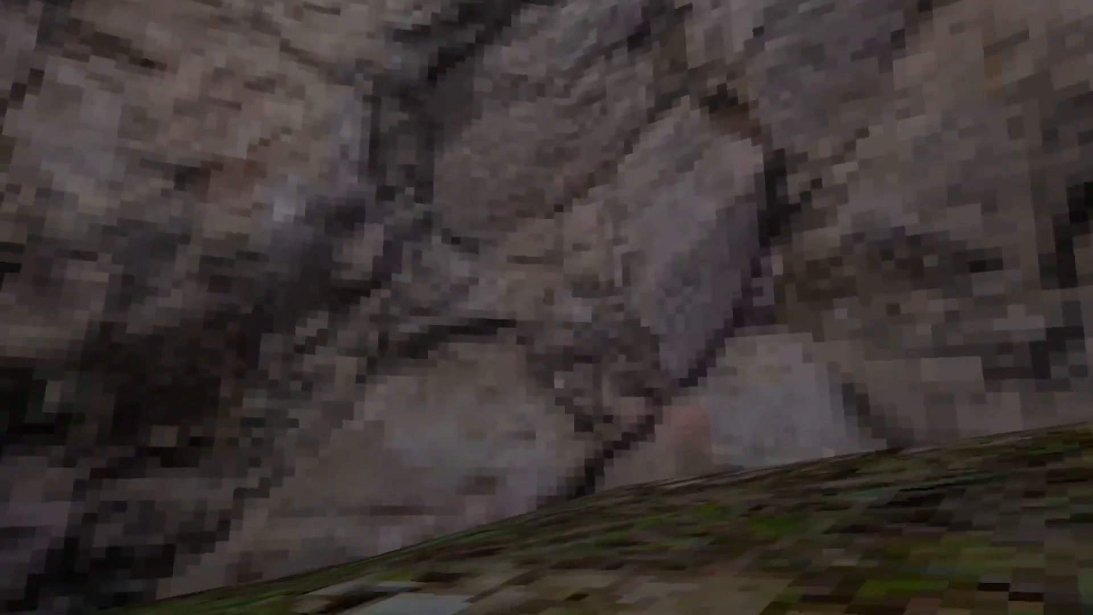
pyautogui.moveTo(547, 308)
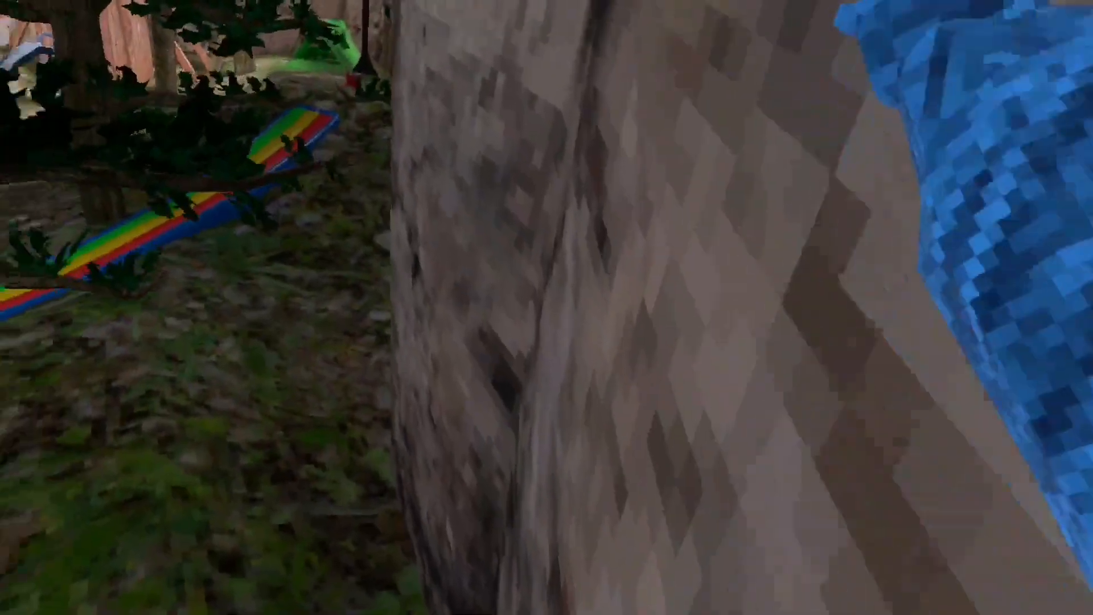
pyautogui.moveTo(546, 308)
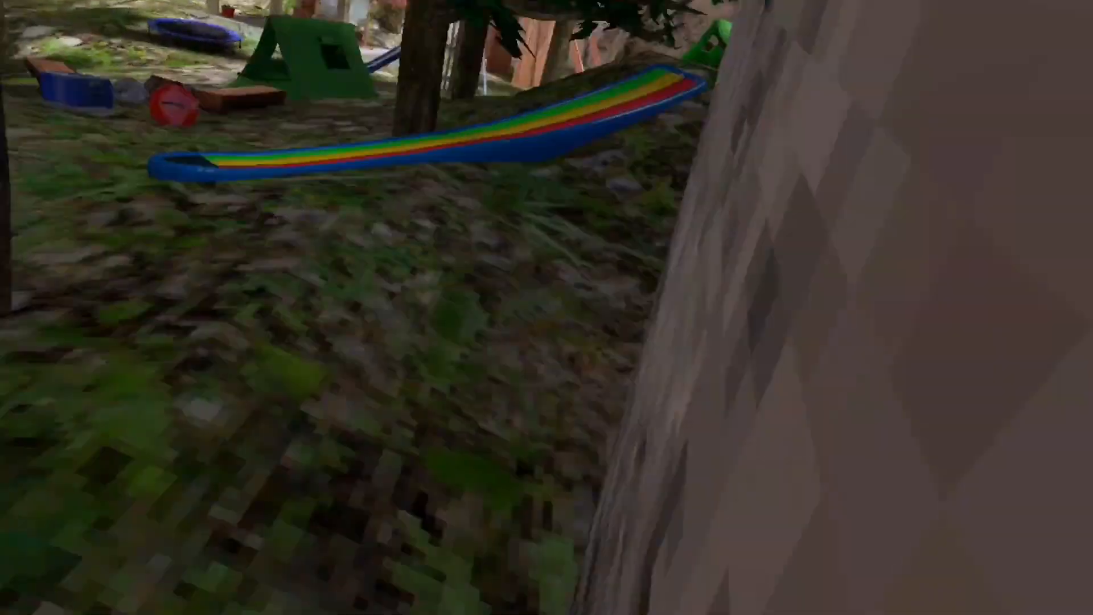
pyautogui.moveTo(547, 307)
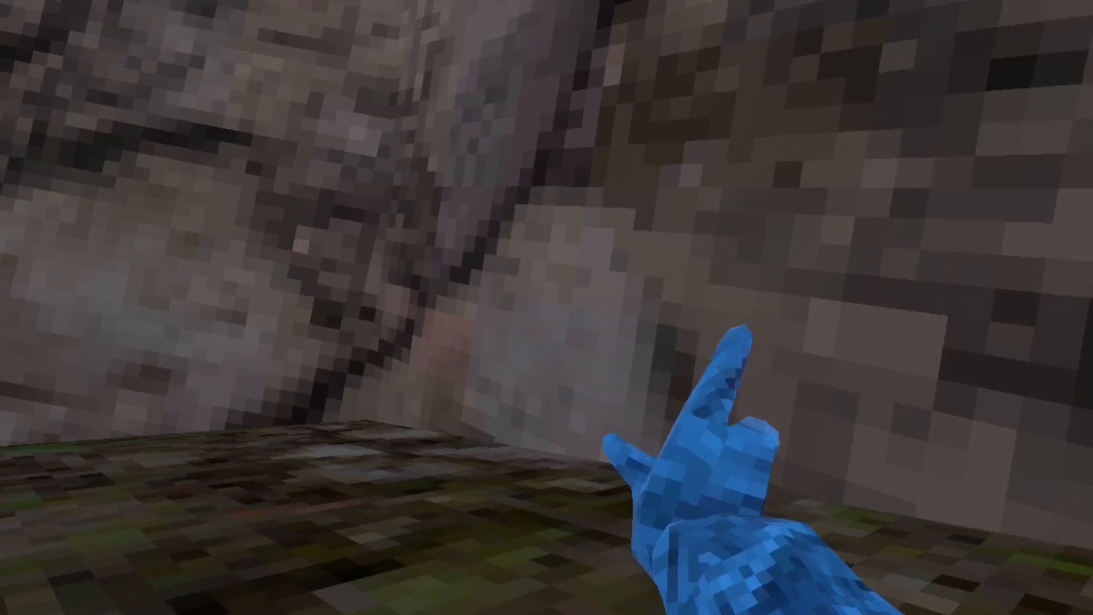
pyautogui.moveTo(547, 307)
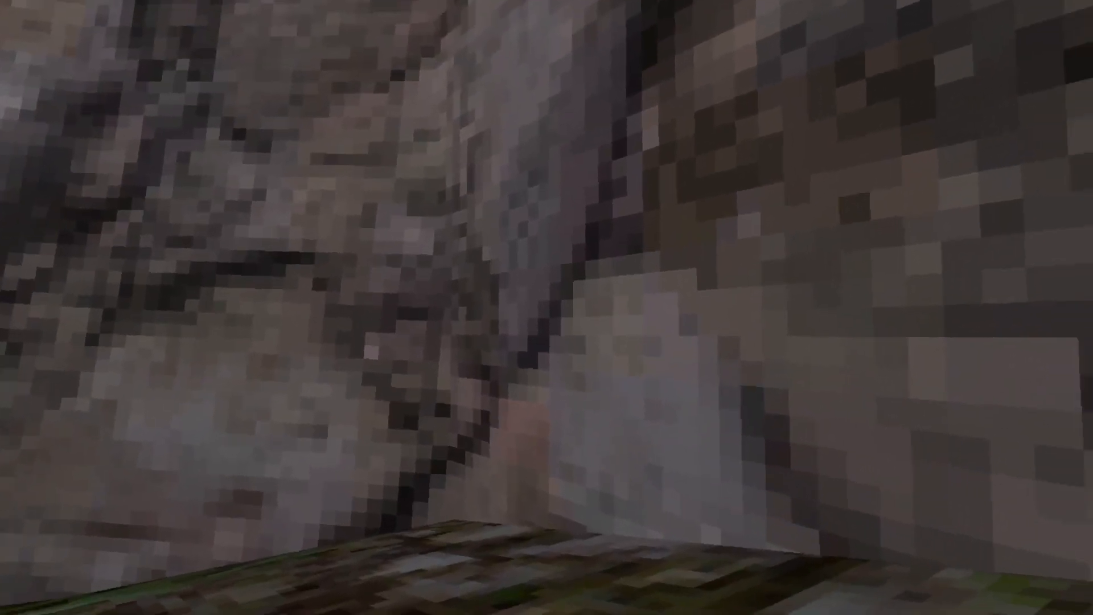
pyautogui.moveTo(547, 308)
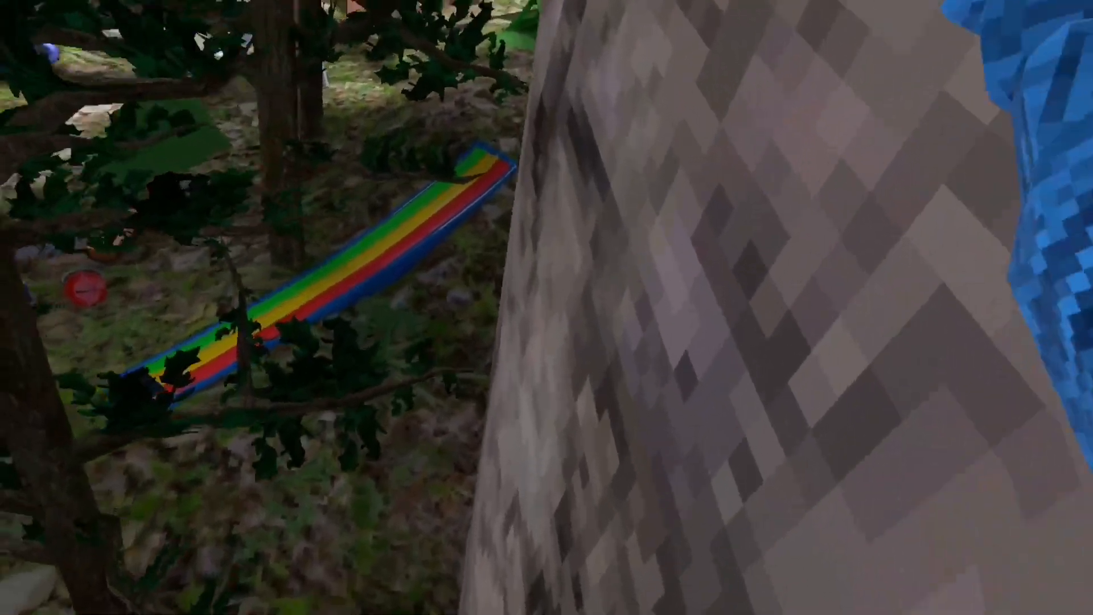
pyautogui.moveTo(547, 307)
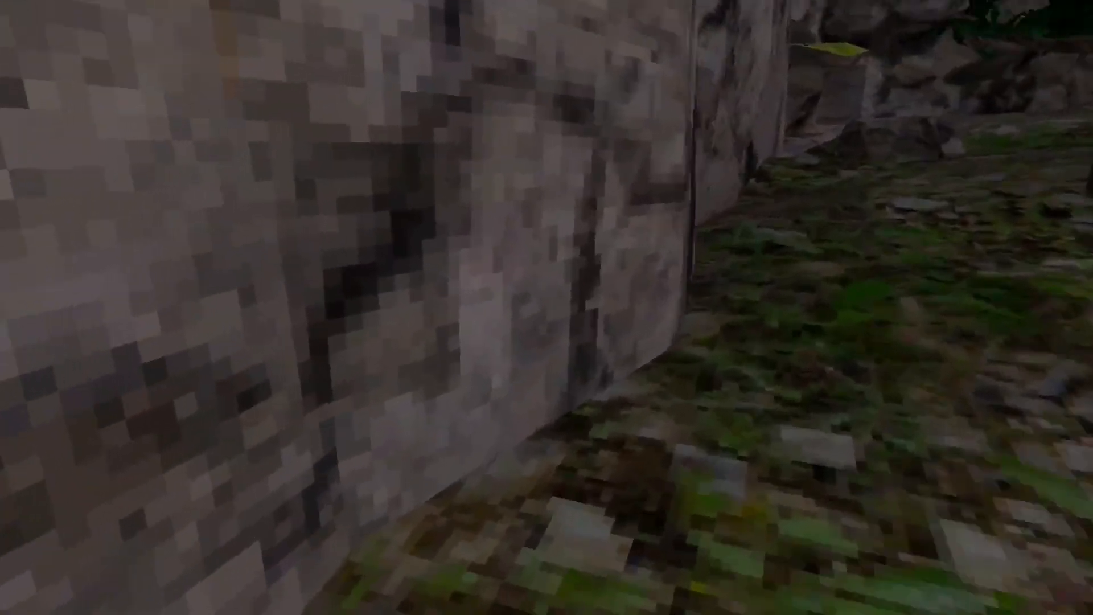
pyautogui.moveTo(547, 307)
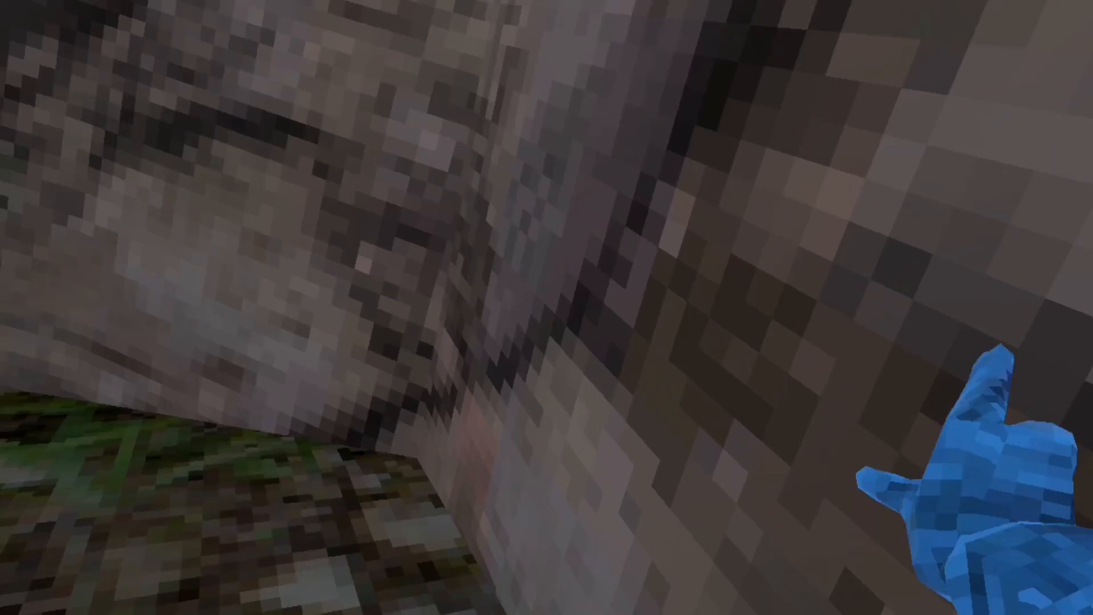
pyautogui.moveTo(547, 307)
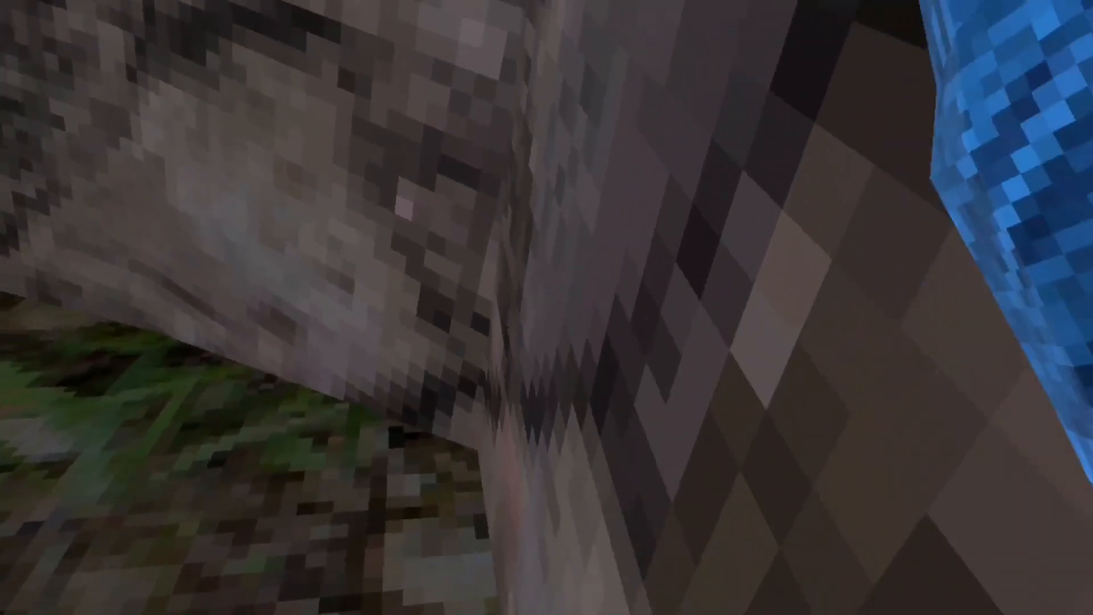
pyautogui.moveTo(547, 308)
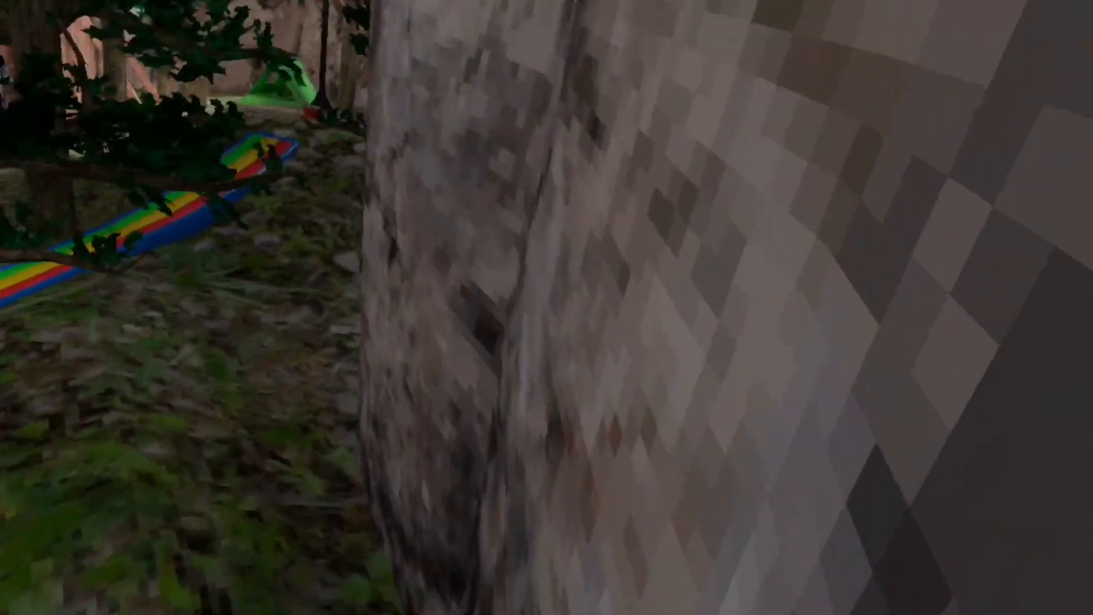
pyautogui.moveTo(547, 308)
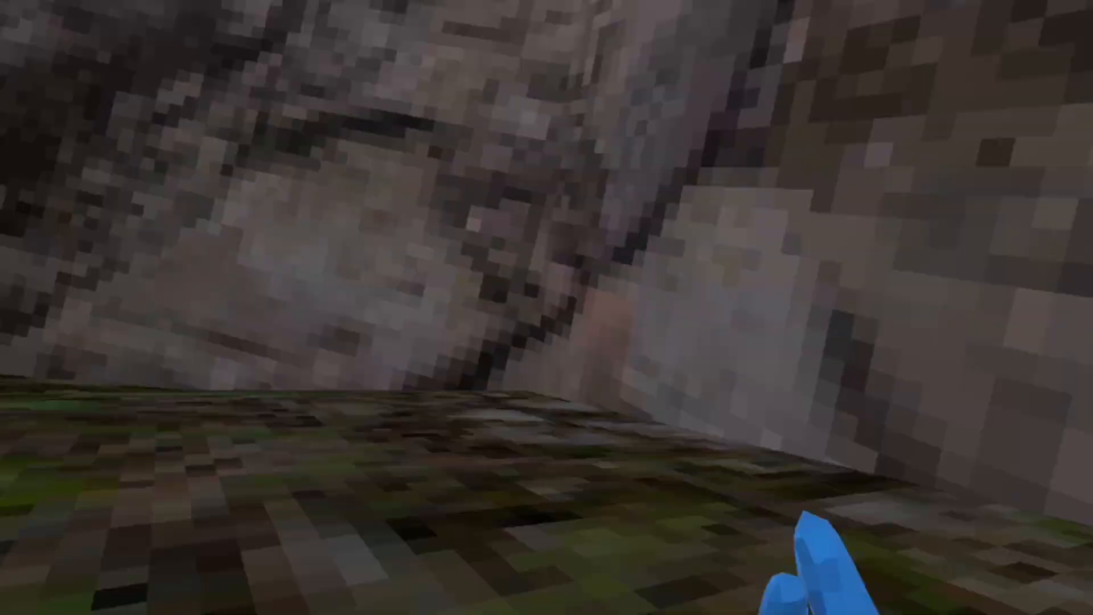
pyautogui.moveTo(547, 307)
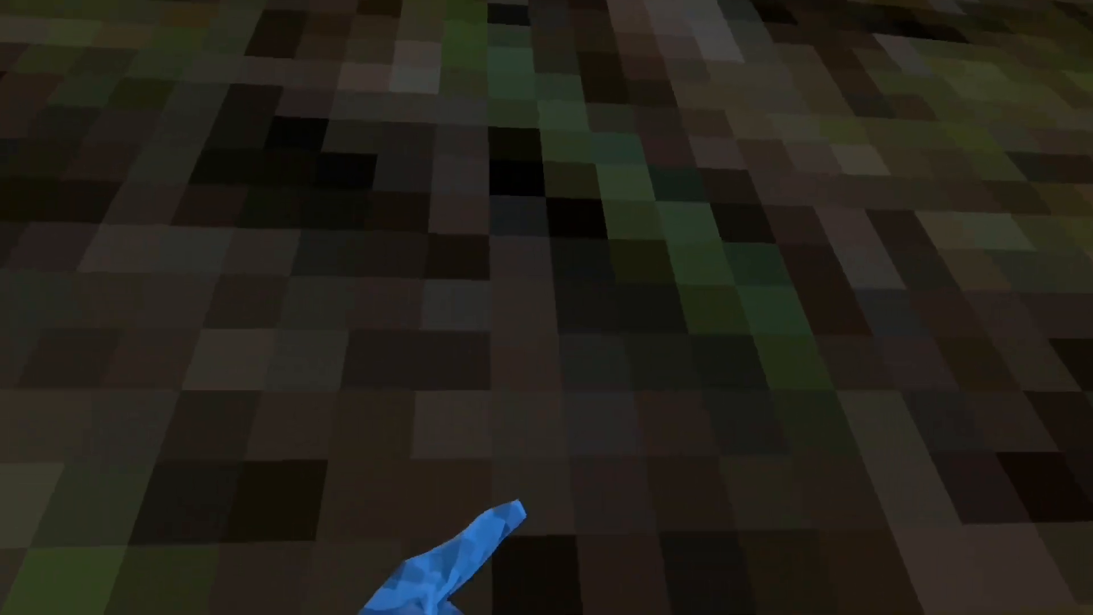
pyautogui.moveTo(546, 308)
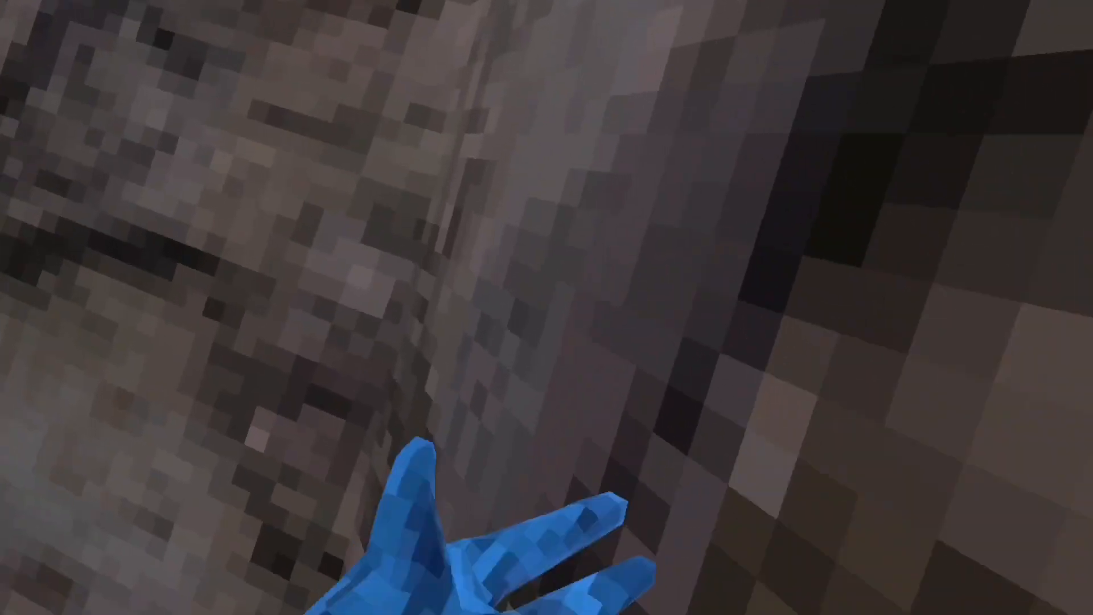
pyautogui.moveTo(546, 307)
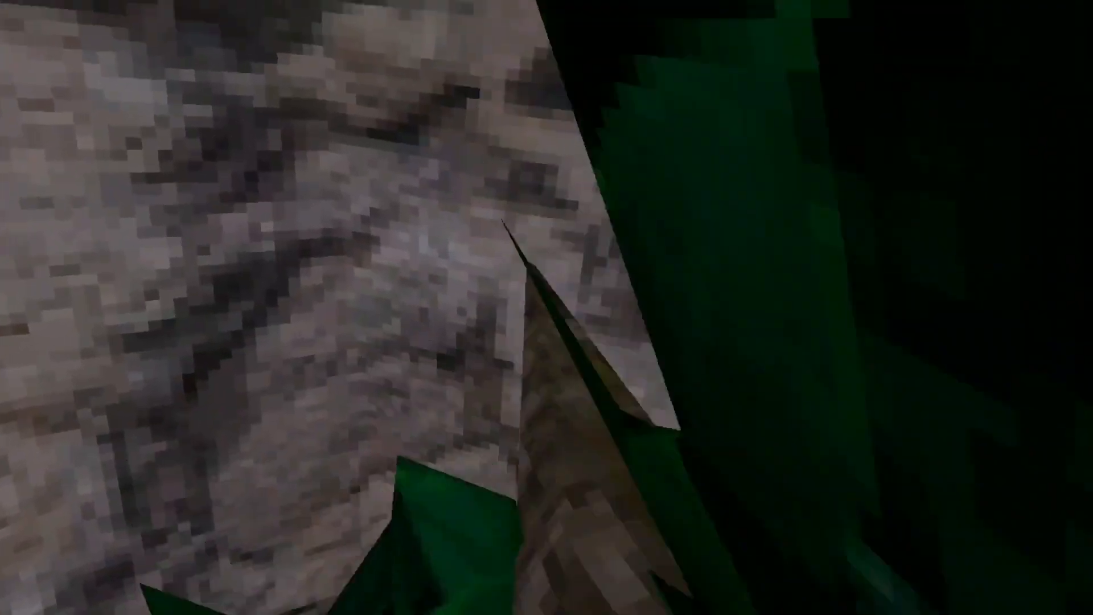
pyautogui.moveTo(547, 307)
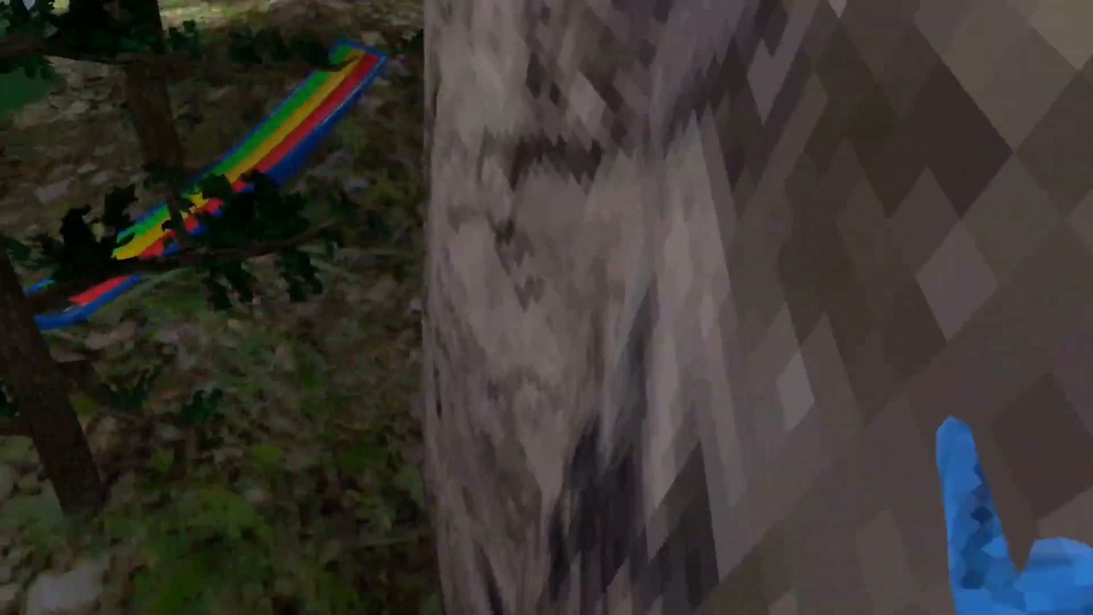
pyautogui.moveTo(546, 307)
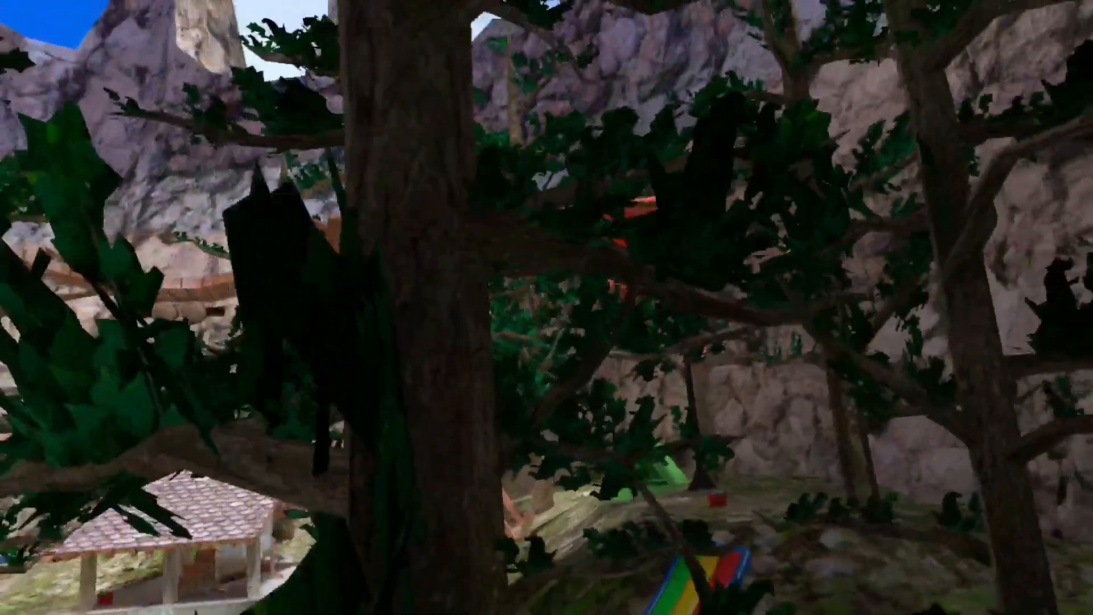
pyautogui.moveTo(547, 308)
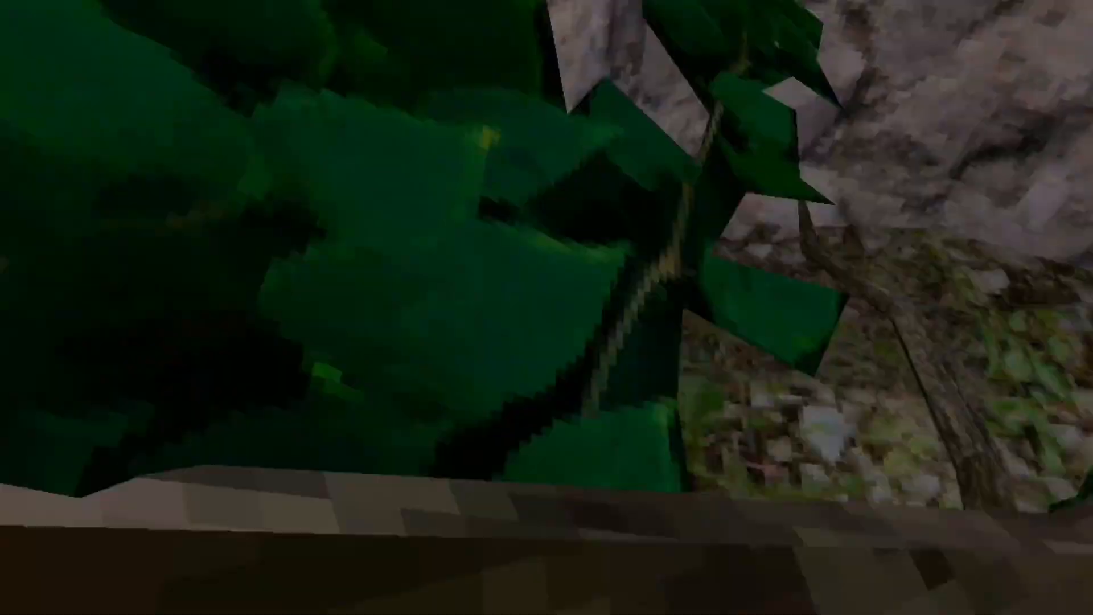
pyautogui.moveTo(546, 308)
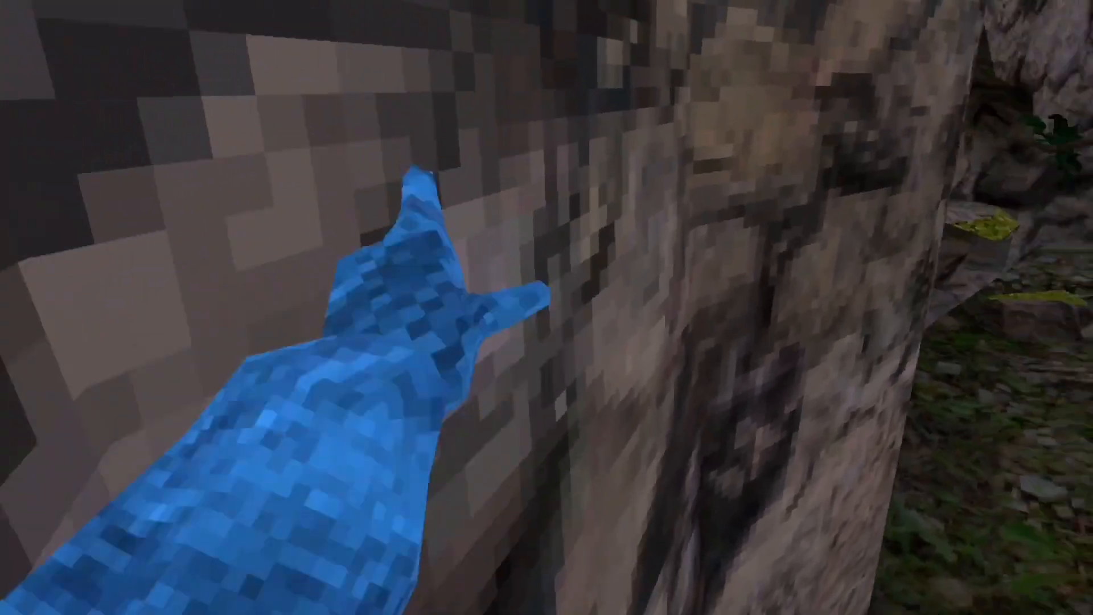
pyautogui.moveTo(546, 308)
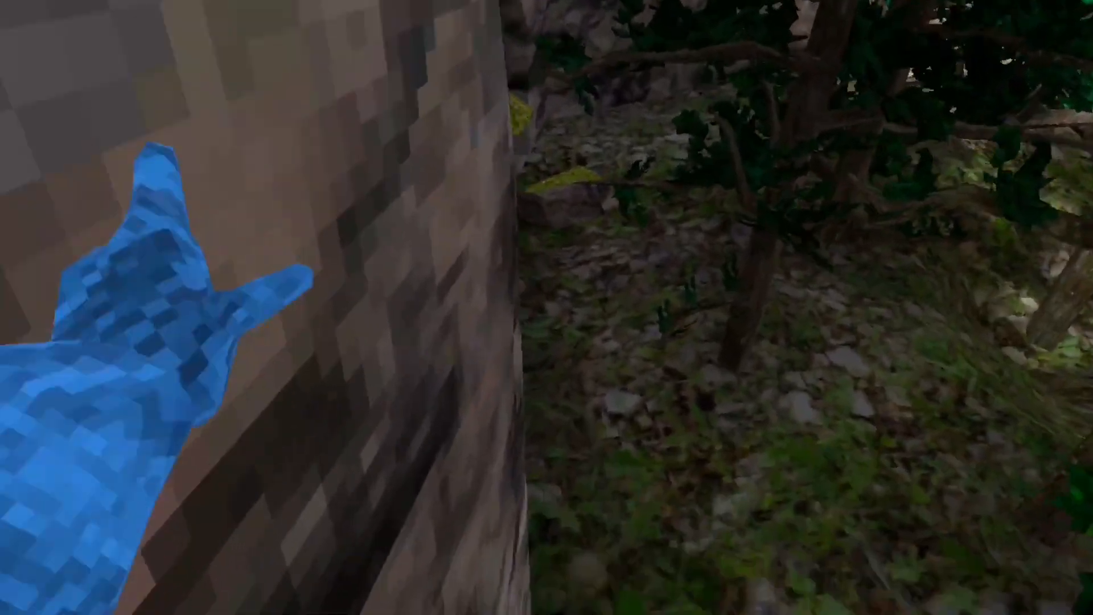
pyautogui.moveTo(547, 308)
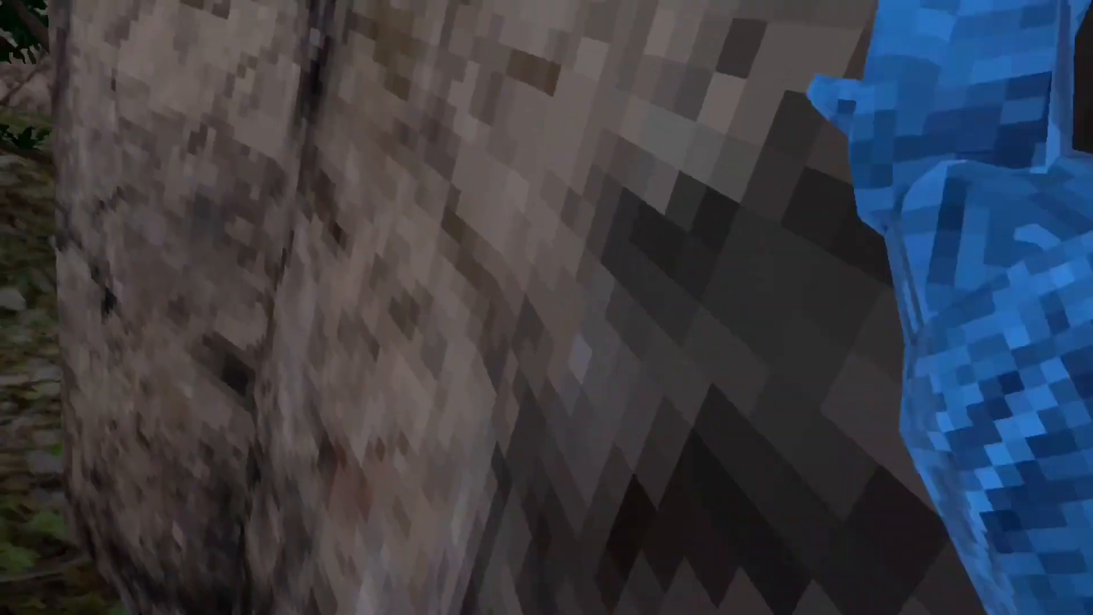
pyautogui.moveTo(547, 308)
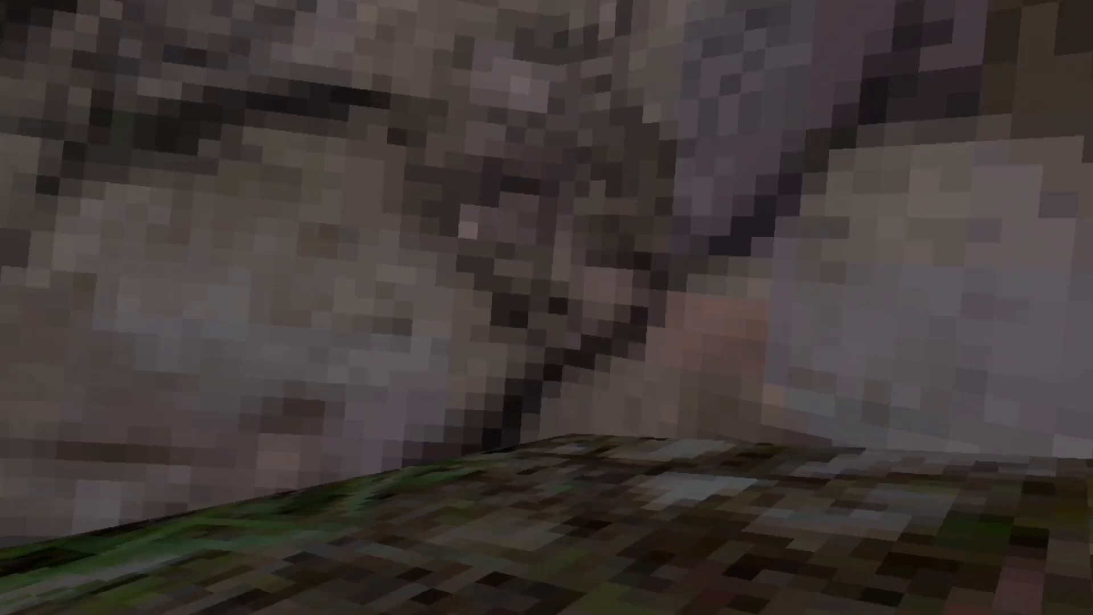
pyautogui.moveTo(546, 307)
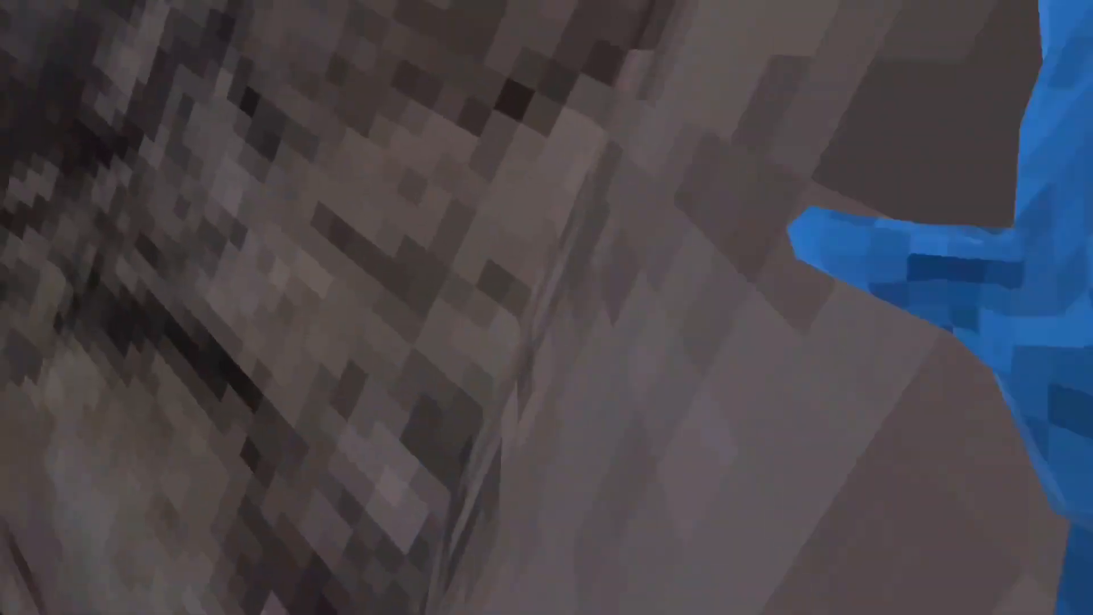
pyautogui.moveTo(546, 307)
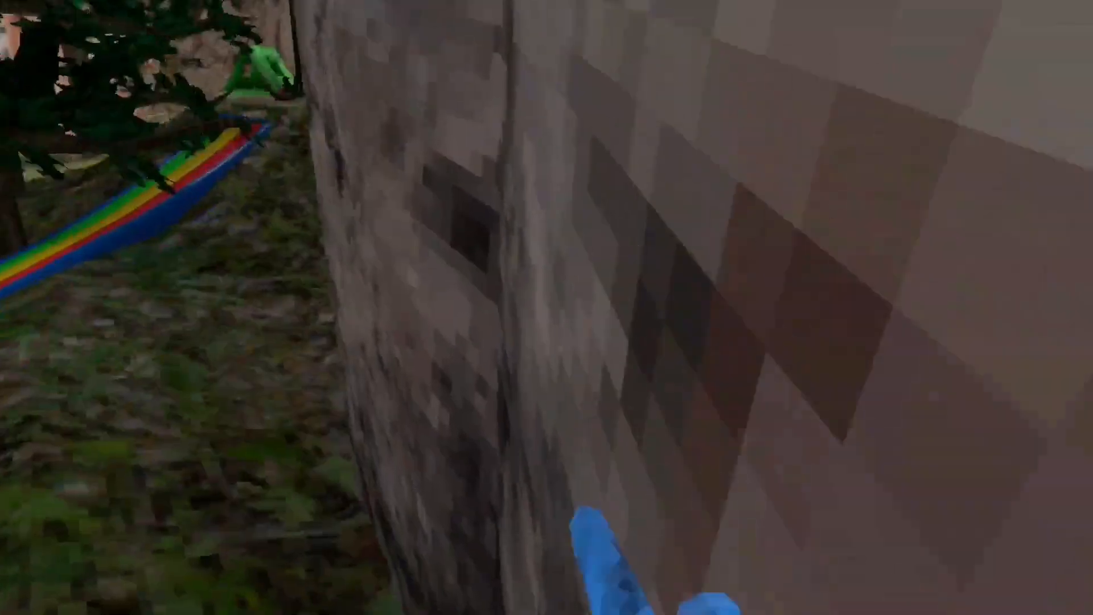
pyautogui.moveTo(547, 308)
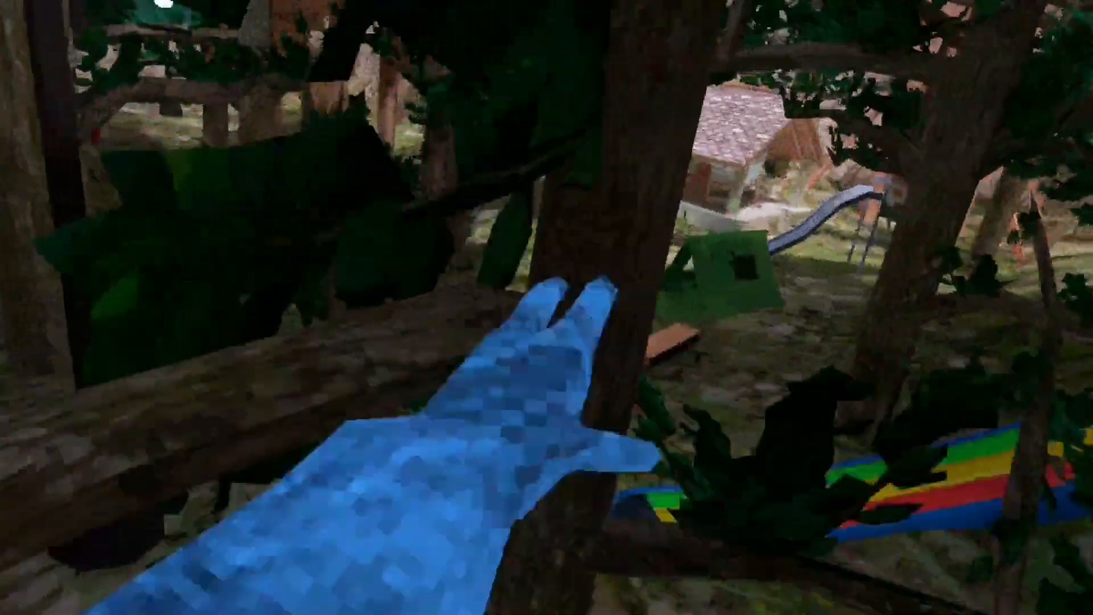
pyautogui.moveTo(547, 308)
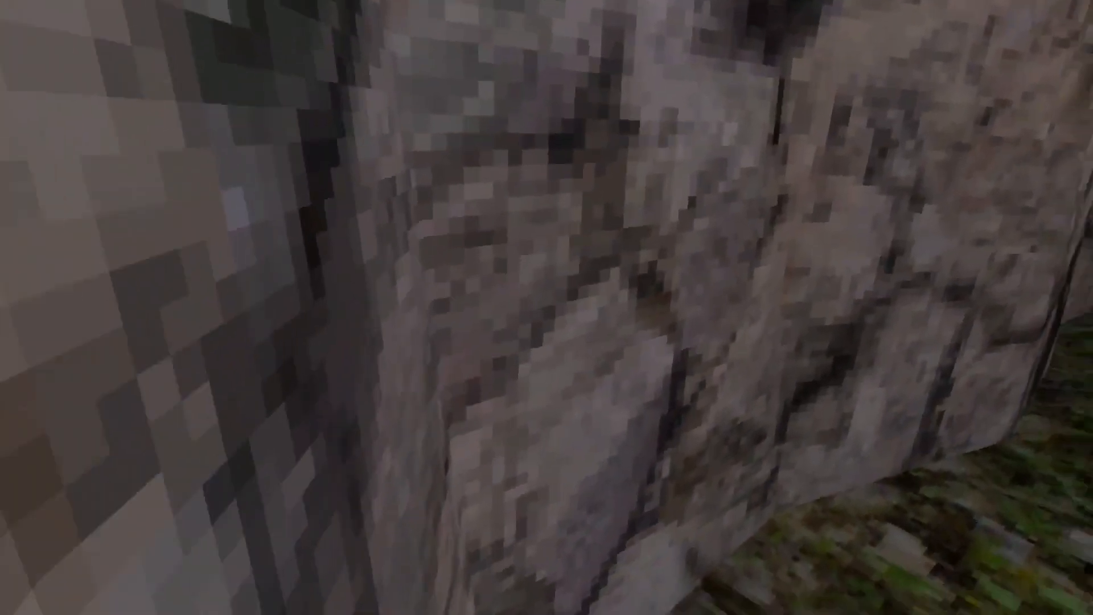
pyautogui.moveTo(547, 308)
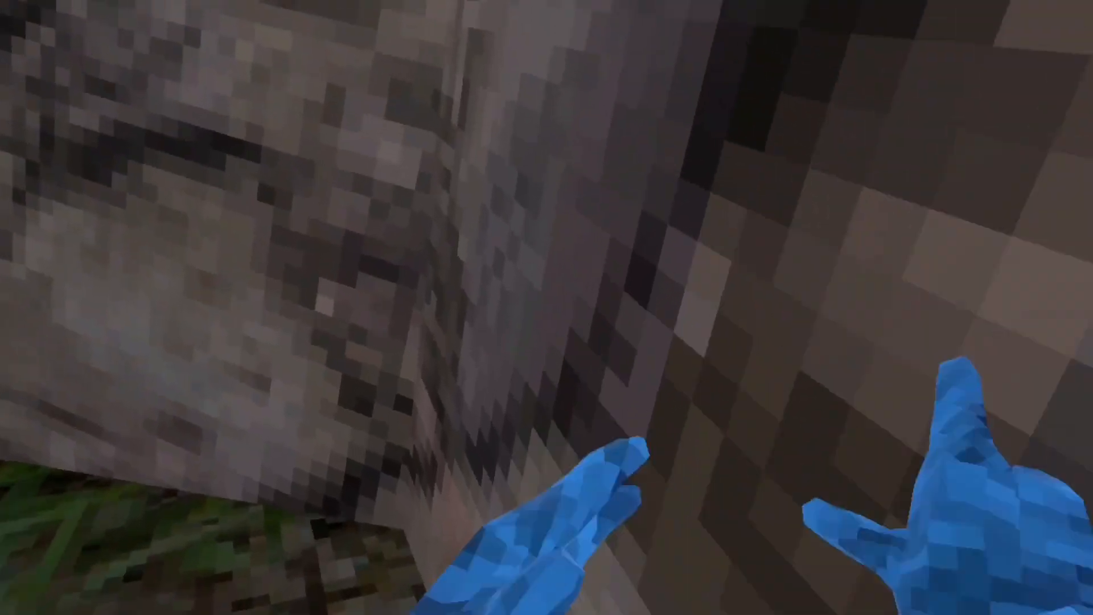
pyautogui.moveTo(547, 308)
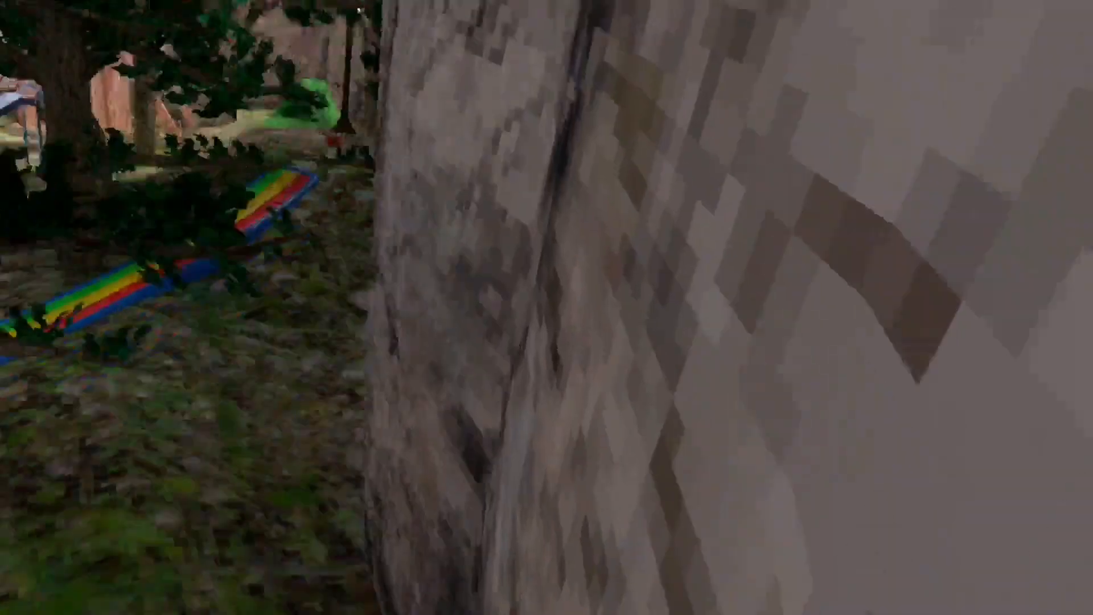
pyautogui.moveTo(547, 308)
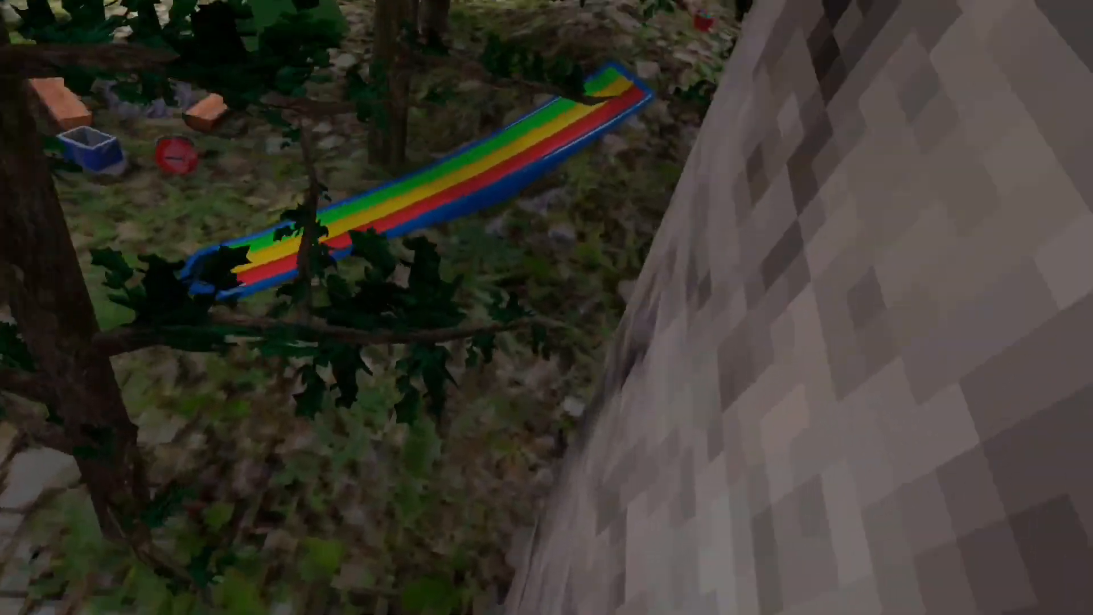
pyautogui.moveTo(547, 307)
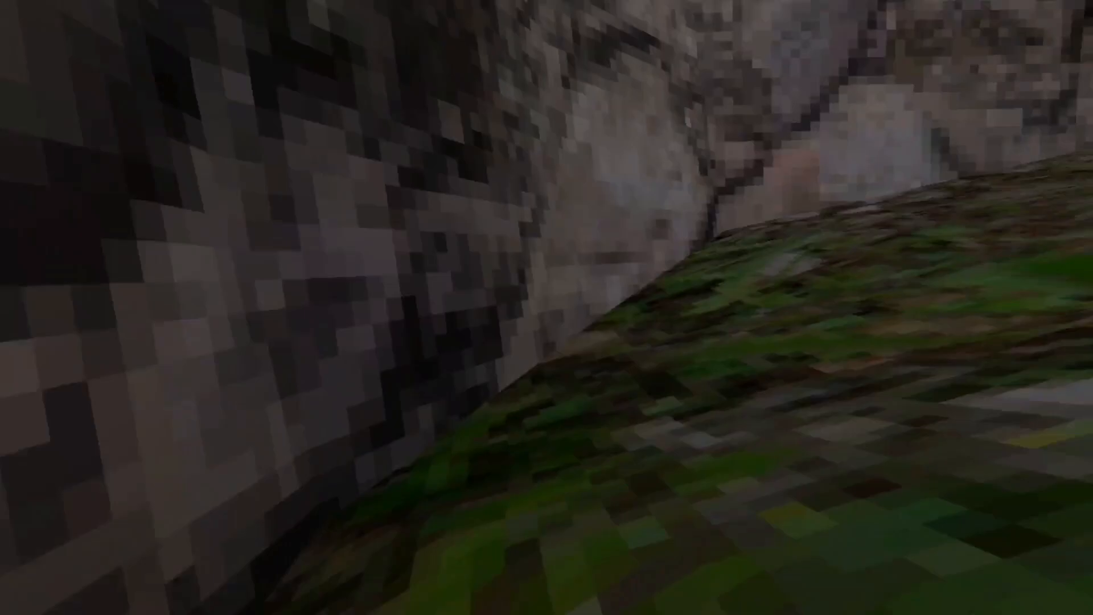
pyautogui.moveTo(547, 308)
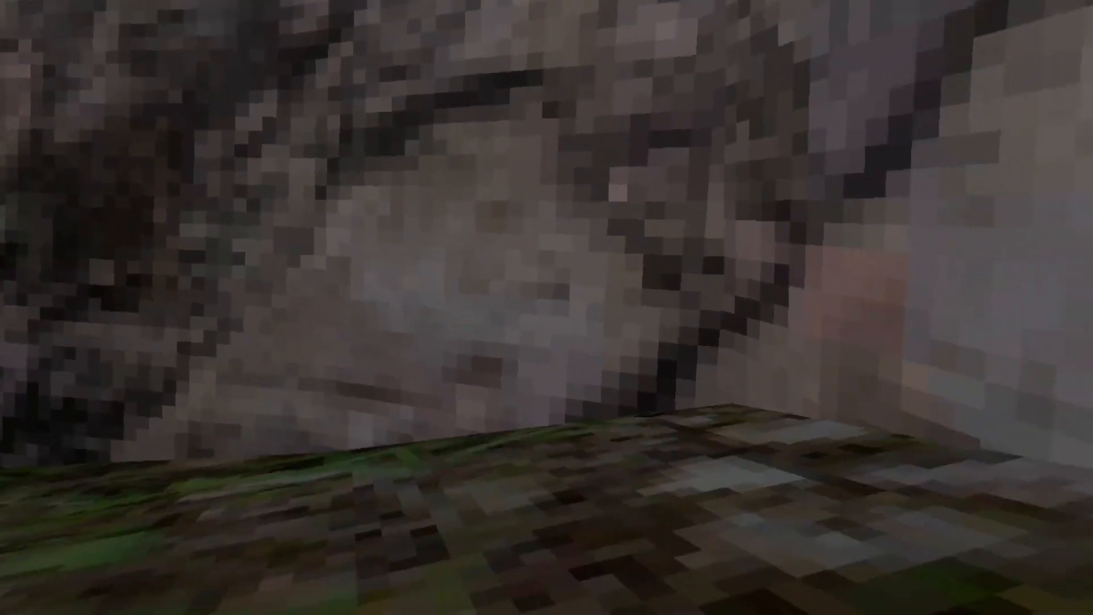
pyautogui.moveTo(547, 307)
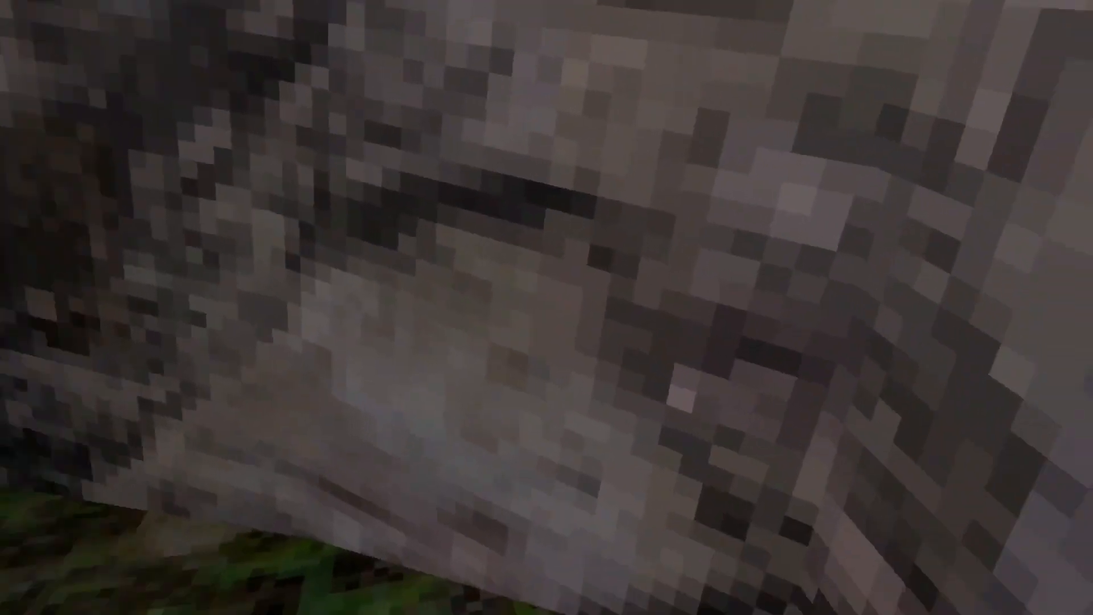
pyautogui.moveTo(547, 308)
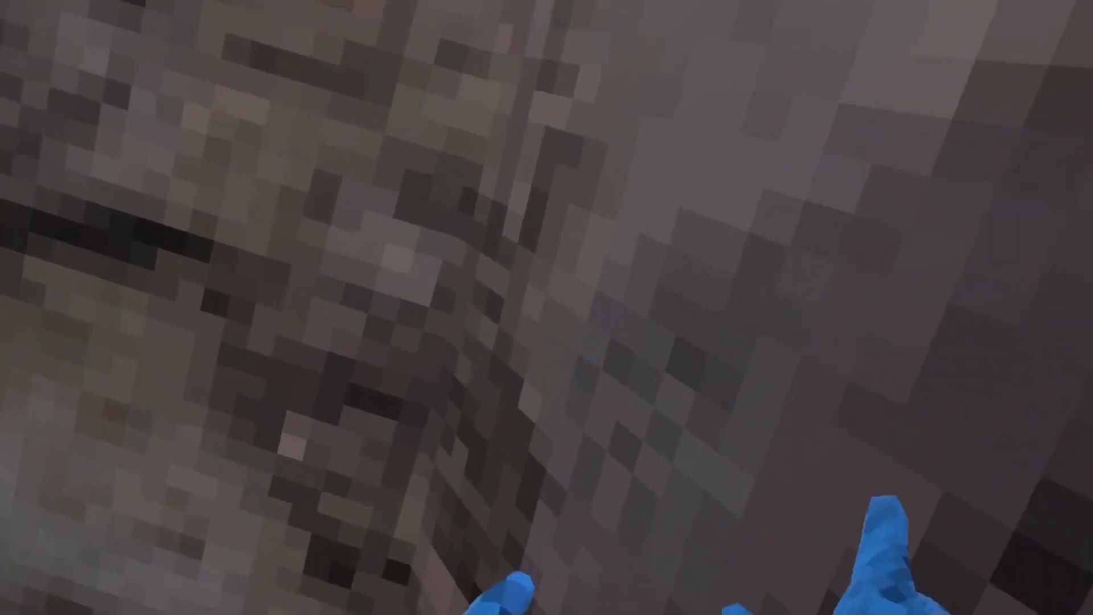
pyautogui.moveTo(547, 308)
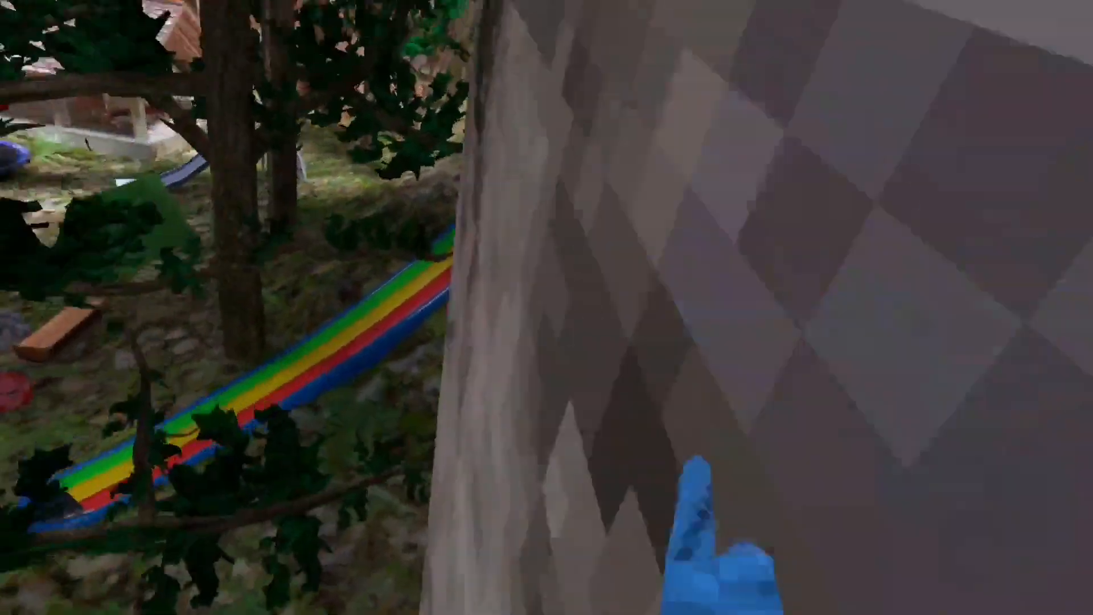
pyautogui.moveTo(547, 307)
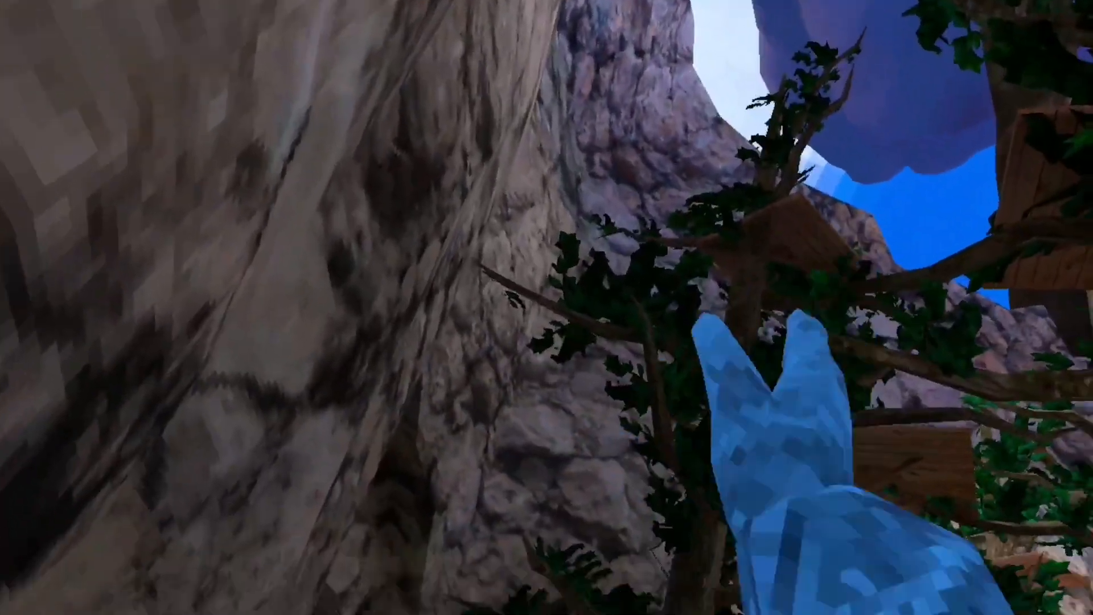
pyautogui.moveTo(547, 307)
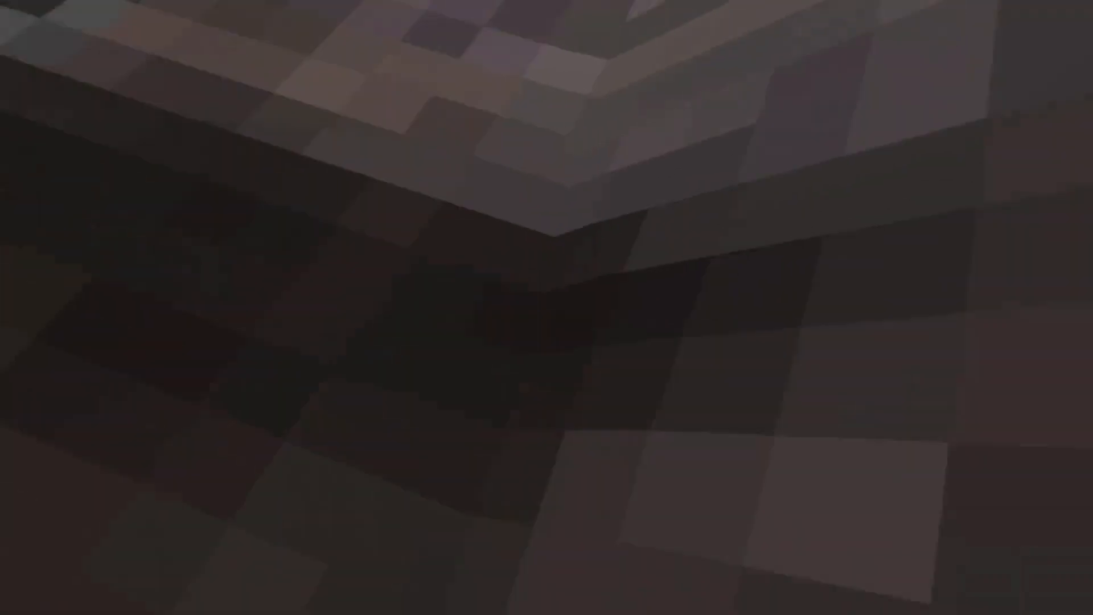
pyautogui.moveTo(547, 307)
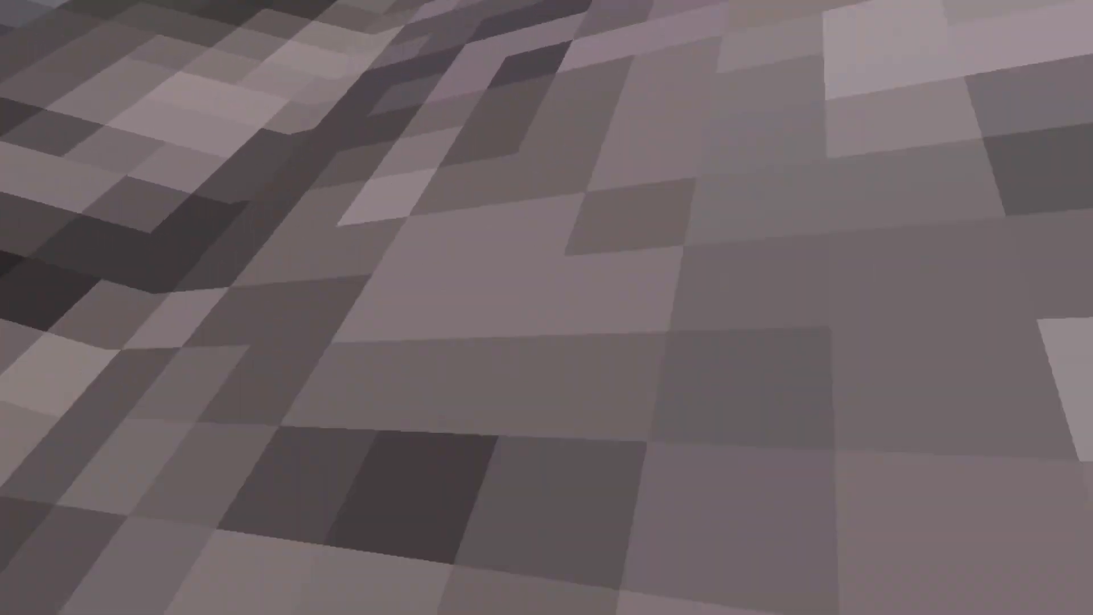
pyautogui.moveTo(546, 308)
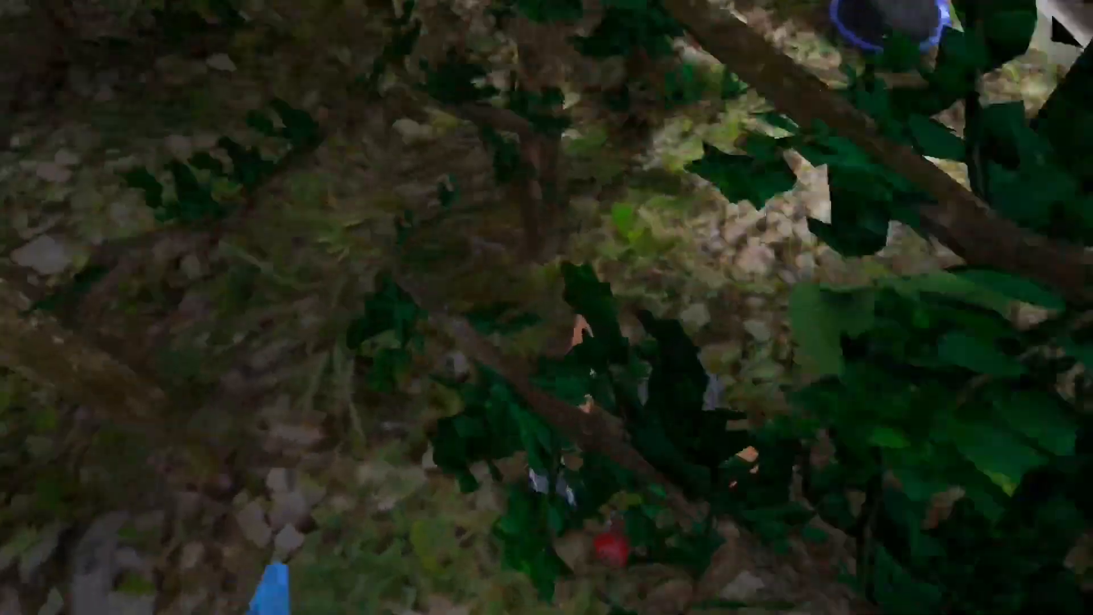
pyautogui.moveTo(546, 307)
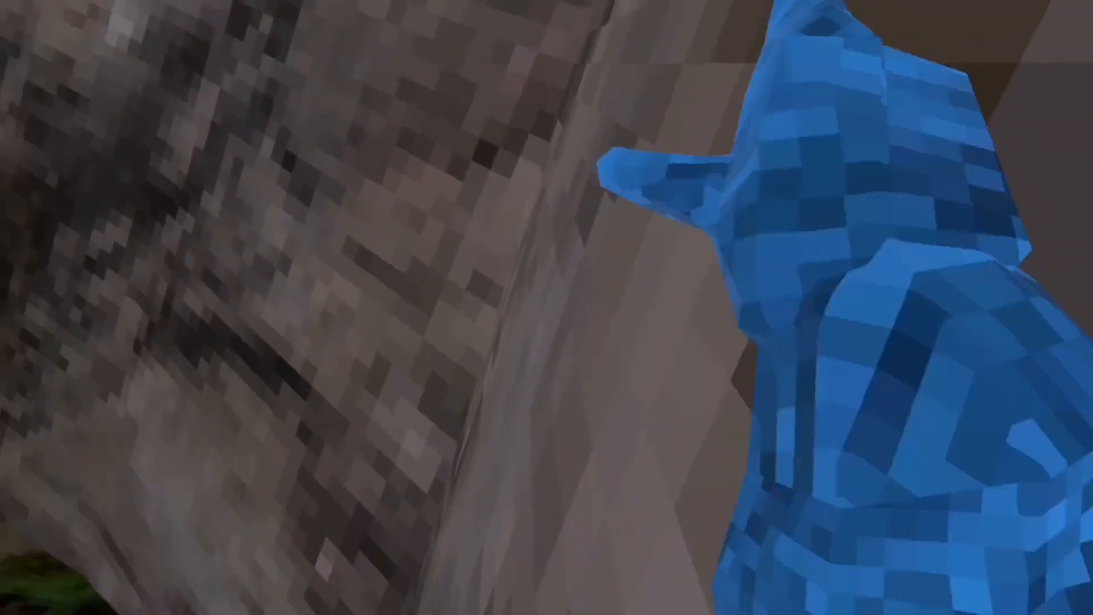
pyautogui.moveTo(547, 307)
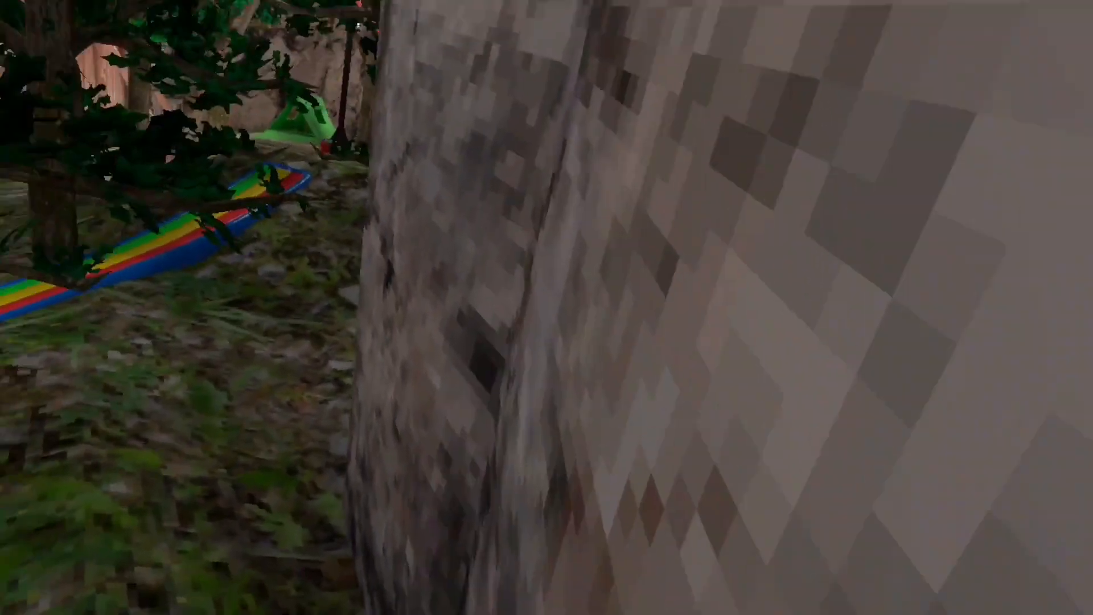
pyautogui.moveTo(547, 307)
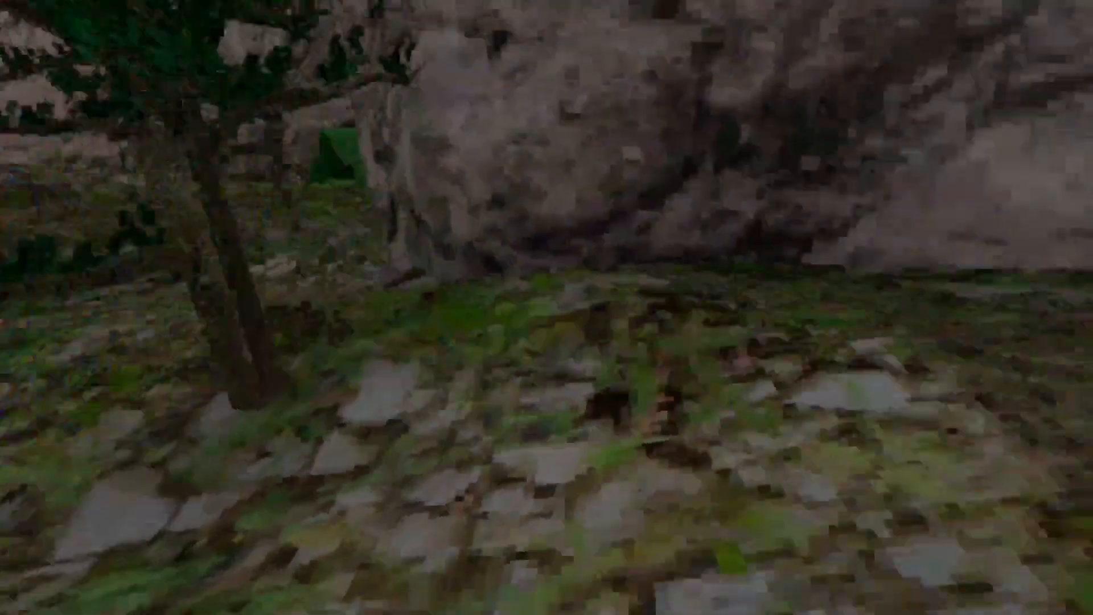
pyautogui.moveTo(547, 307)
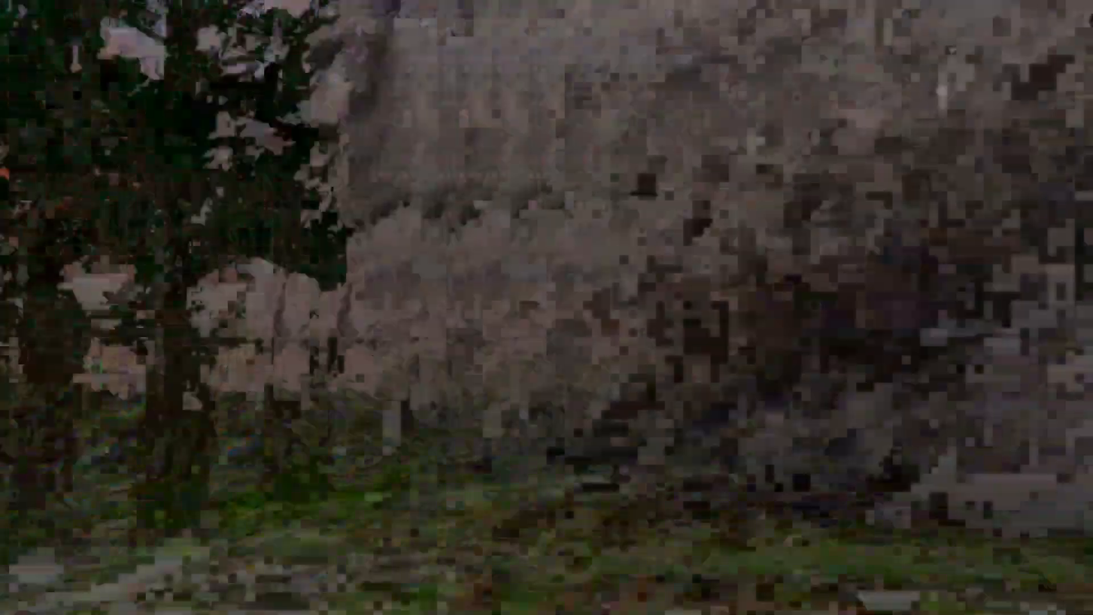
pyautogui.moveTo(547, 308)
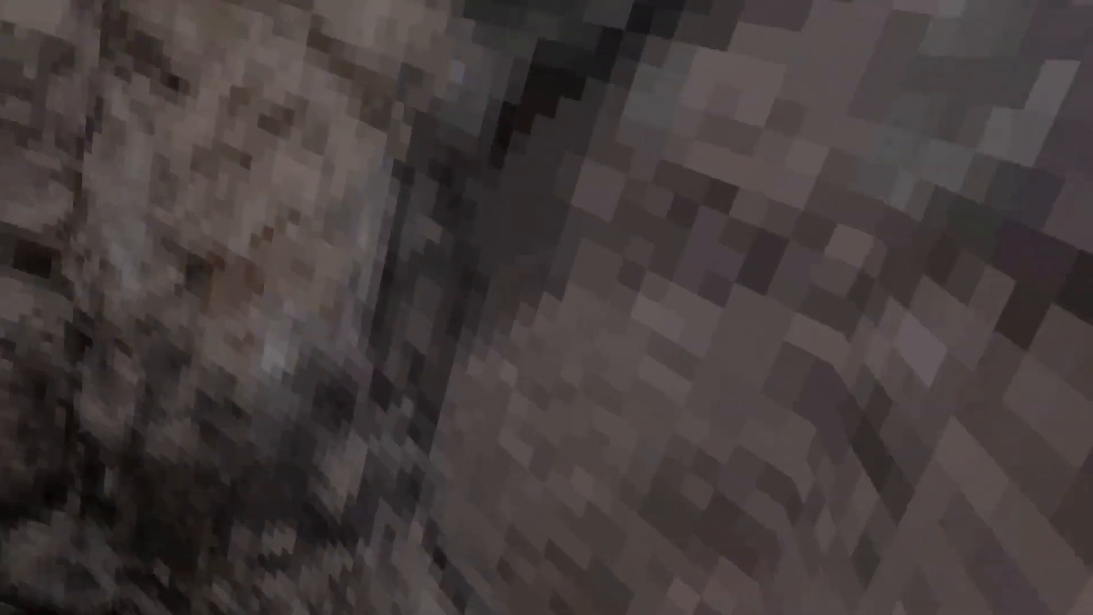
pyautogui.moveTo(546, 307)
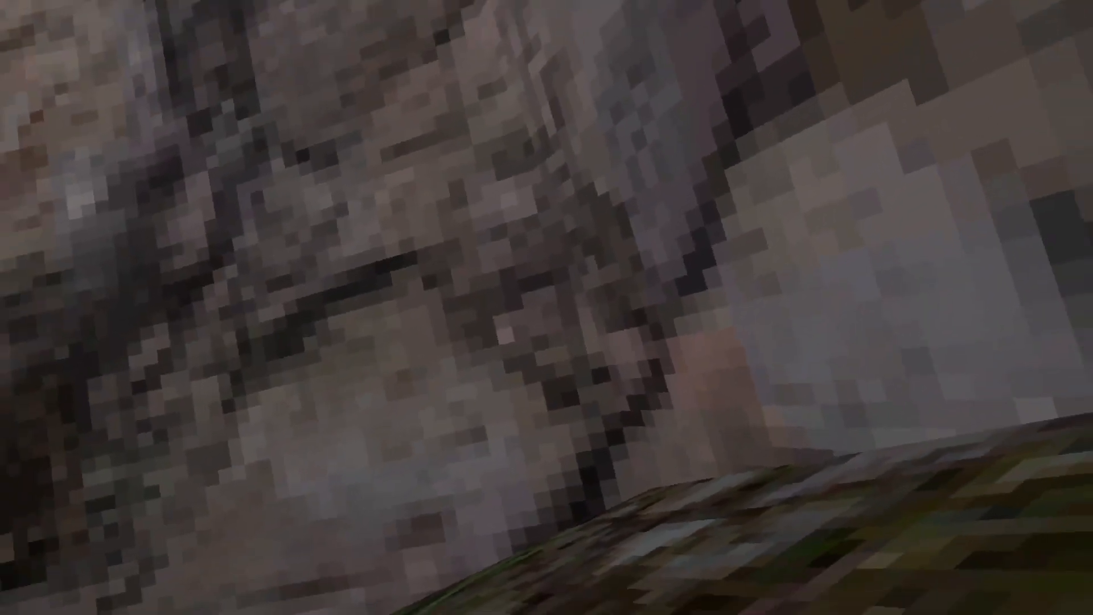
pyautogui.moveTo(547, 308)
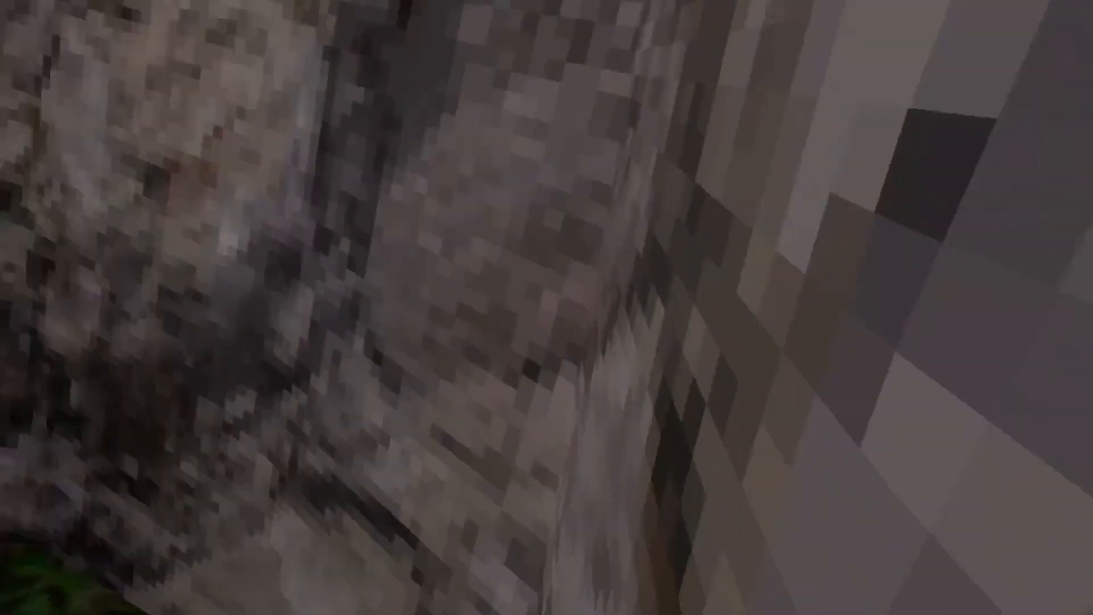
pyautogui.moveTo(547, 308)
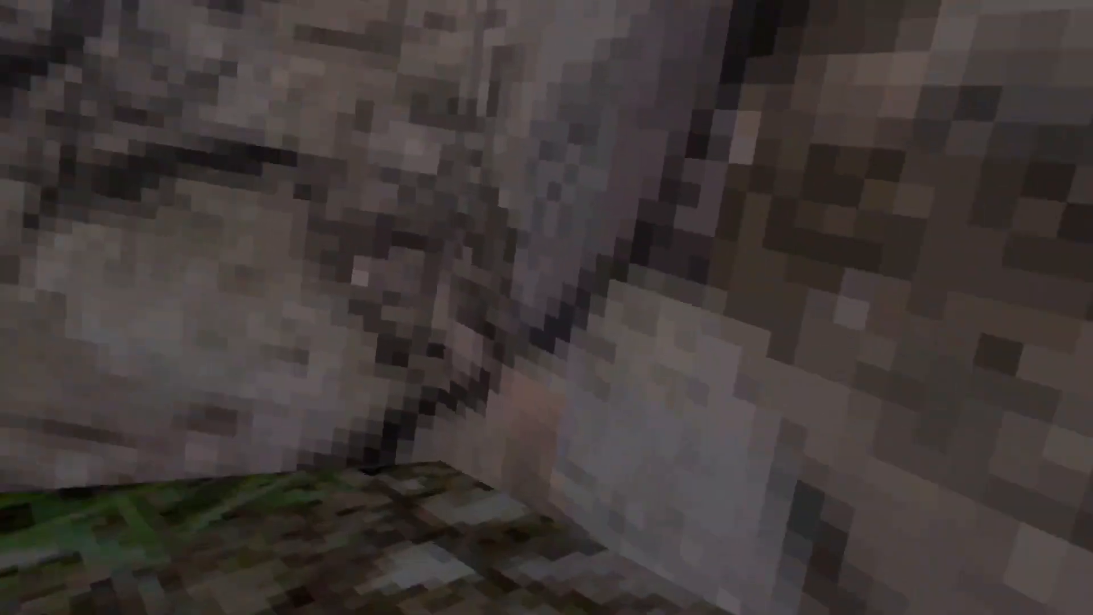
pyautogui.moveTo(546, 307)
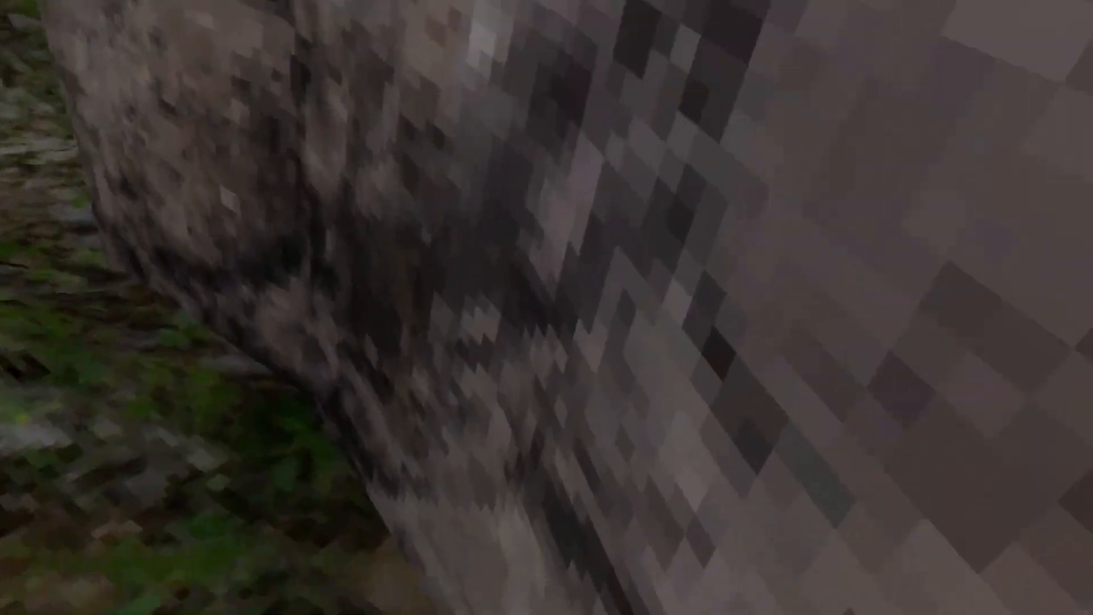
pyautogui.moveTo(547, 307)
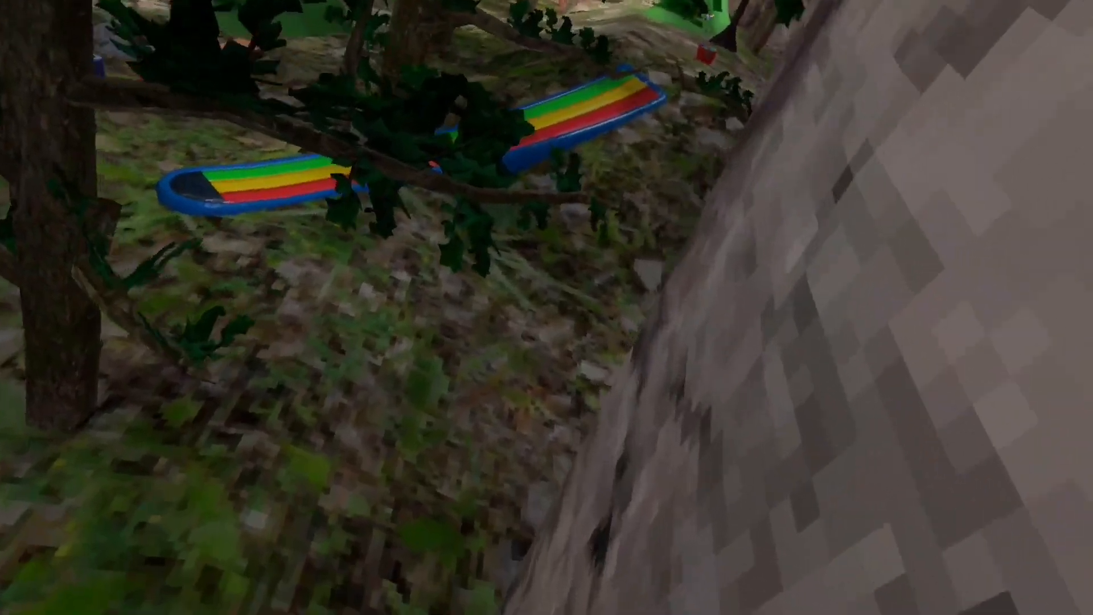
pyautogui.moveTo(546, 308)
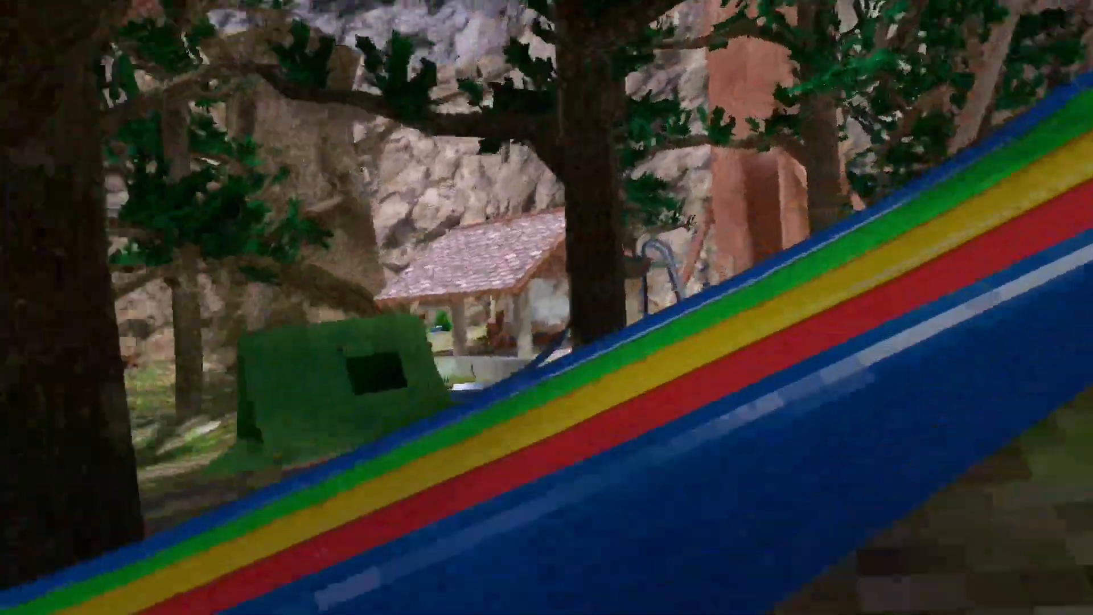
pyautogui.moveTo(546, 308)
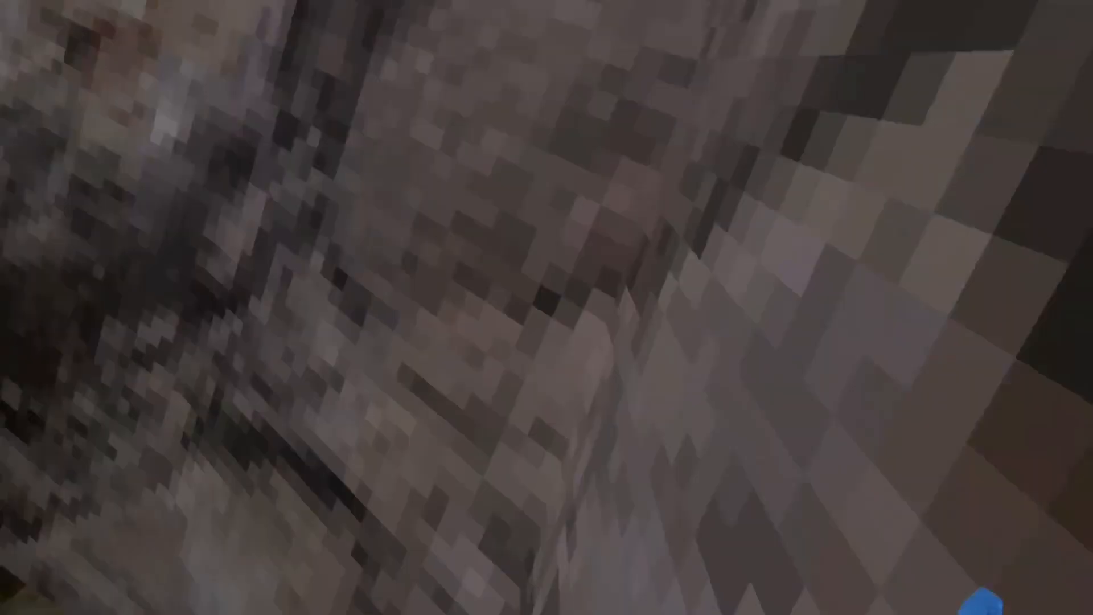
pyautogui.moveTo(547, 307)
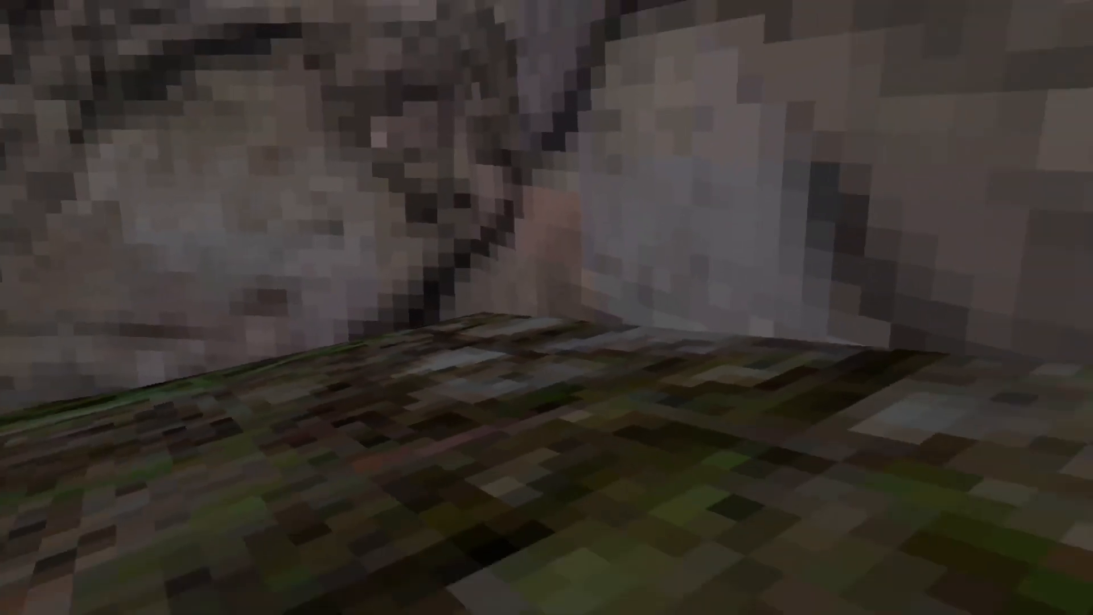
pyautogui.moveTo(547, 307)
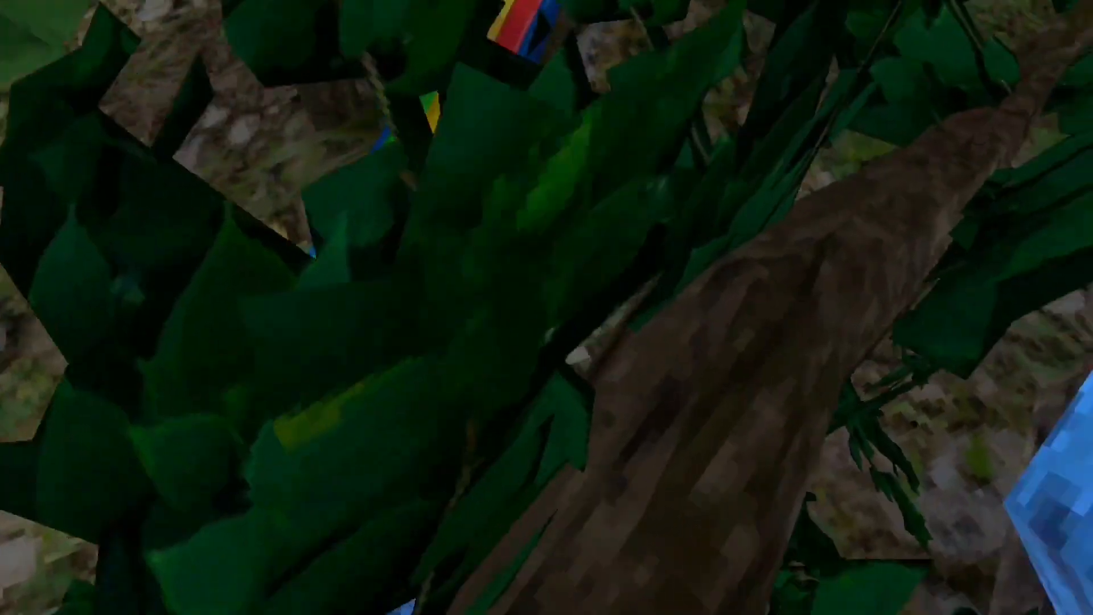
pyautogui.moveTo(546, 308)
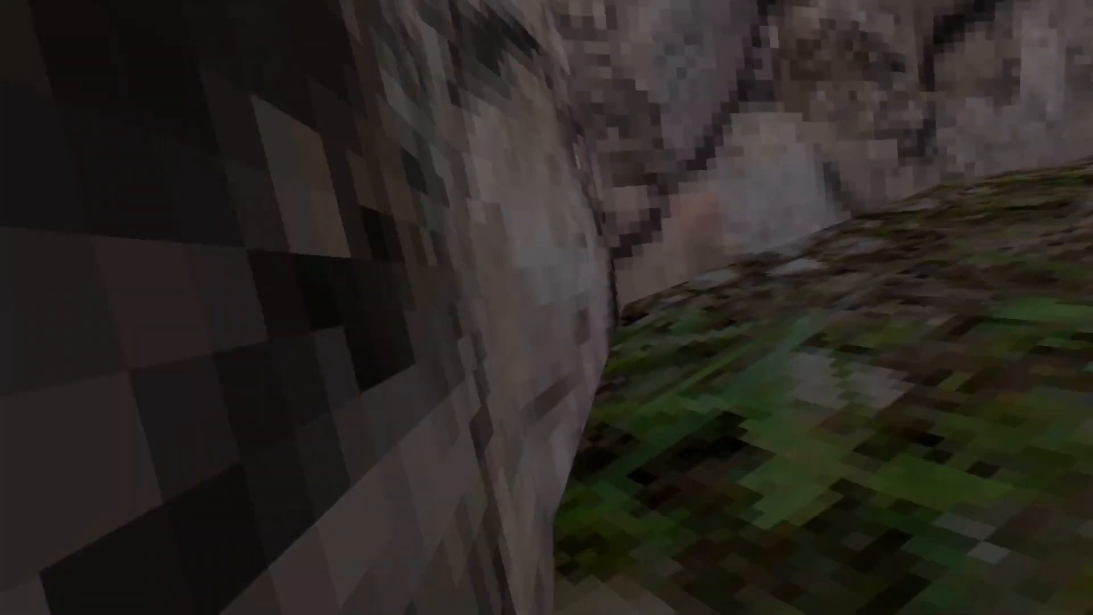
pyautogui.moveTo(547, 307)
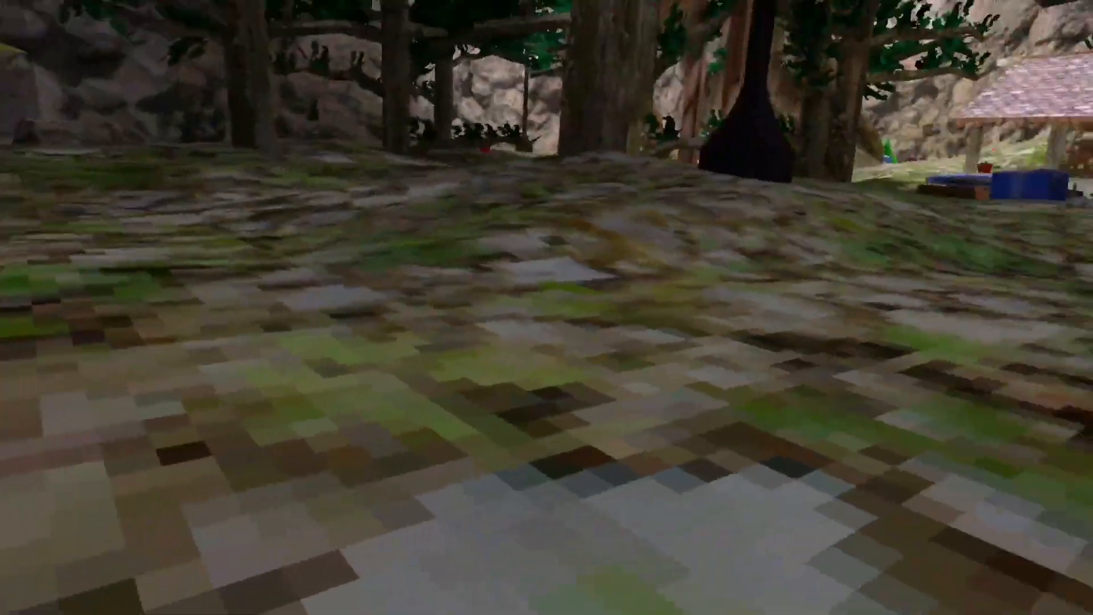
pyautogui.moveTo(546, 307)
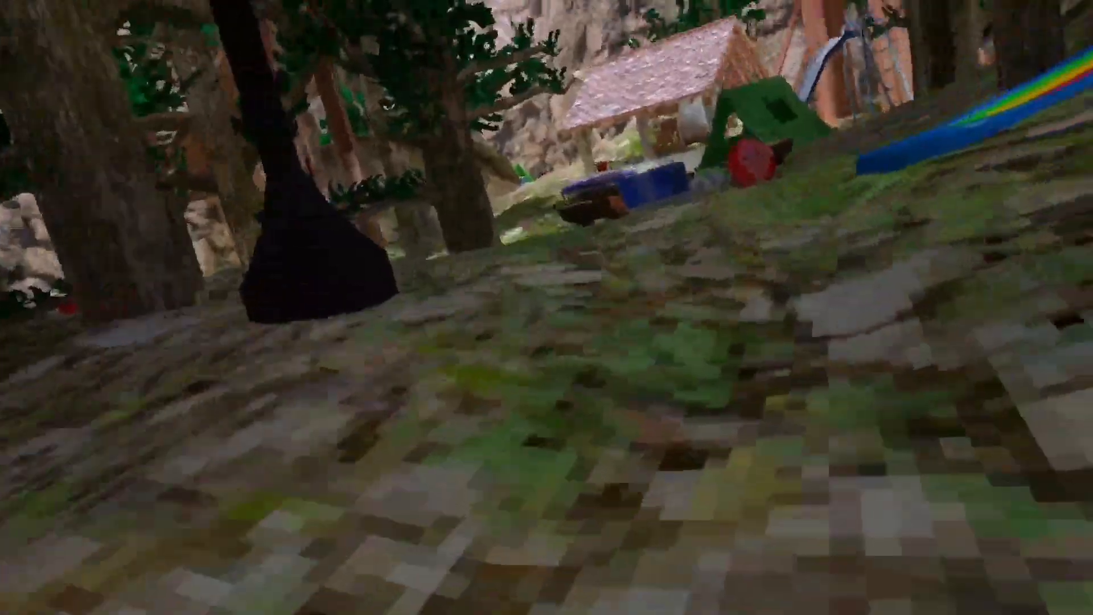